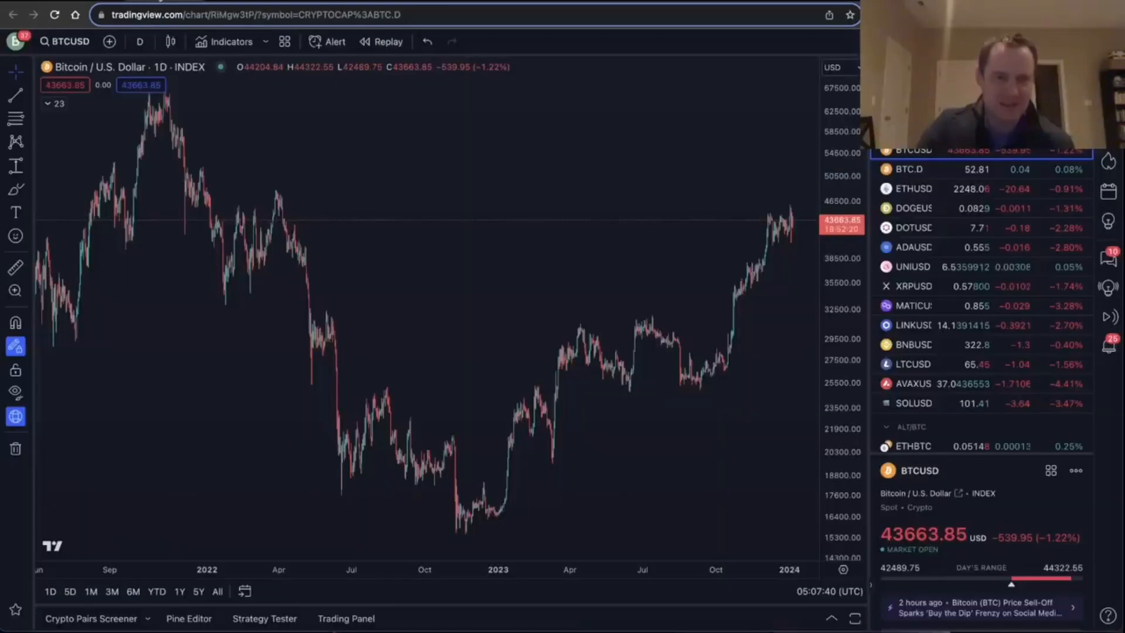
- Zoom the BTCUSD daily chart into the August 2023 to January 2024 rally
scroll("up", 3)
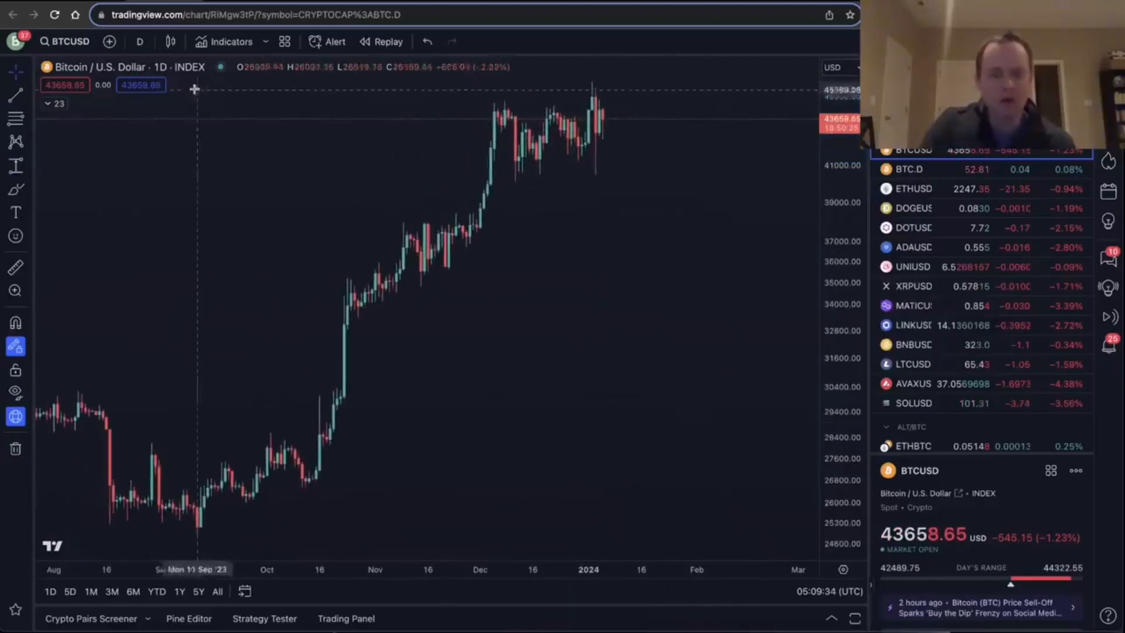
mouse_move(408, 293)
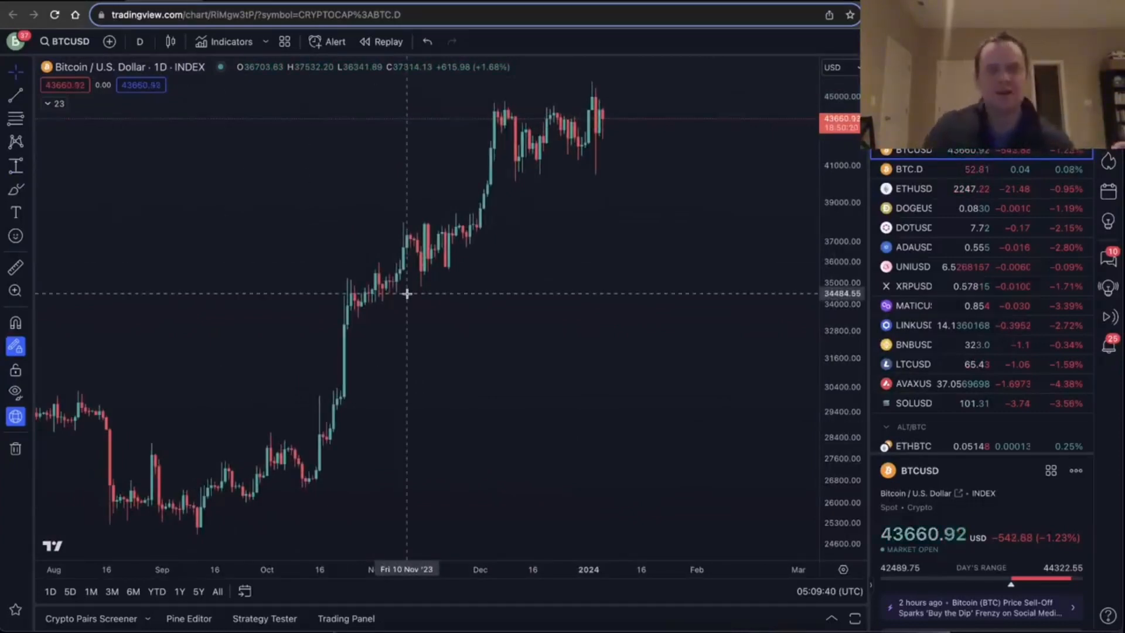
mouse_move(428, 274)
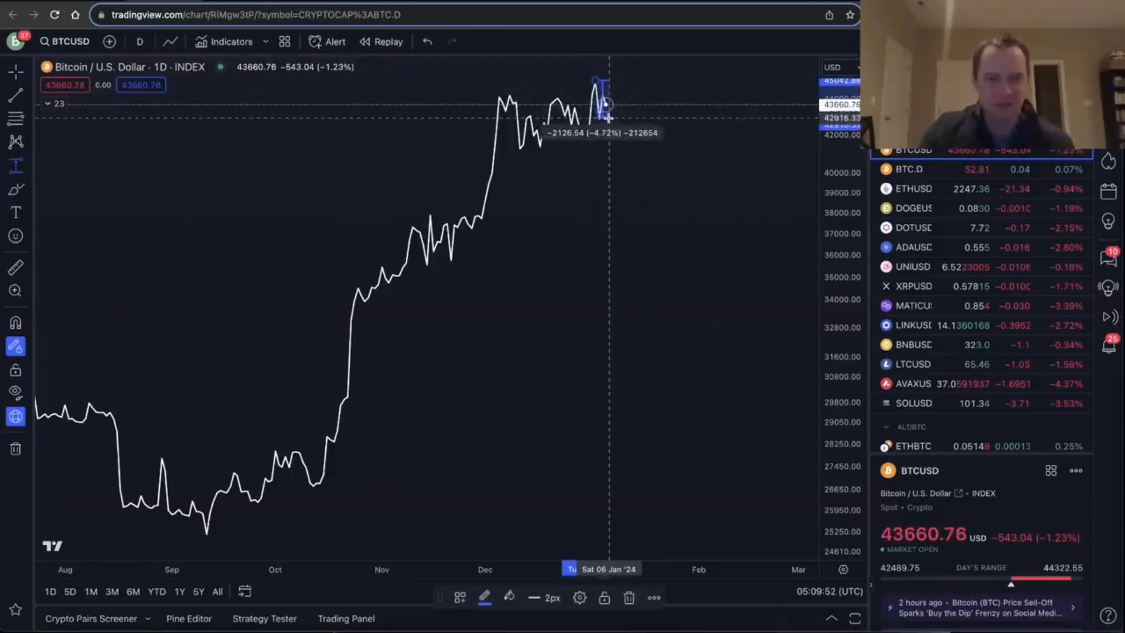
mouse_move(516, 97)
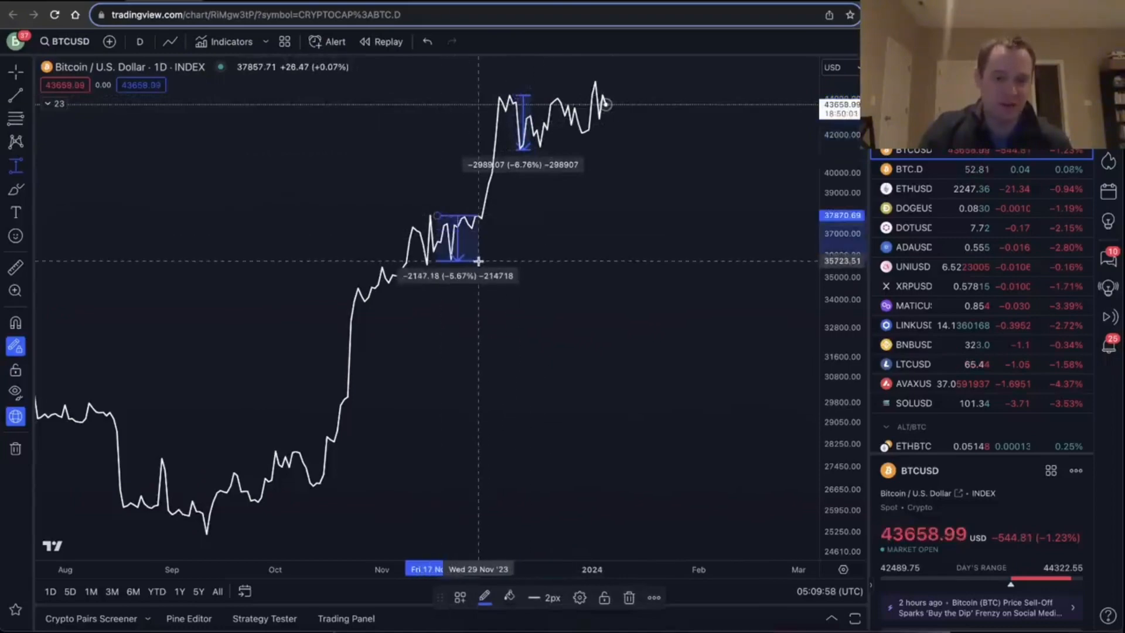
mouse_move(464, 188)
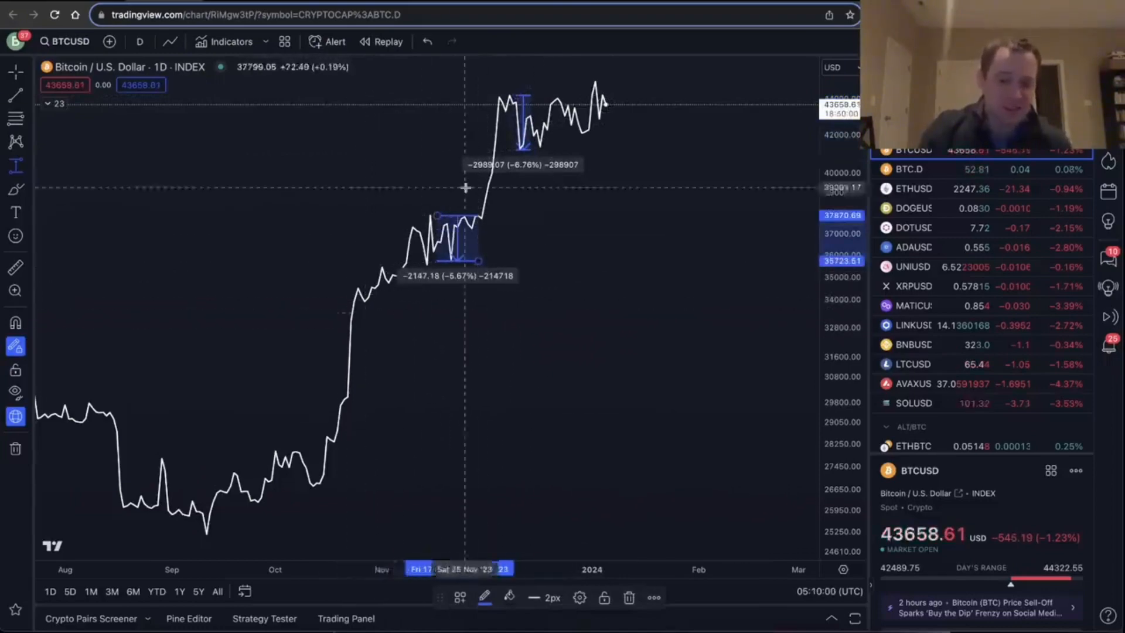
mouse_move(560, 99)
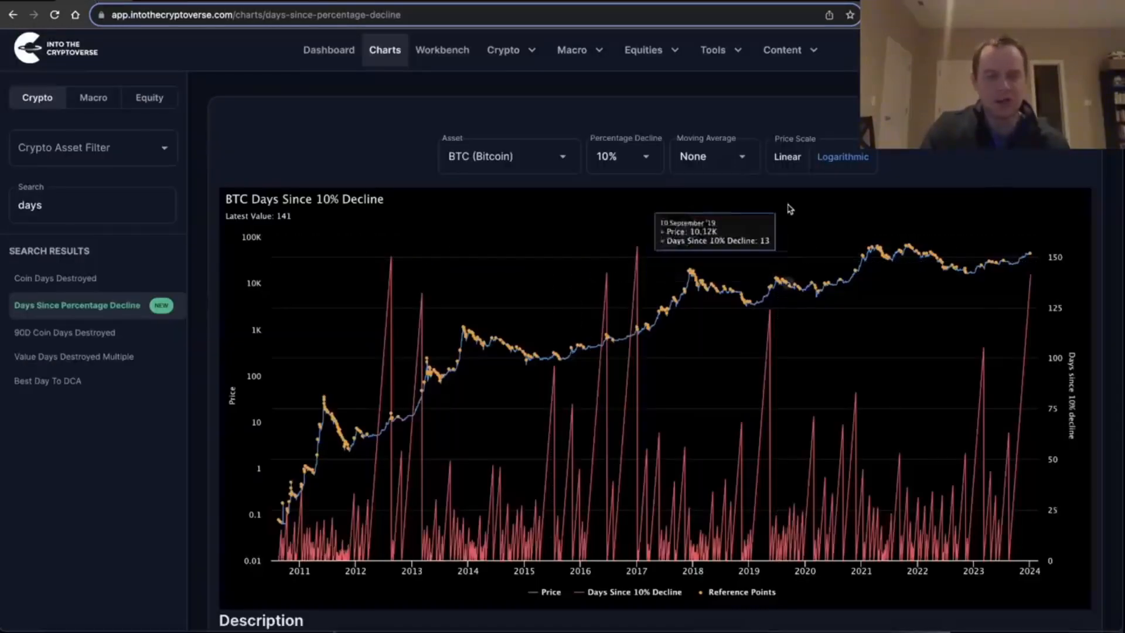
mouse_move(802, 170)
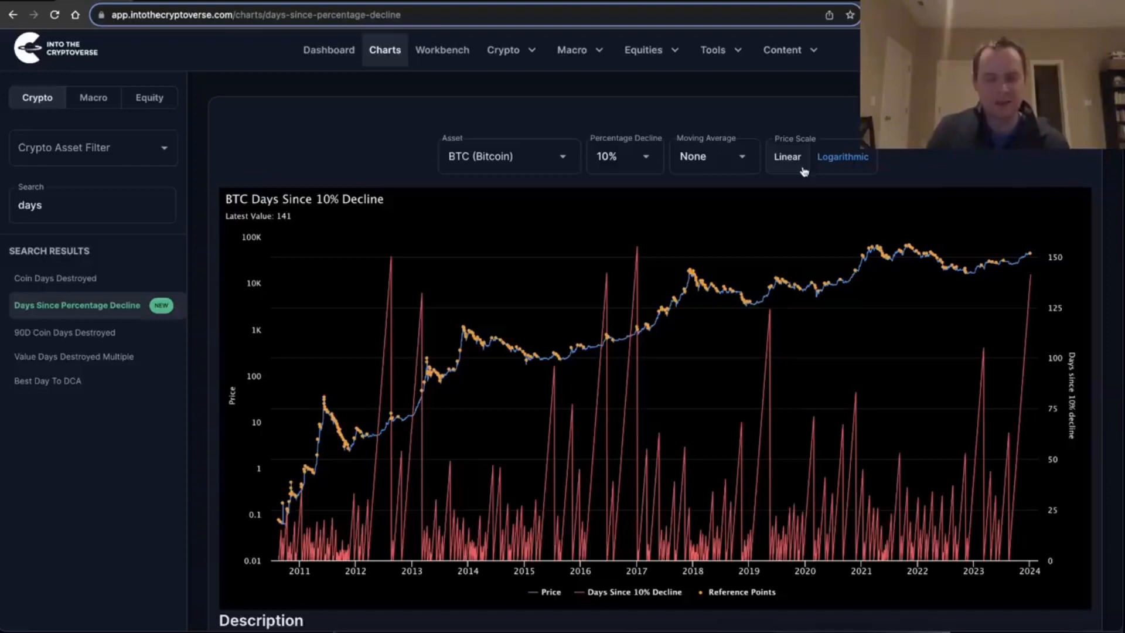
mouse_move(888, 195)
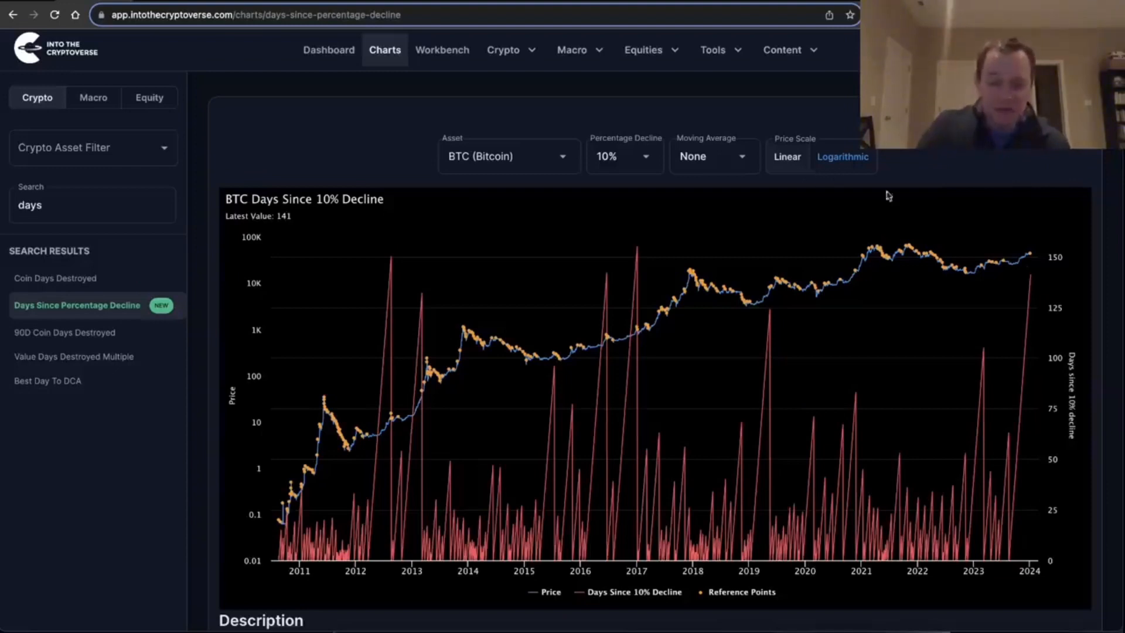
mouse_move(1036, 280)
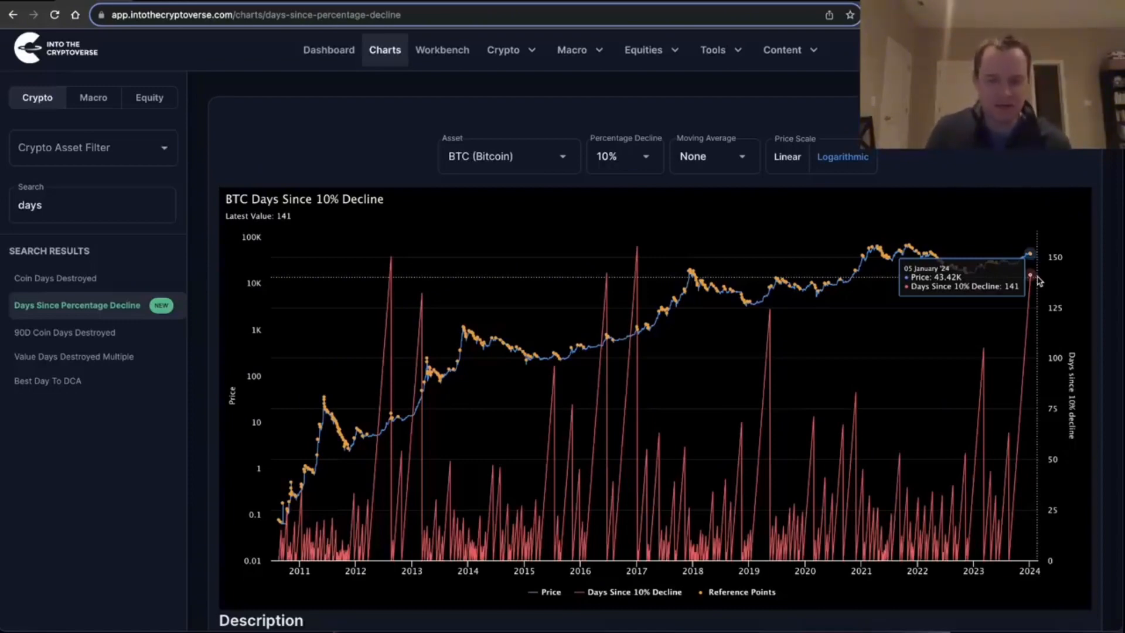
mouse_move(977, 358)
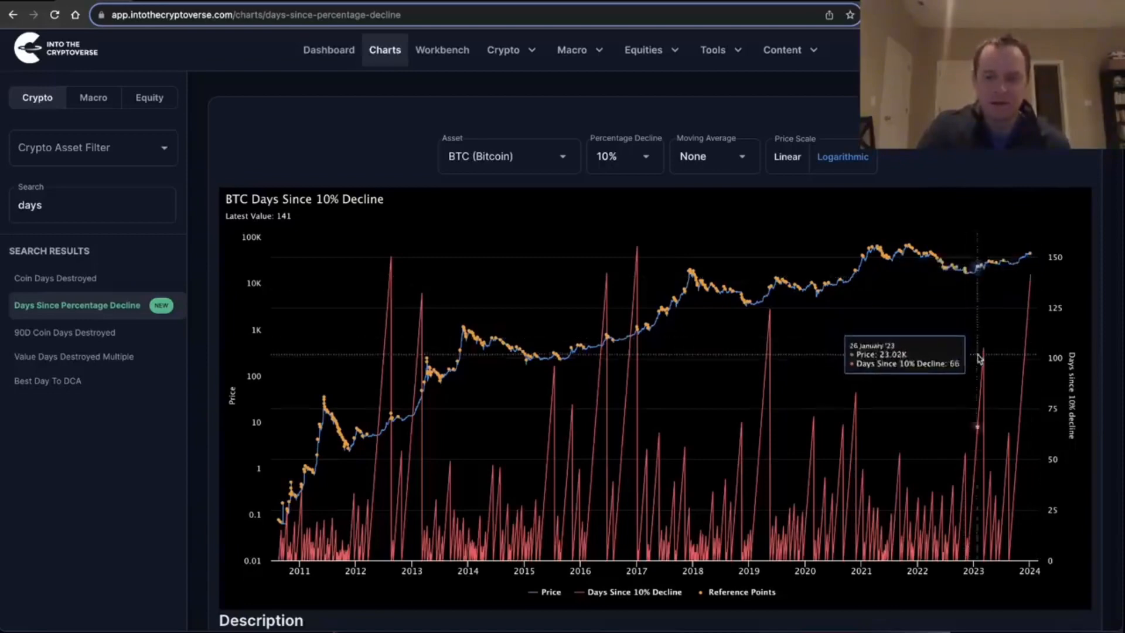
mouse_move(986, 362)
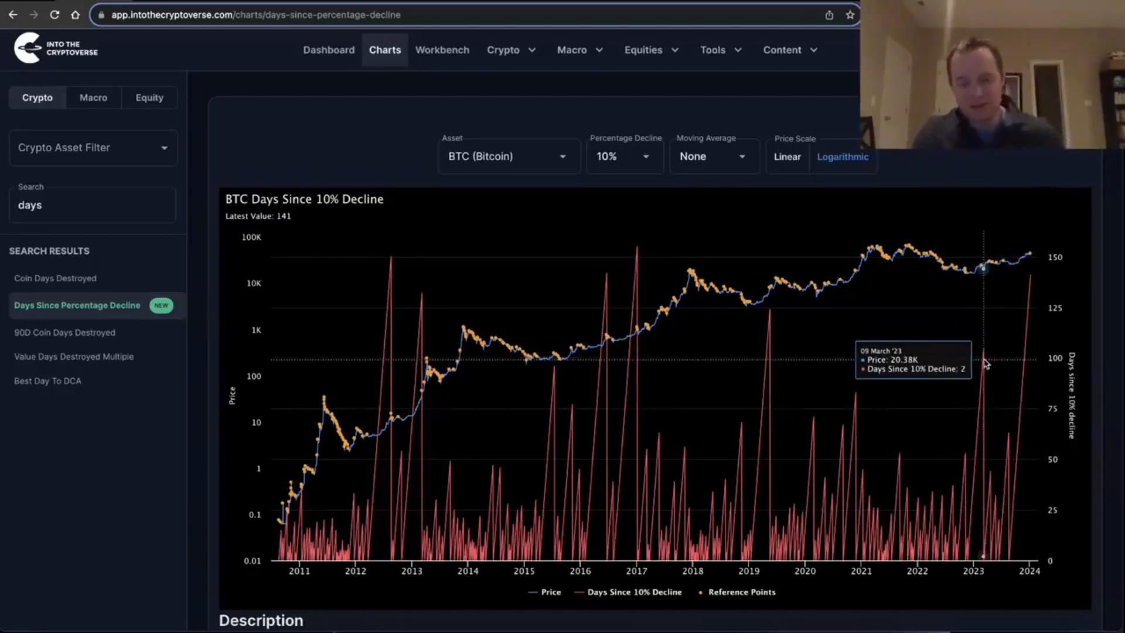
mouse_move(846, 352)
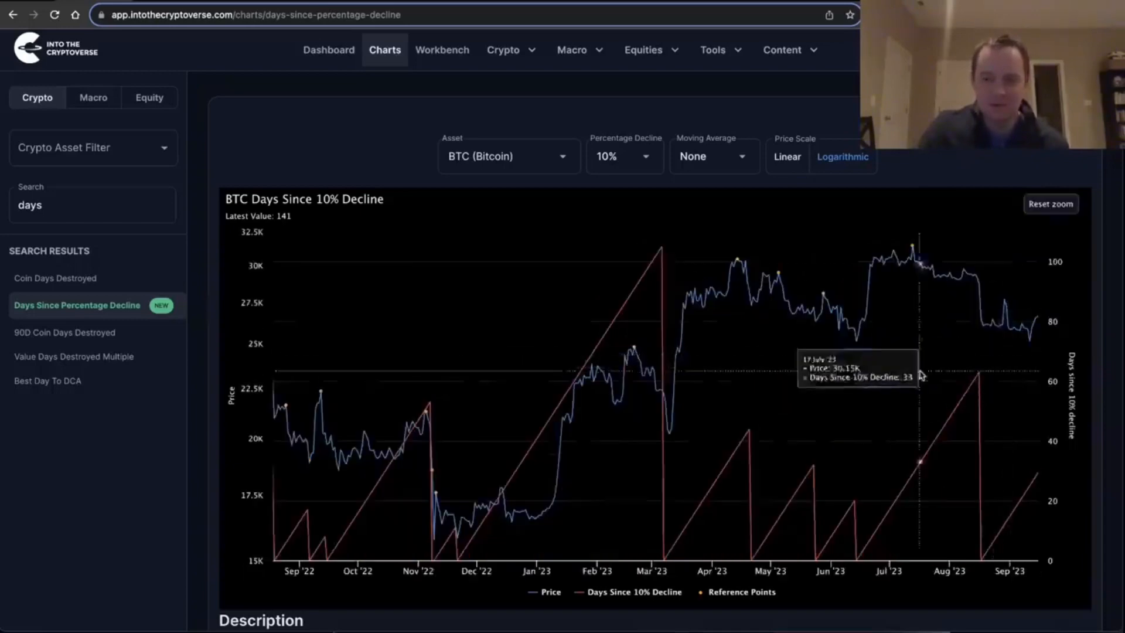
mouse_move(661, 271)
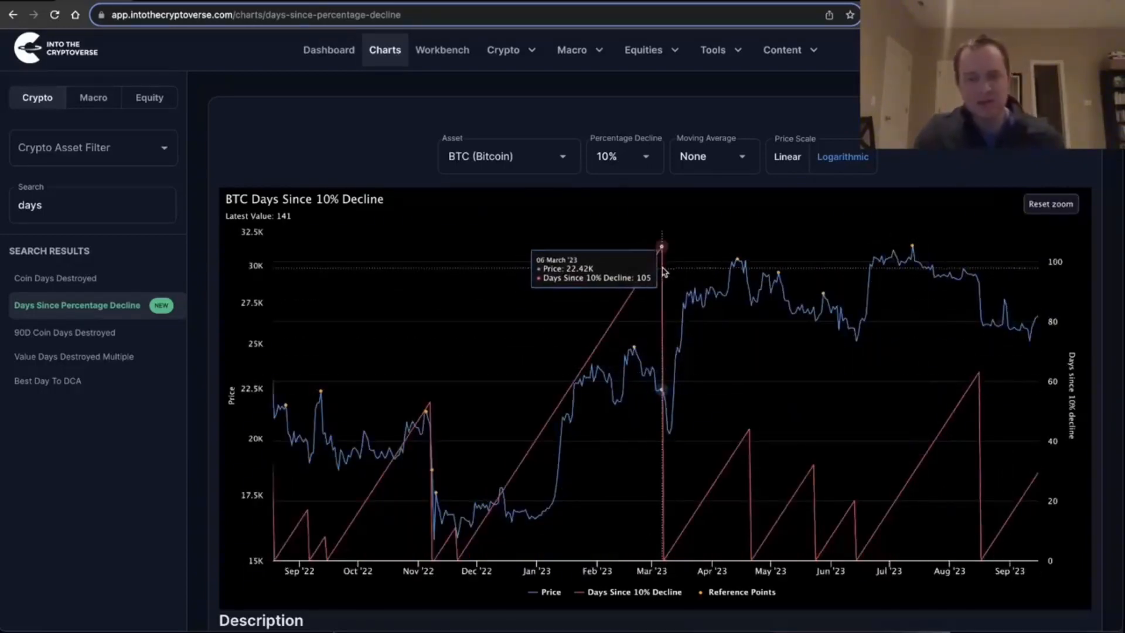
mouse_move(956, 205)
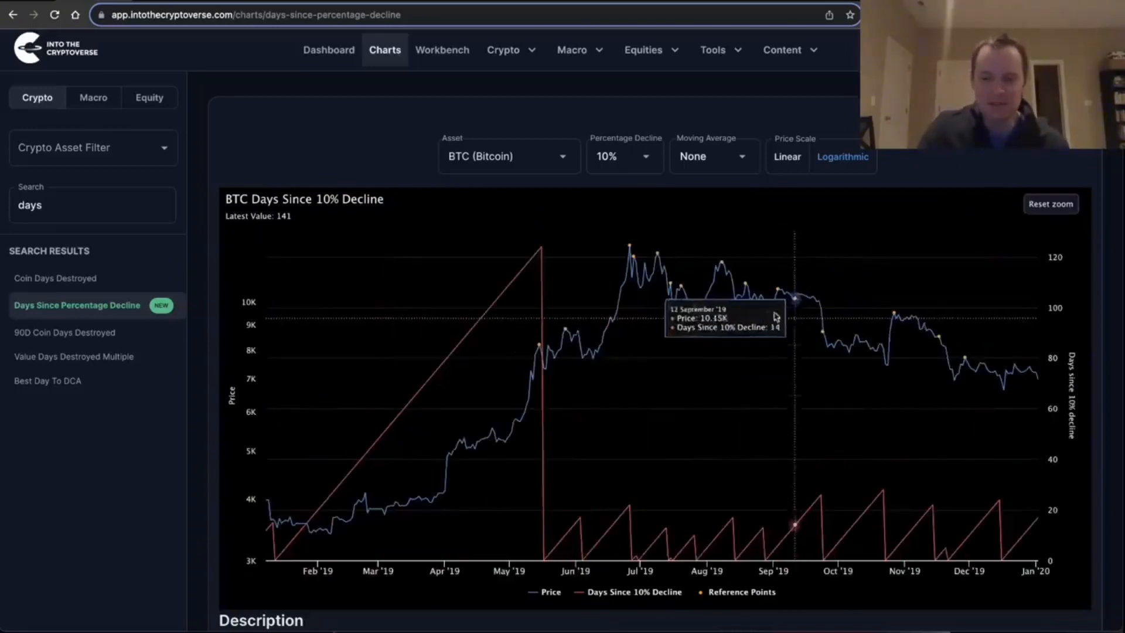
mouse_move(1051, 204)
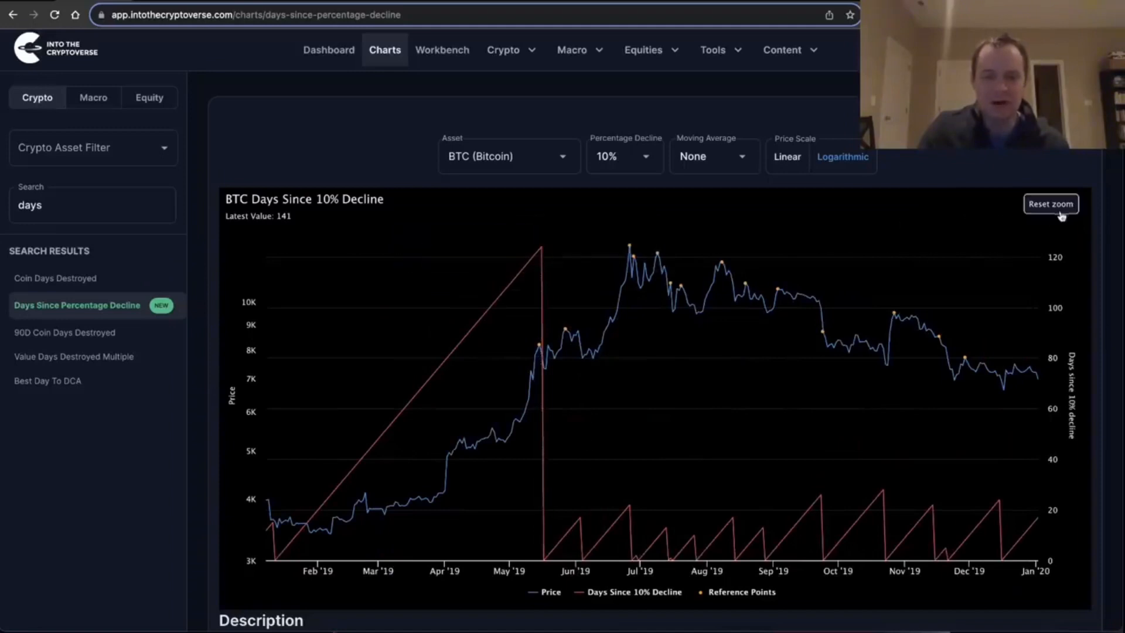
left_click(1050, 204)
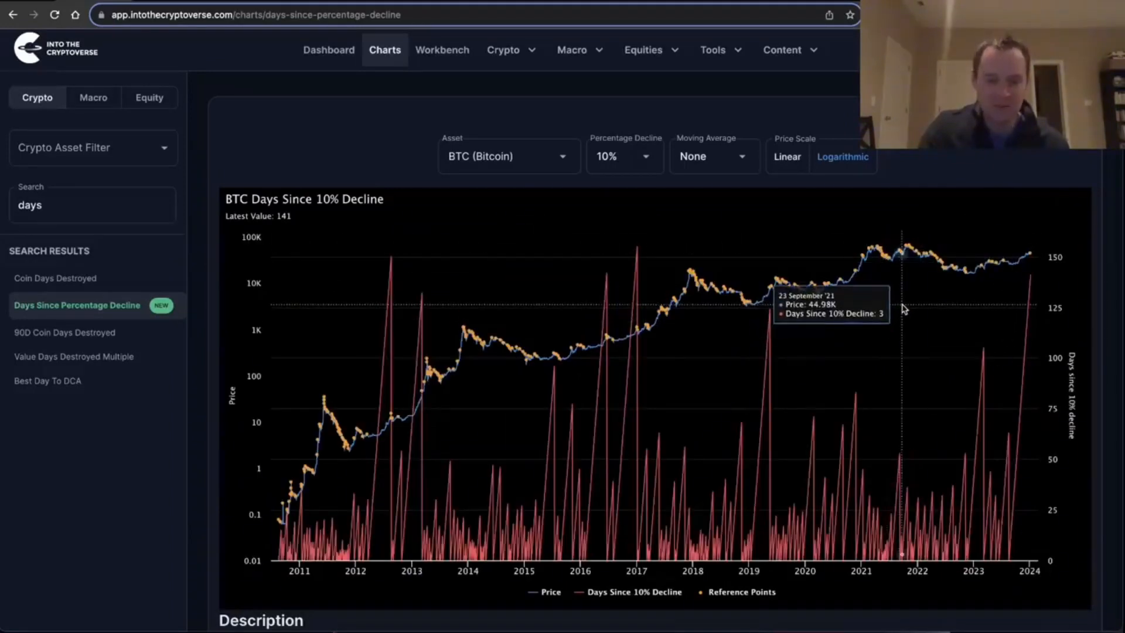
mouse_move(1015, 283)
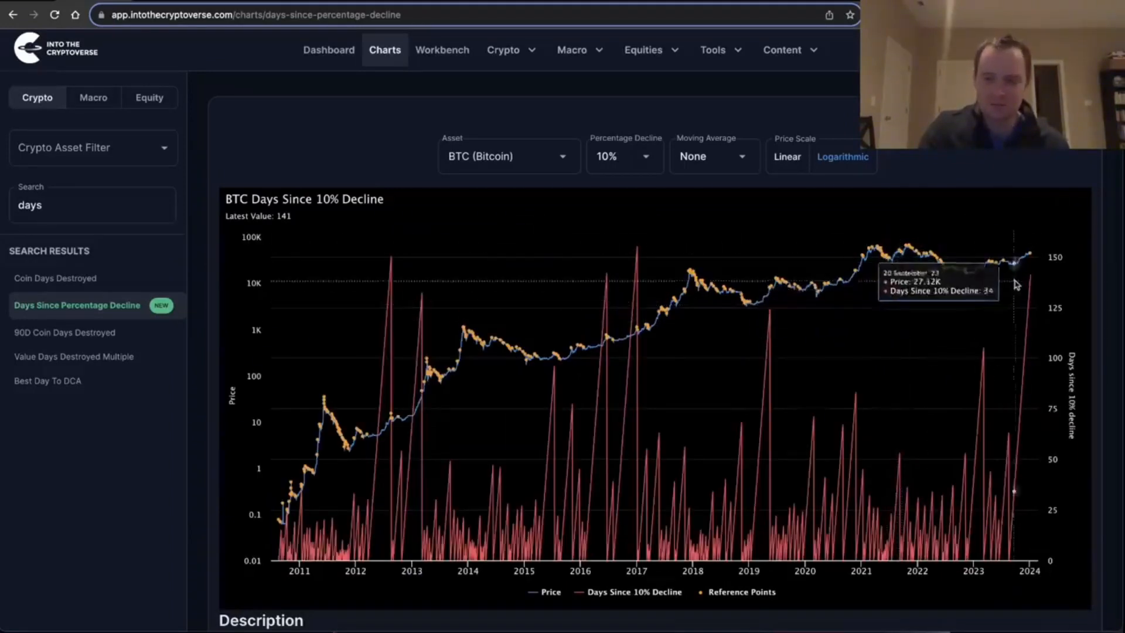
mouse_move(1032, 276)
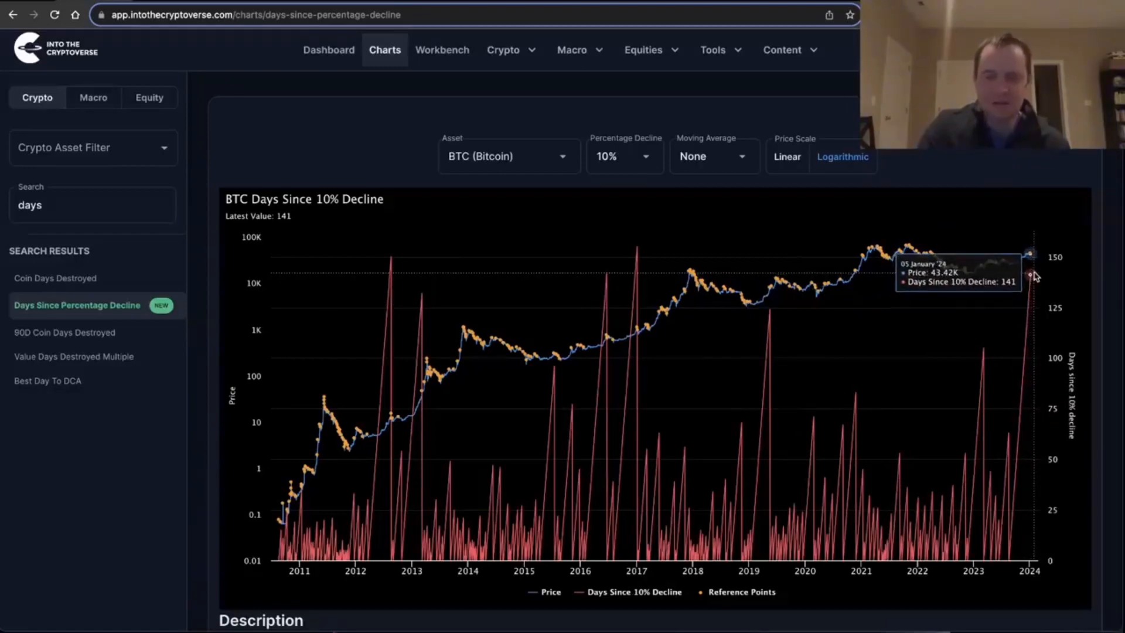
mouse_move(1031, 282)
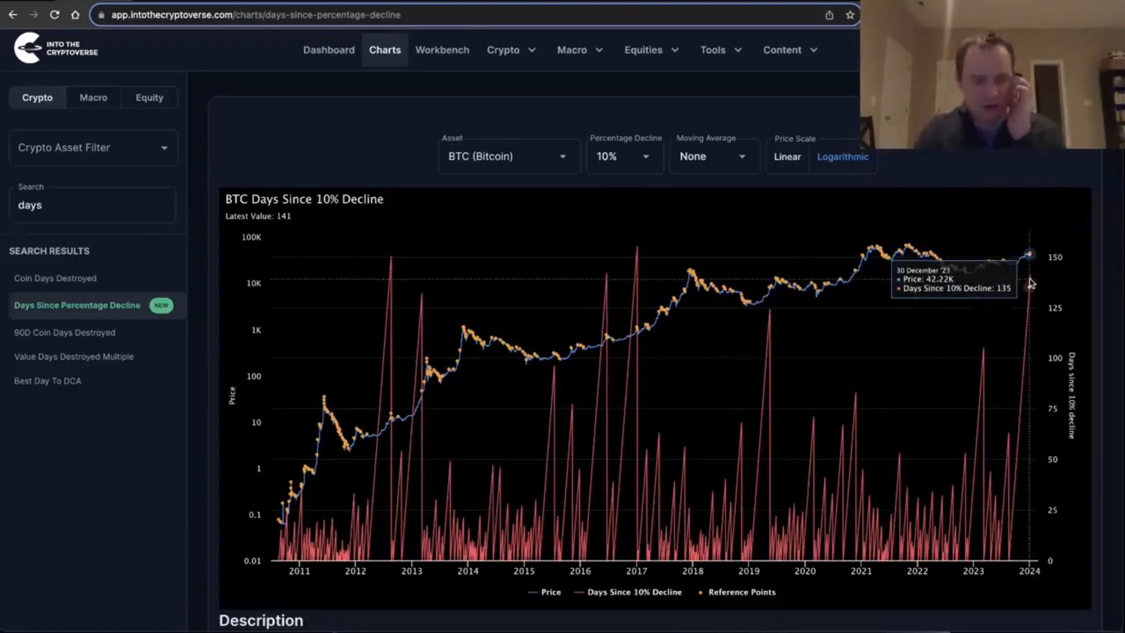
mouse_move(771, 276)
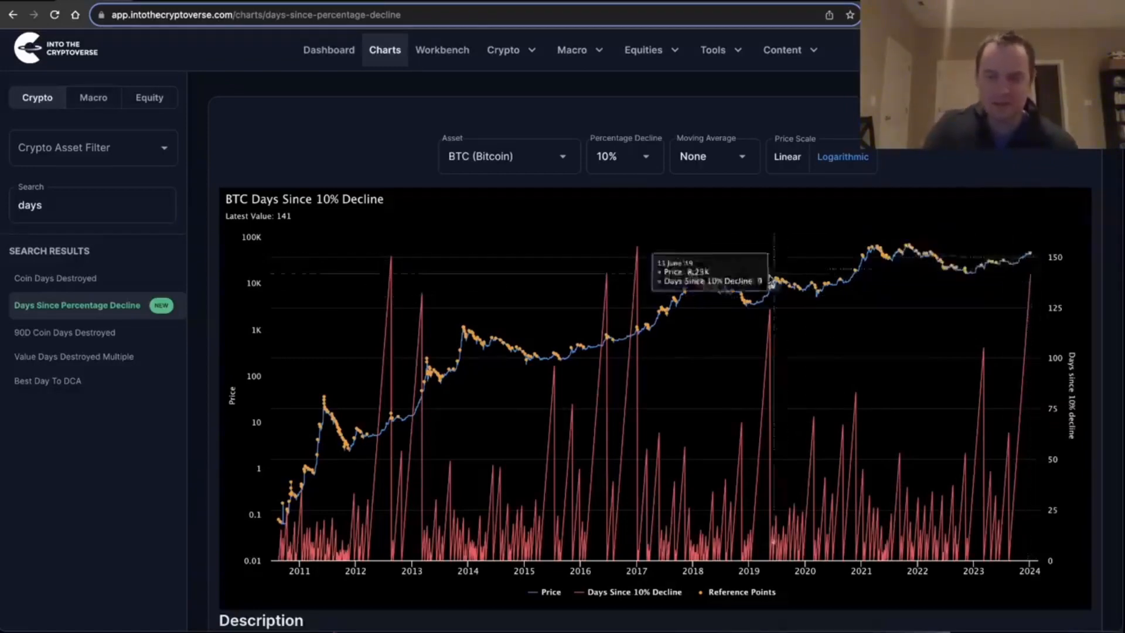
mouse_move(636, 283)
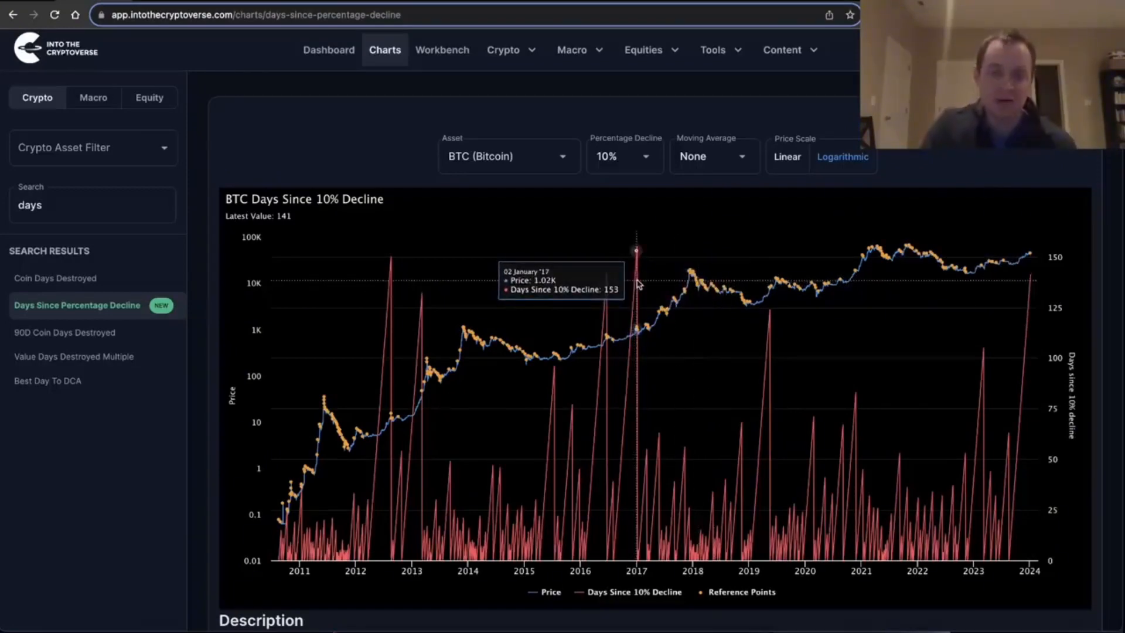
mouse_move(631, 284)
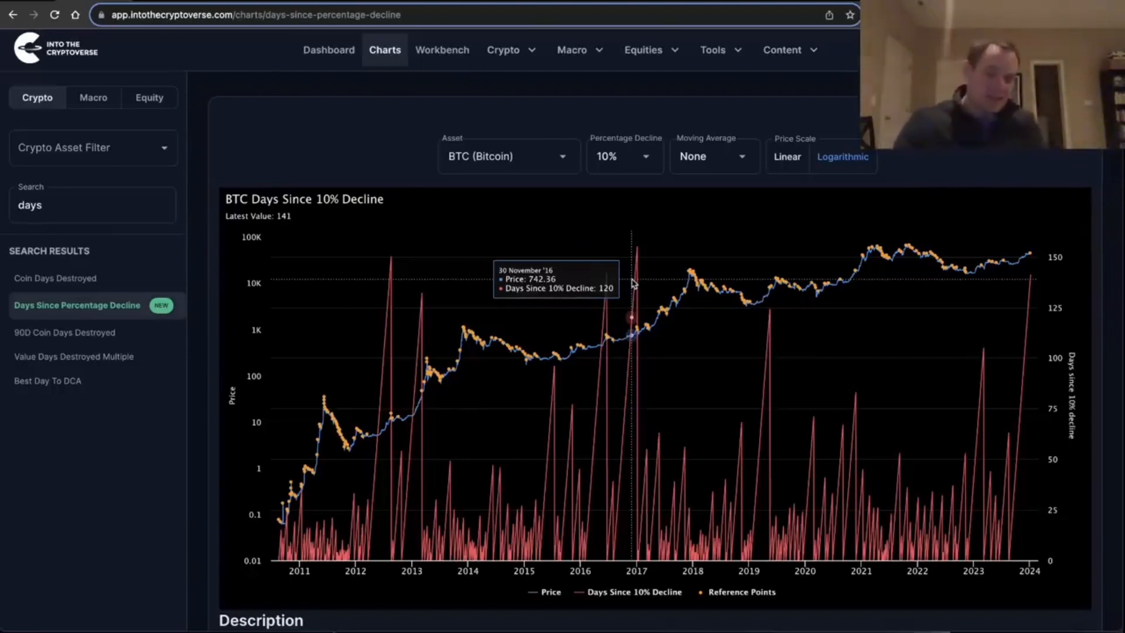
mouse_move(637, 278)
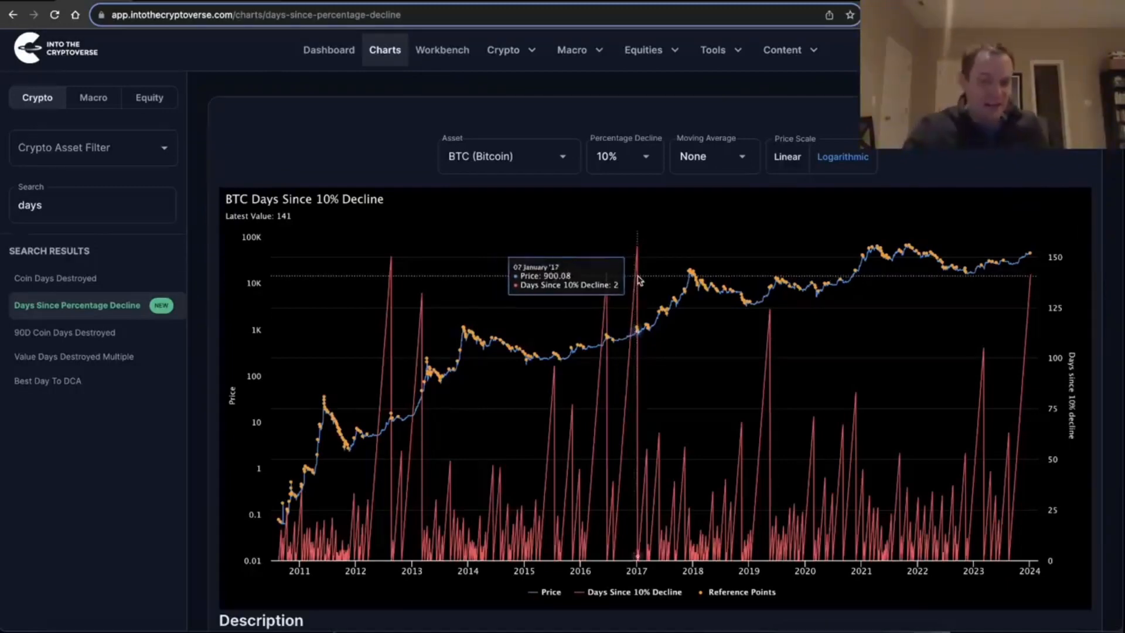
mouse_move(635, 250)
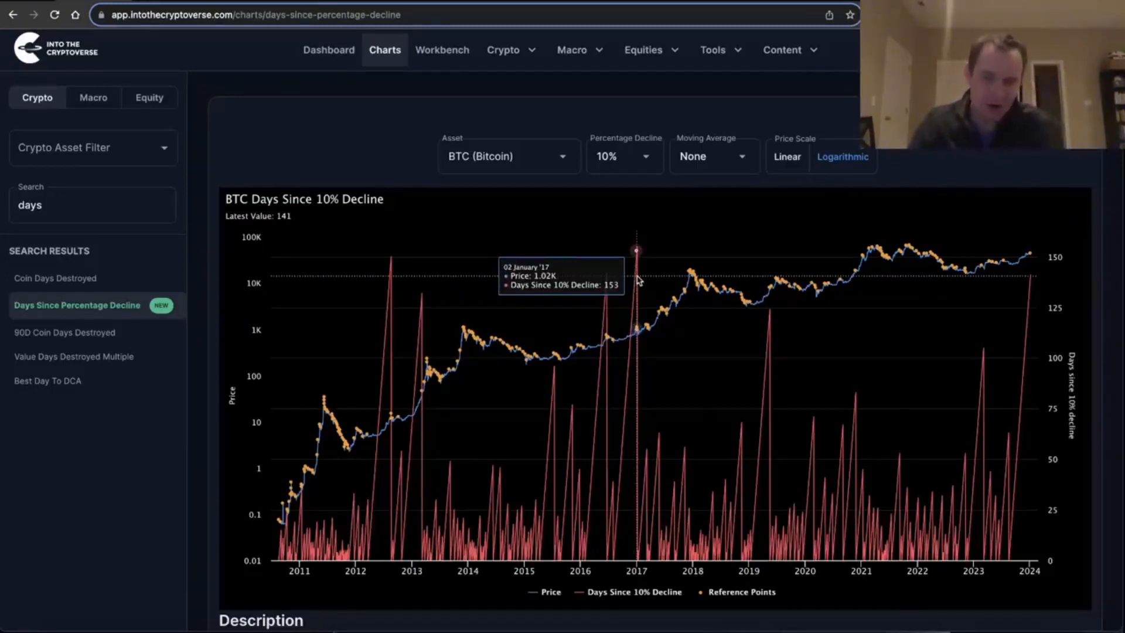
mouse_move(636, 278)
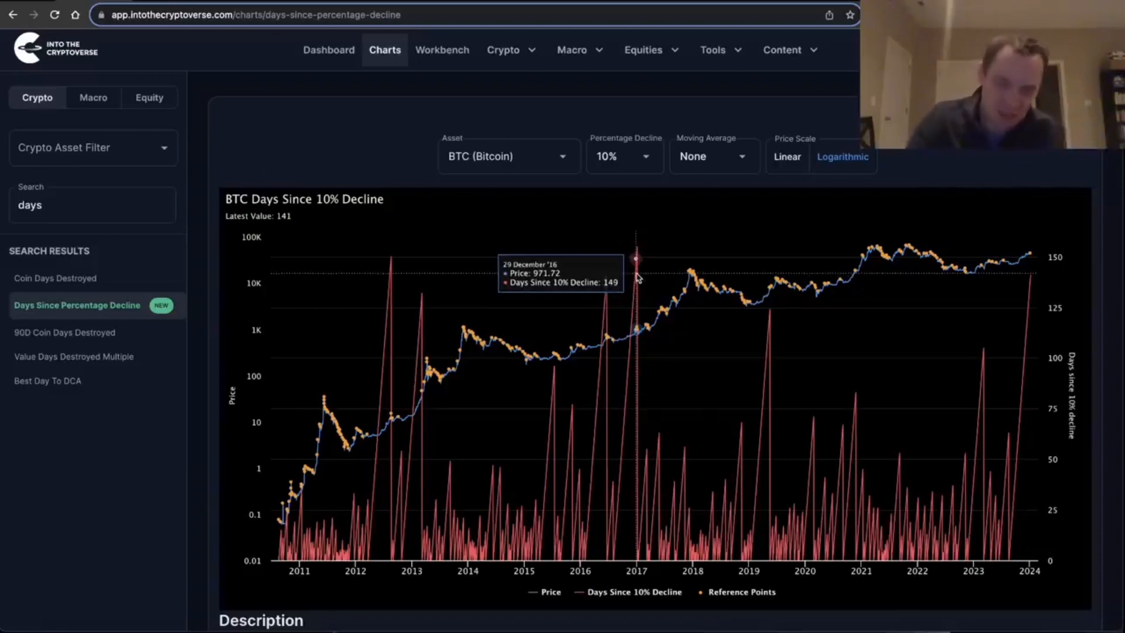
mouse_move(632, 276)
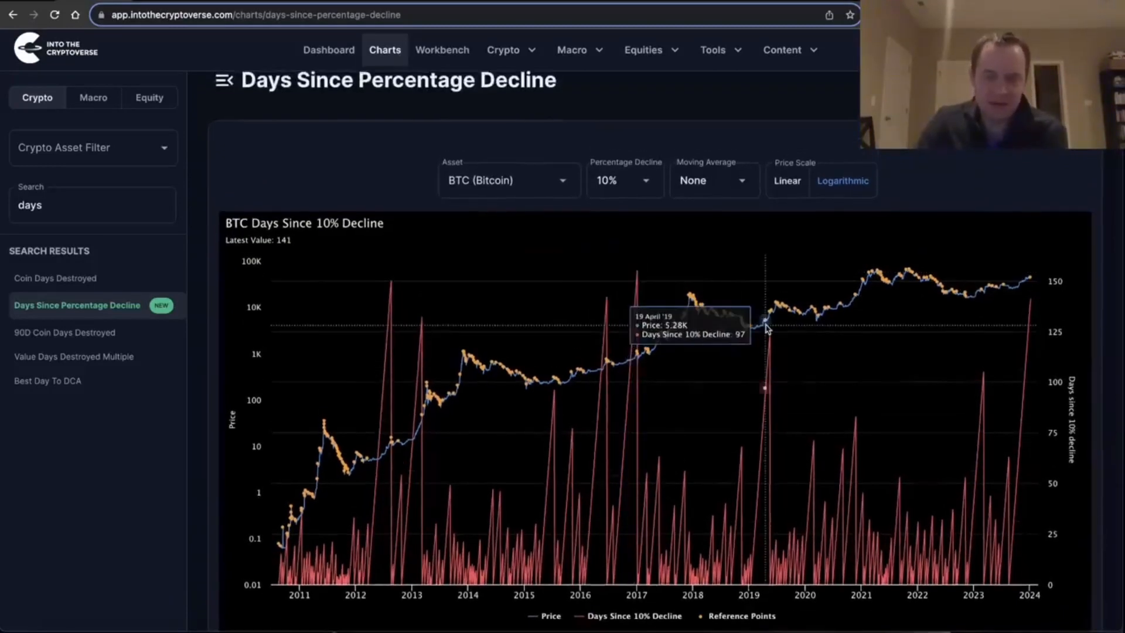
mouse_move(768, 330)
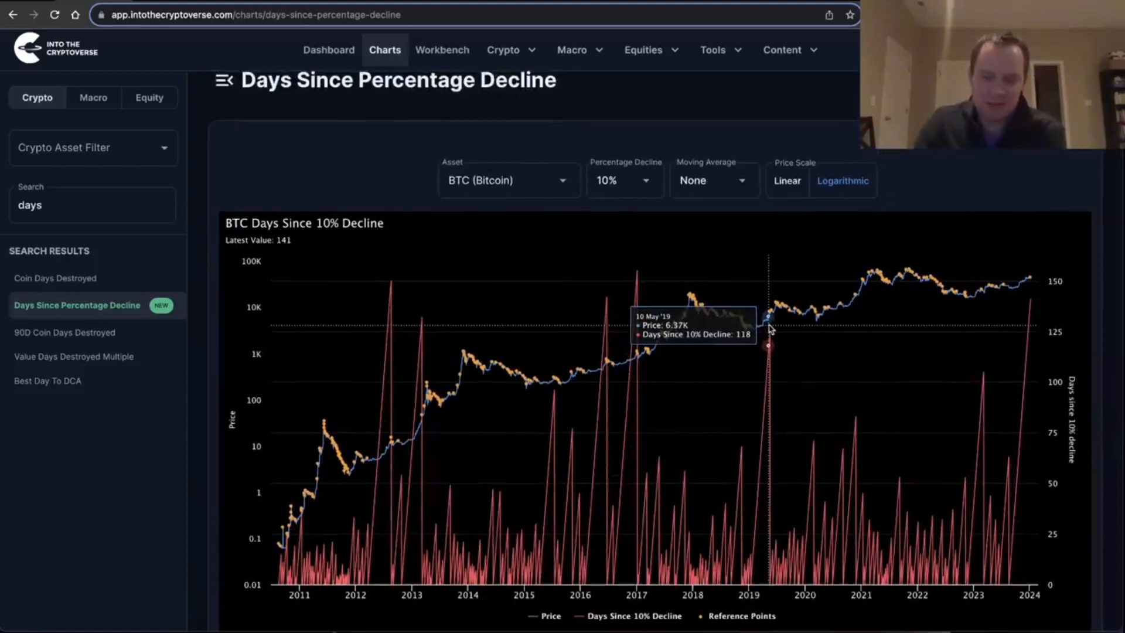
mouse_move(609, 288)
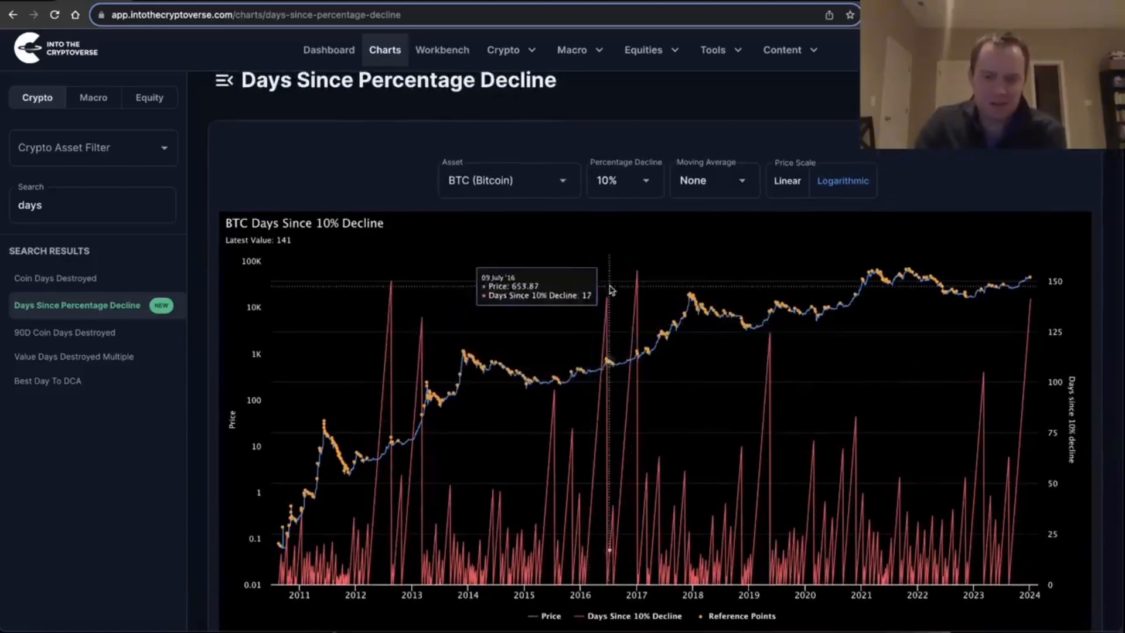
mouse_move(606, 331)
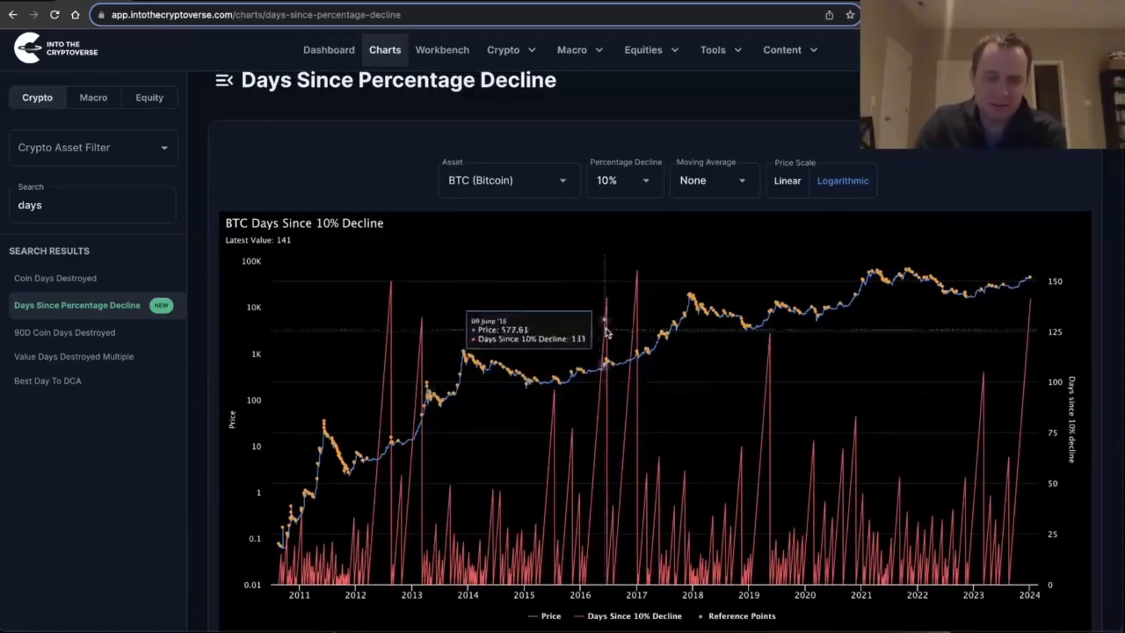
mouse_move(818, 282)
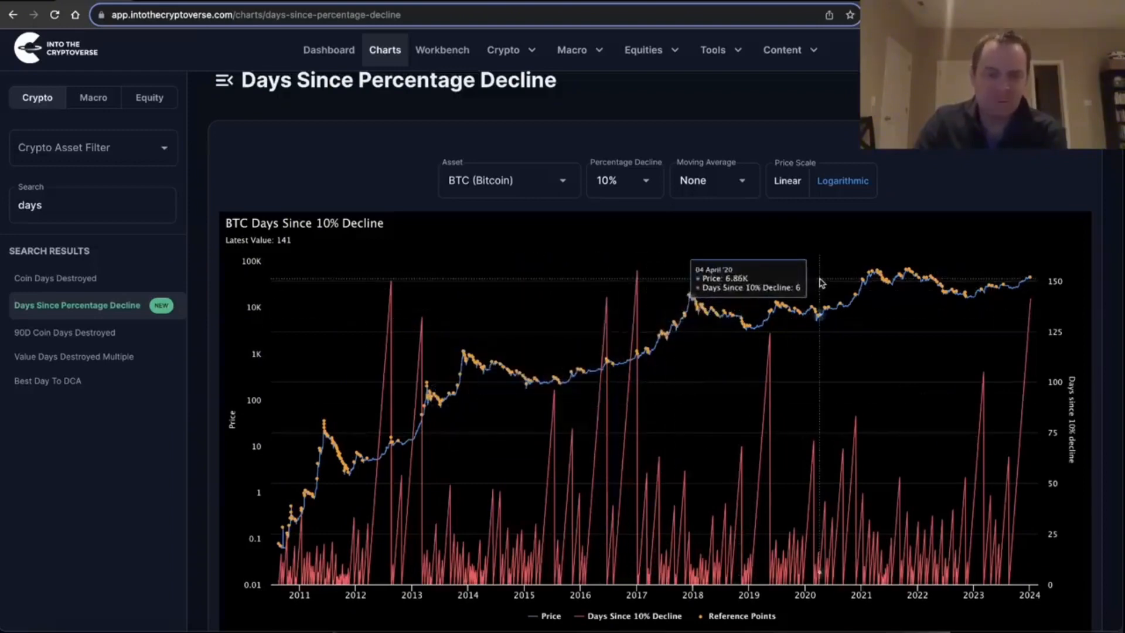
mouse_move(1015, 486)
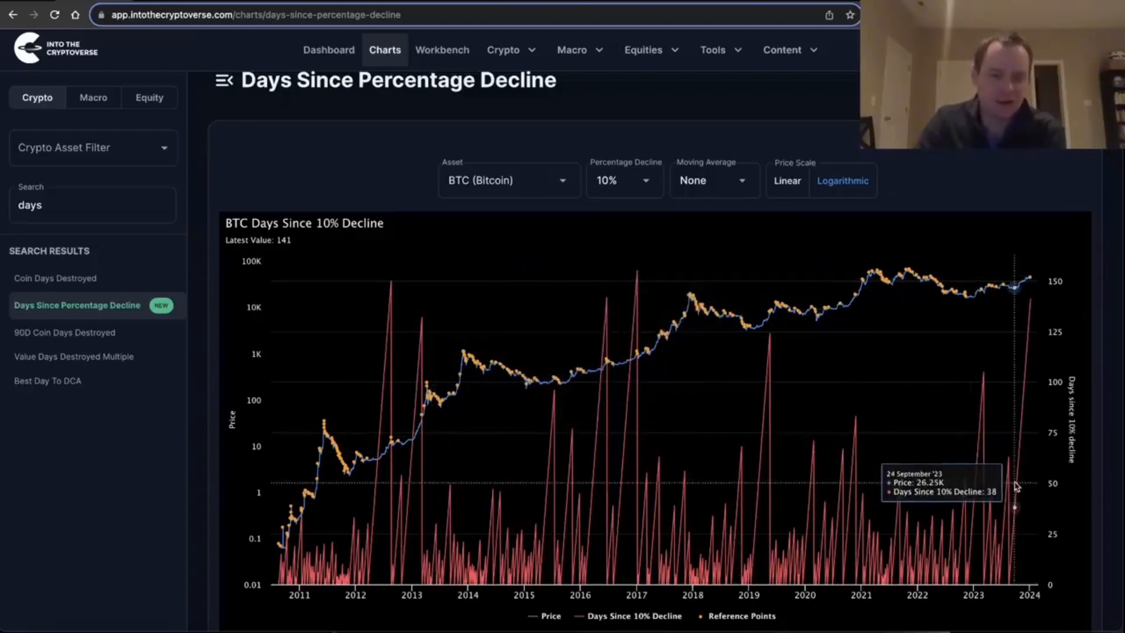
mouse_move(778, 271)
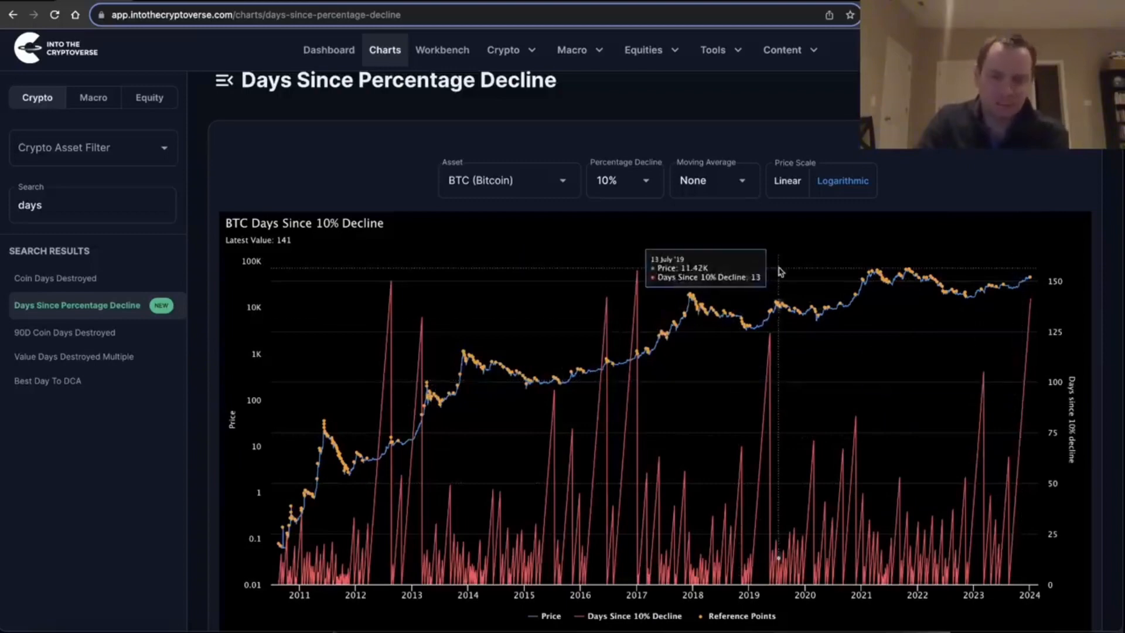
mouse_move(307, 255)
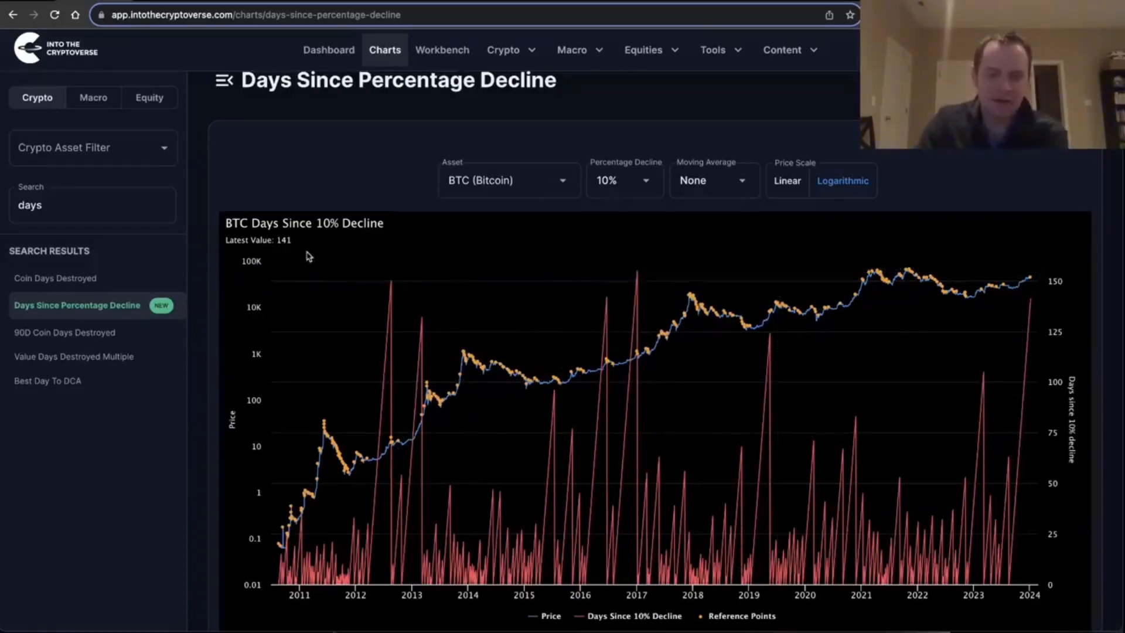
mouse_move(584, 226)
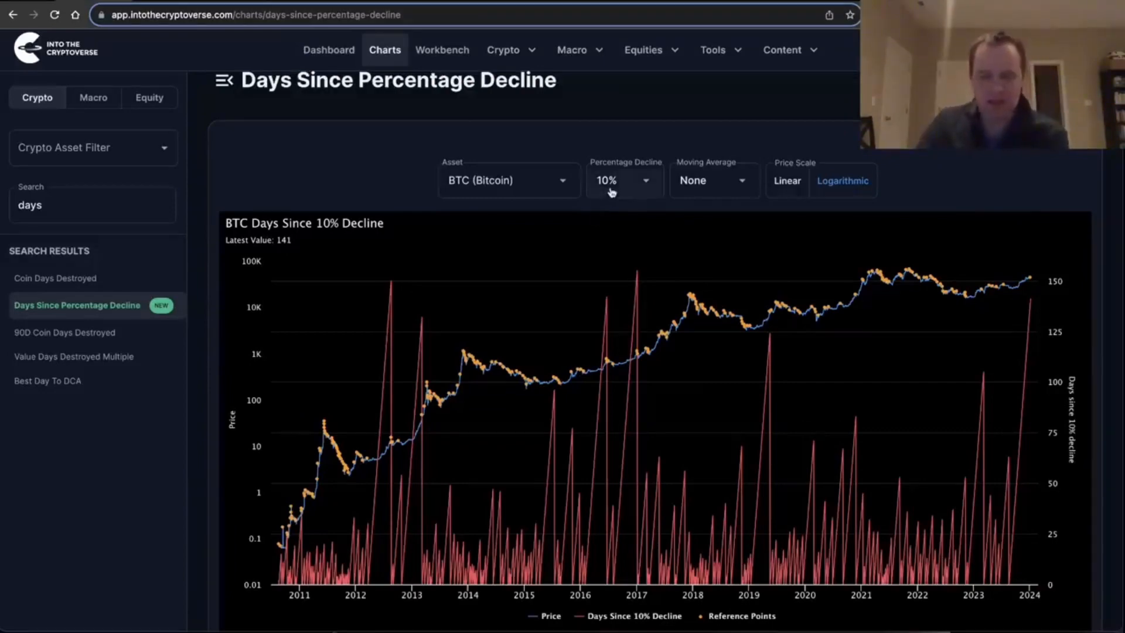
left_click(623, 179)
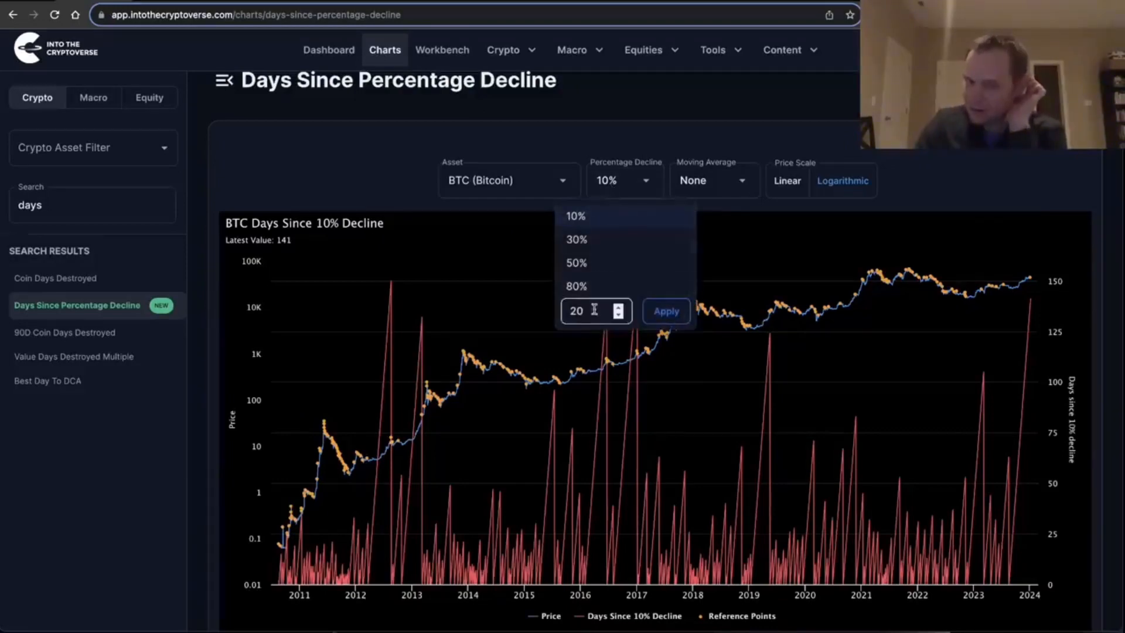
left_click(664, 310)
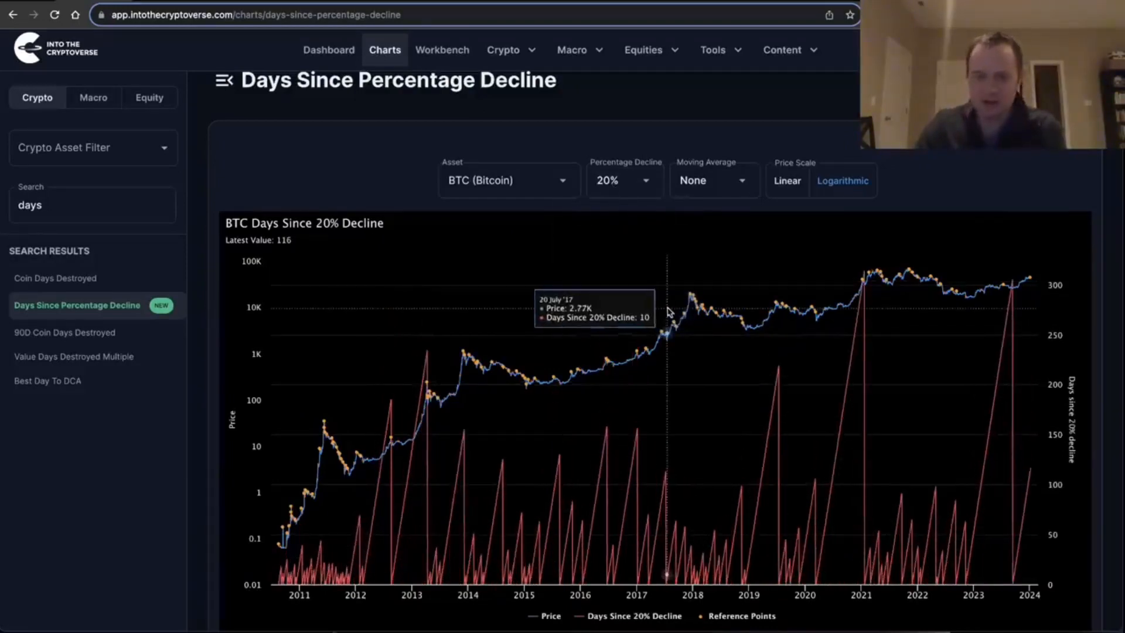
mouse_move(1036, 466)
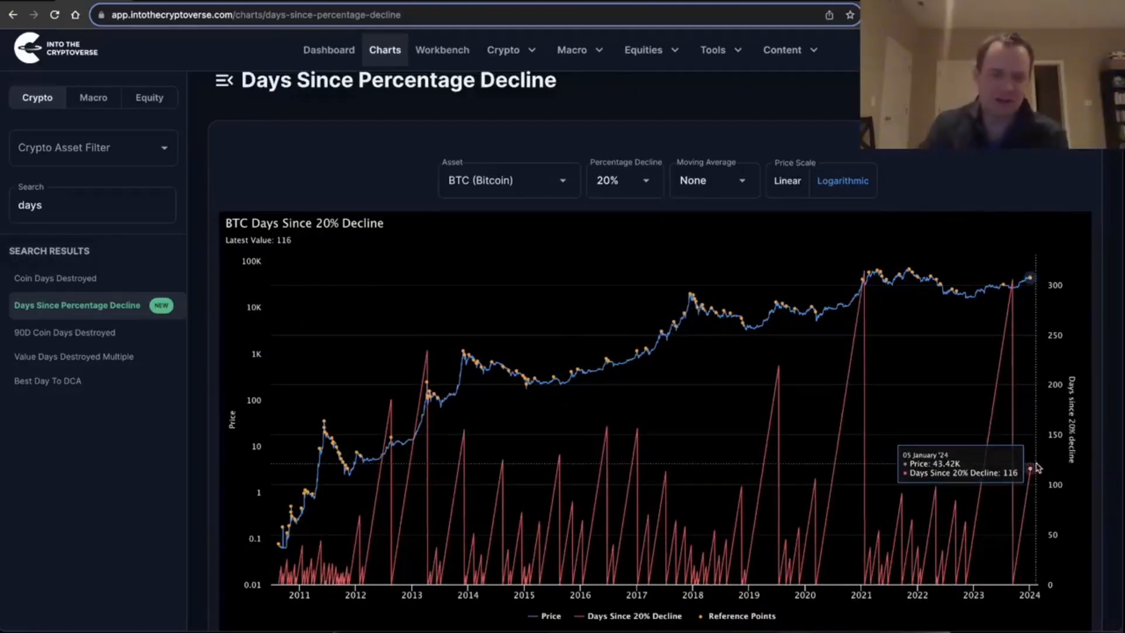
left_click(623, 180)
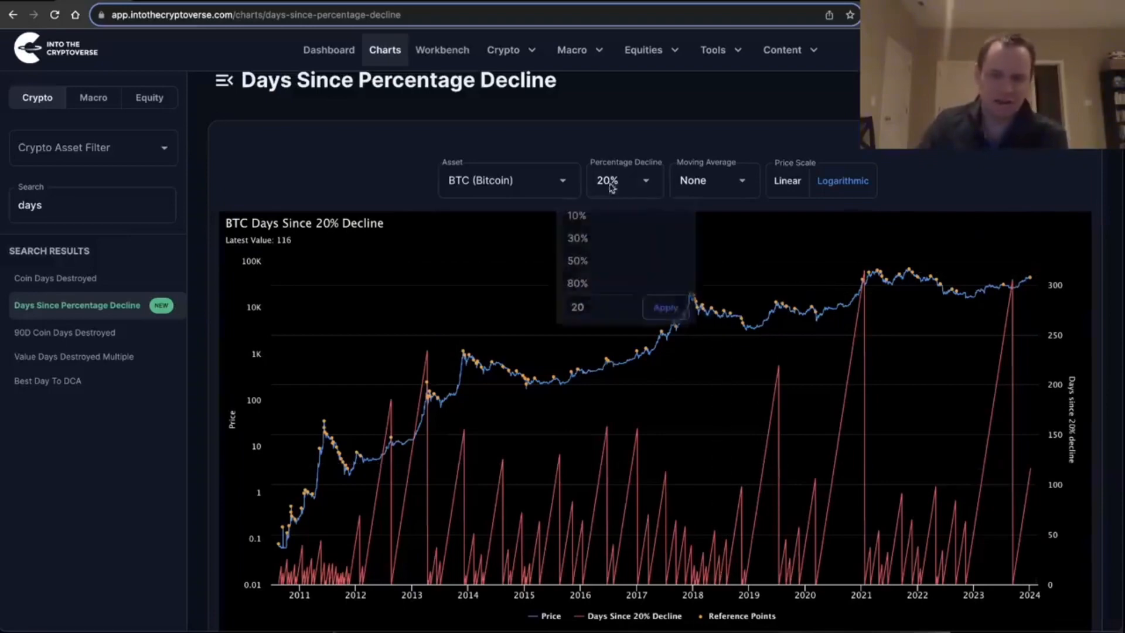
left_click(576, 215)
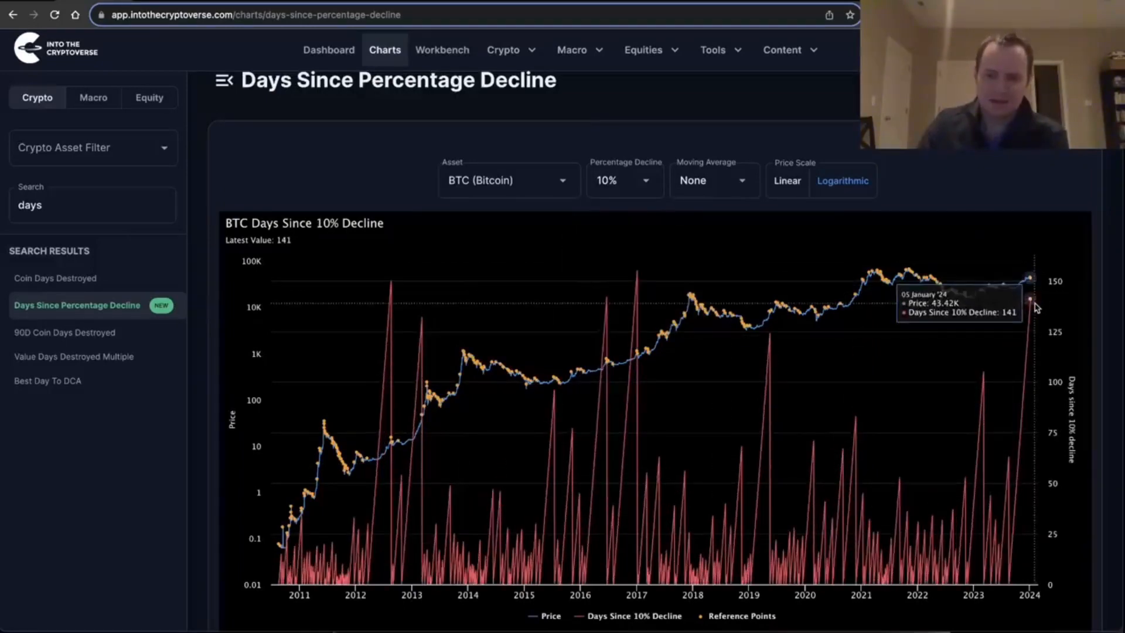
mouse_move(611, 175)
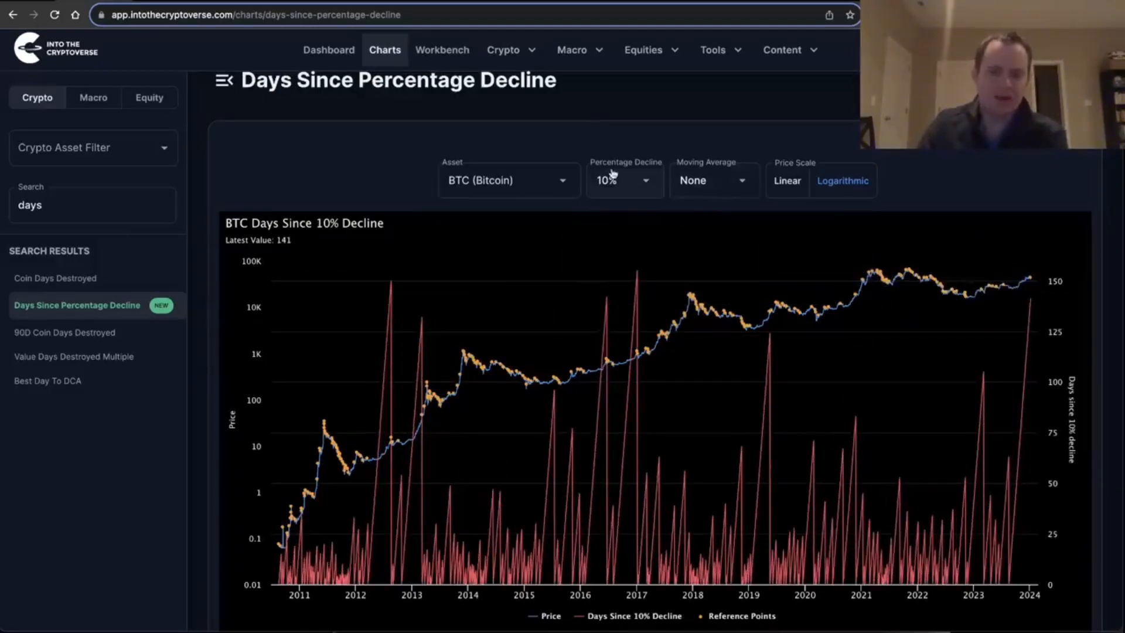
mouse_move(1013, 325)
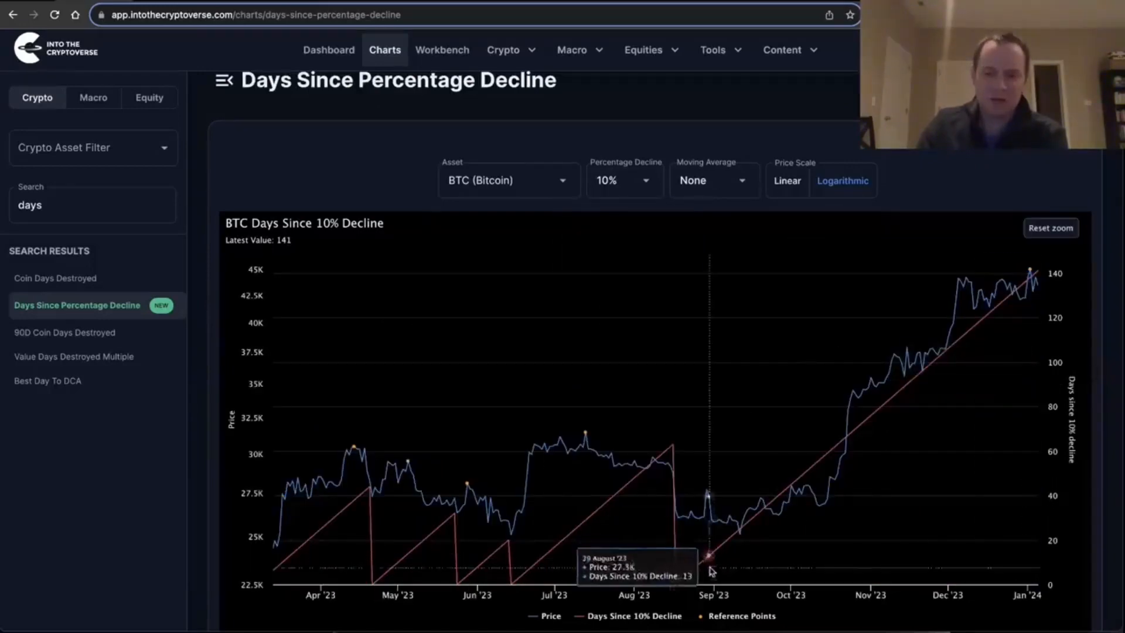
mouse_move(673, 588)
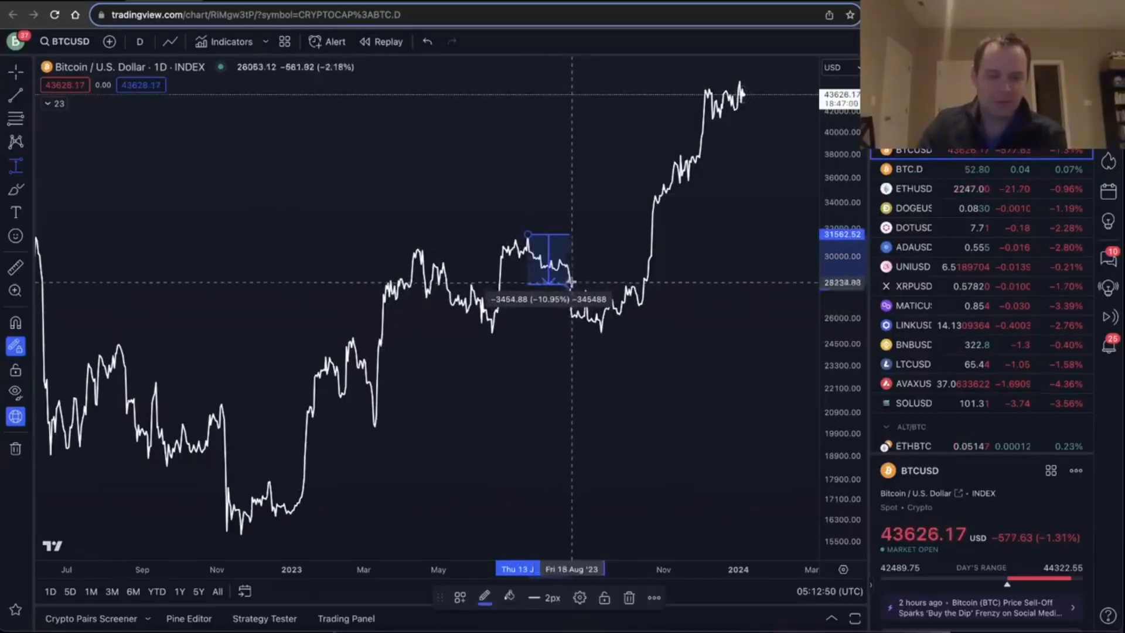
mouse_move(269, 84)
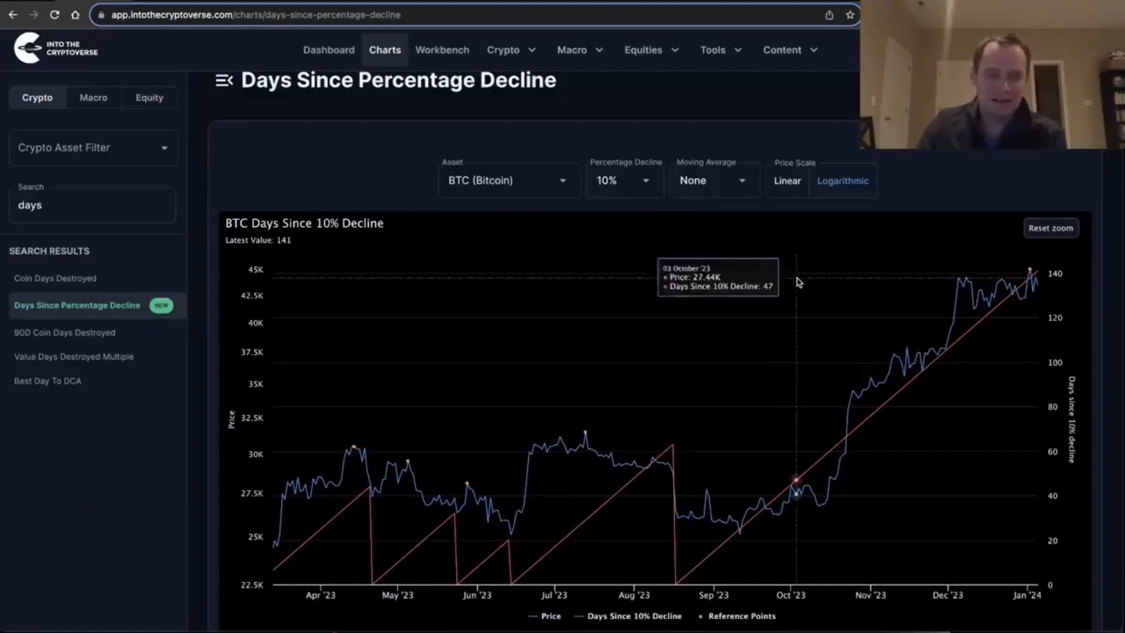
mouse_move(680, 537)
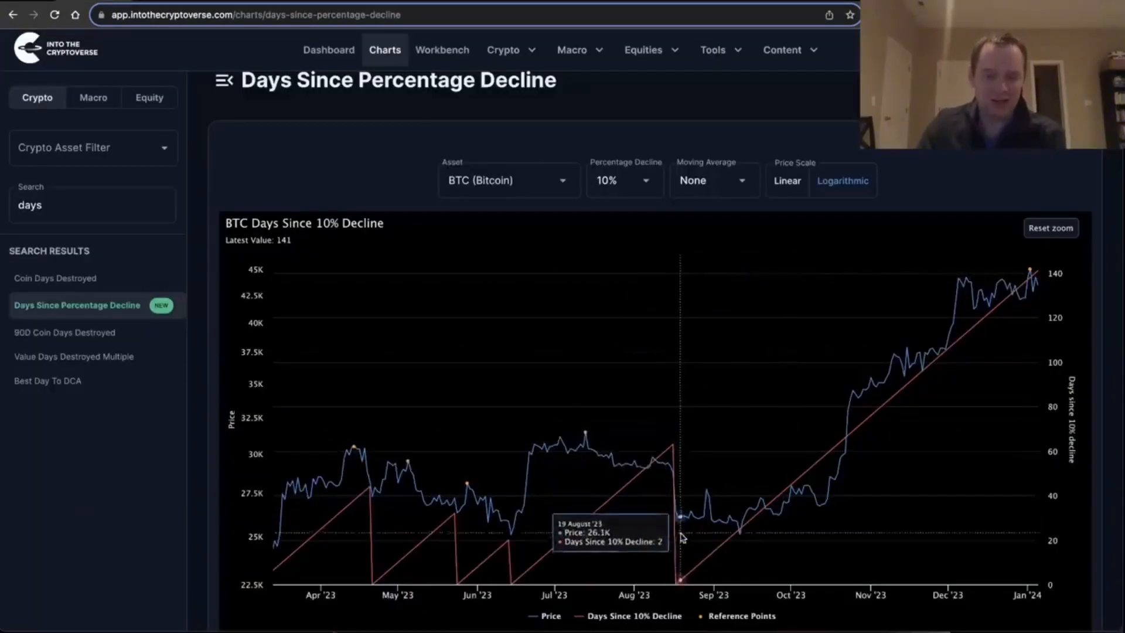
mouse_move(678, 540)
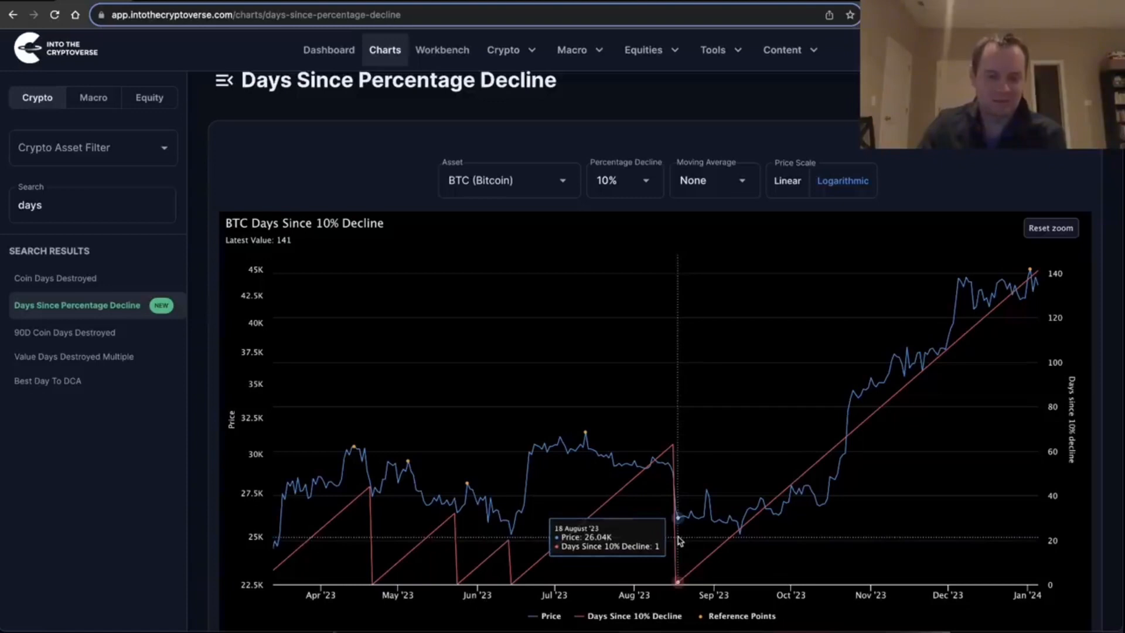
mouse_move(671, 448)
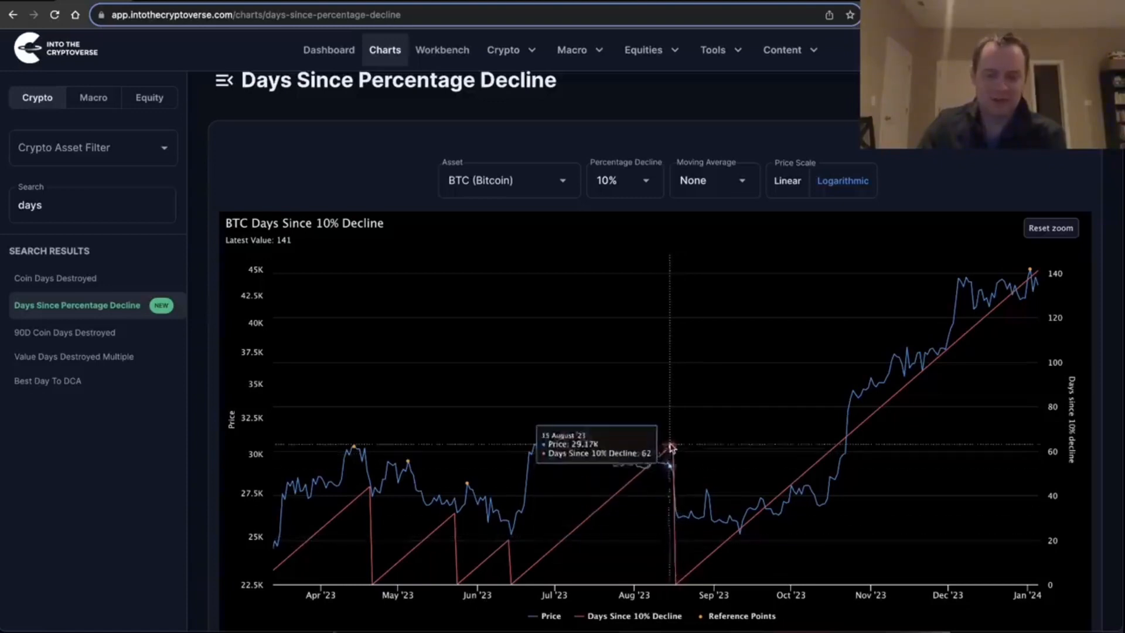
mouse_move(165, 36)
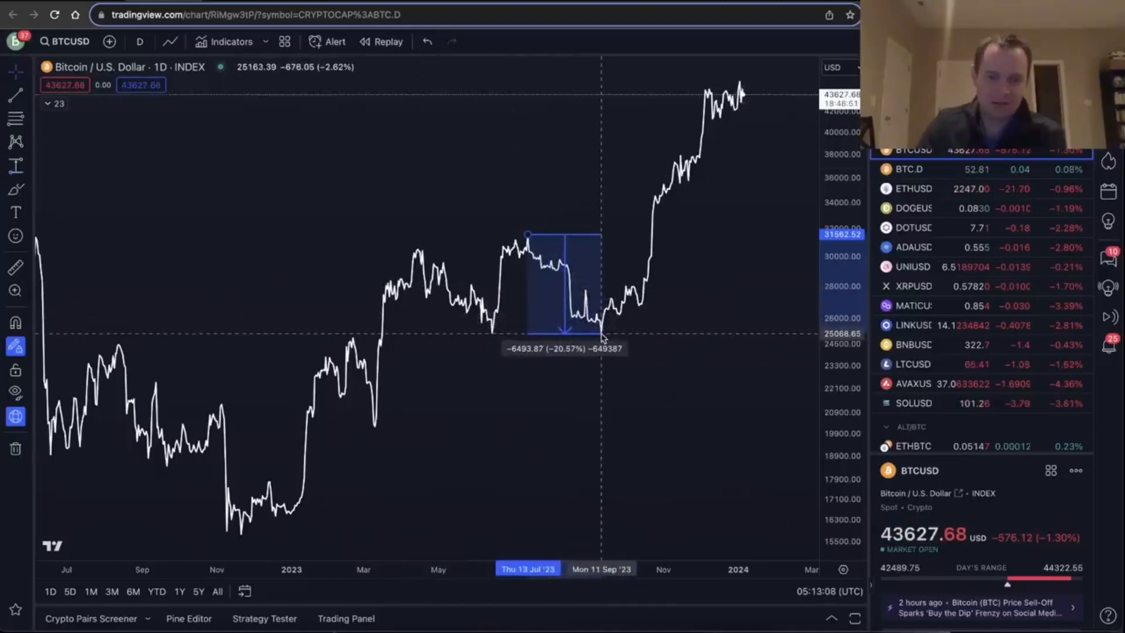
left_click(287, 14)
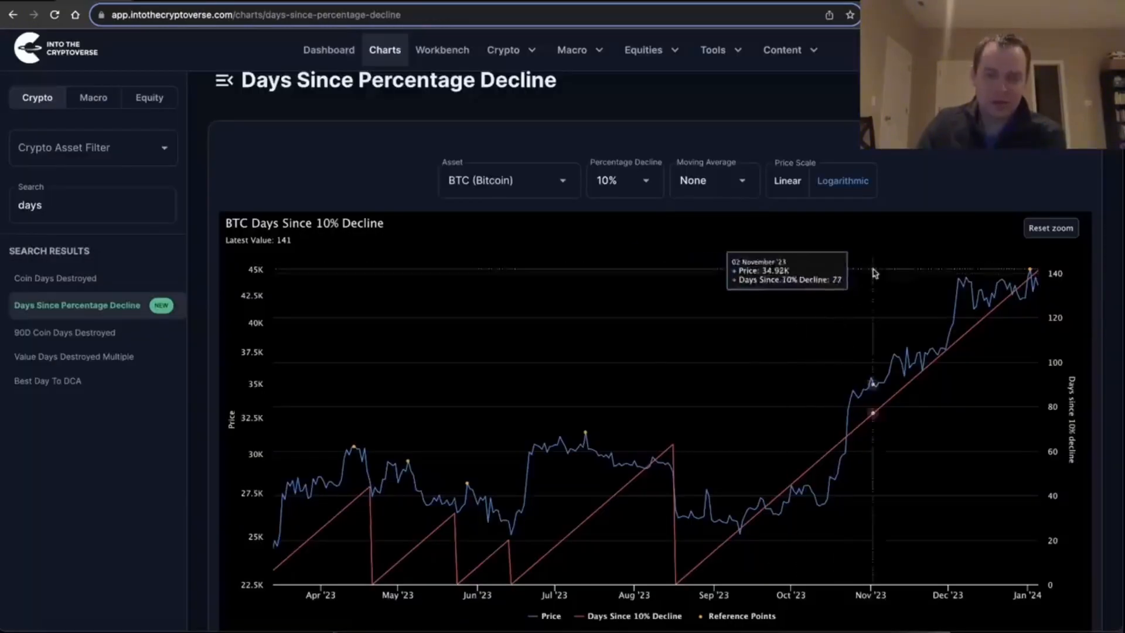
- Apply a custom 20% Percentage Decline threshold to the Bitcoin chart
left_click(623, 180)
type("20")
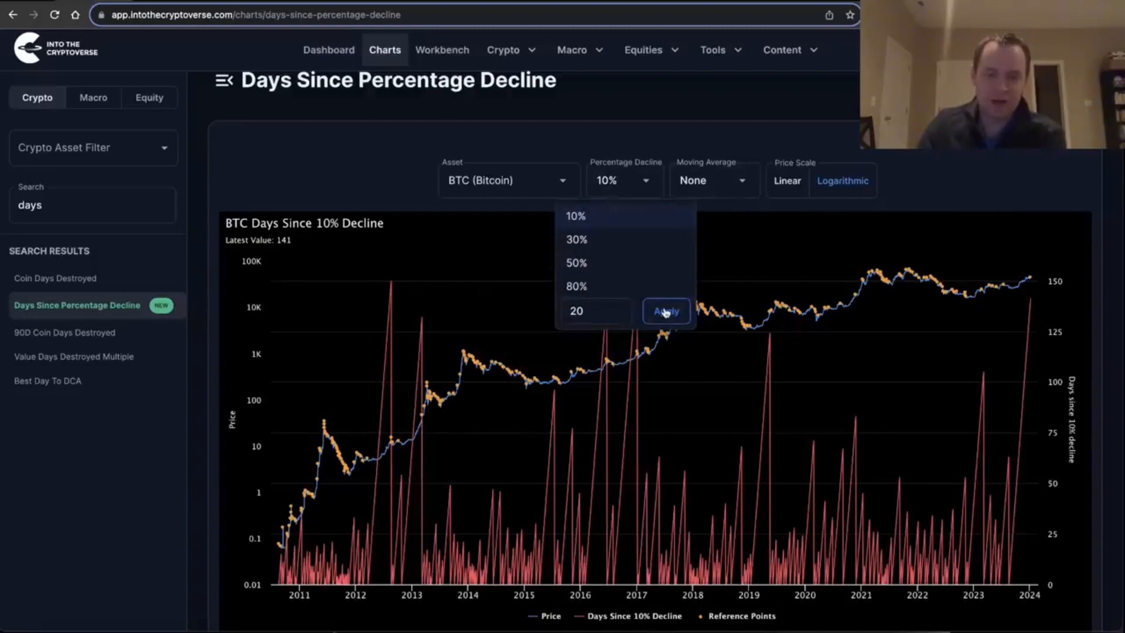
left_click(665, 310)
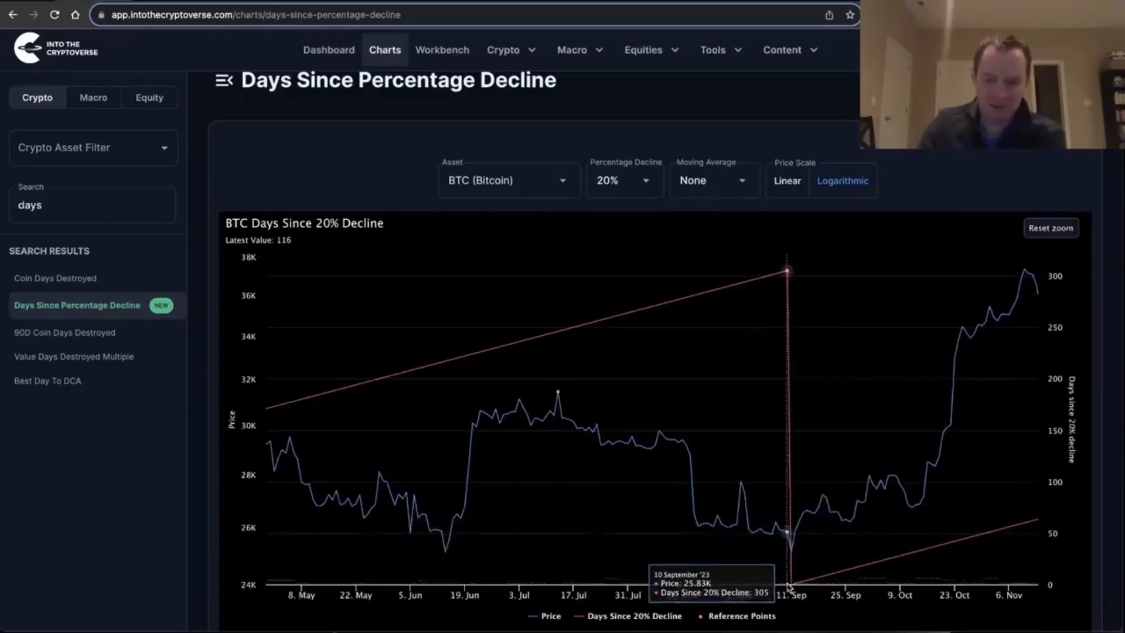
mouse_move(1049, 228)
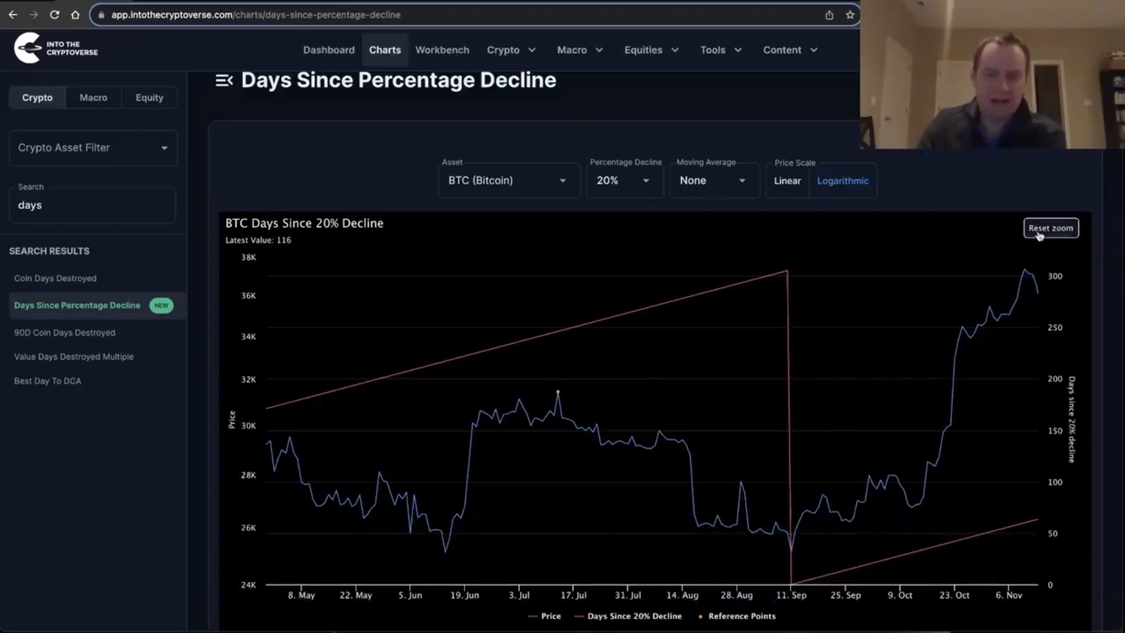
left_click(1049, 227)
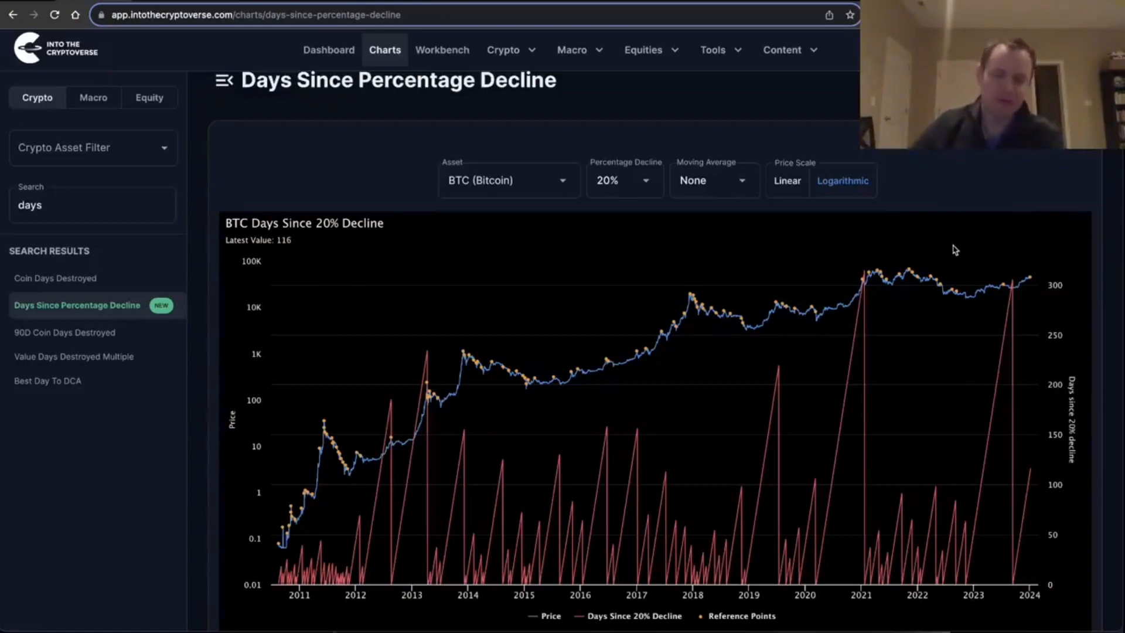
mouse_move(555, 230)
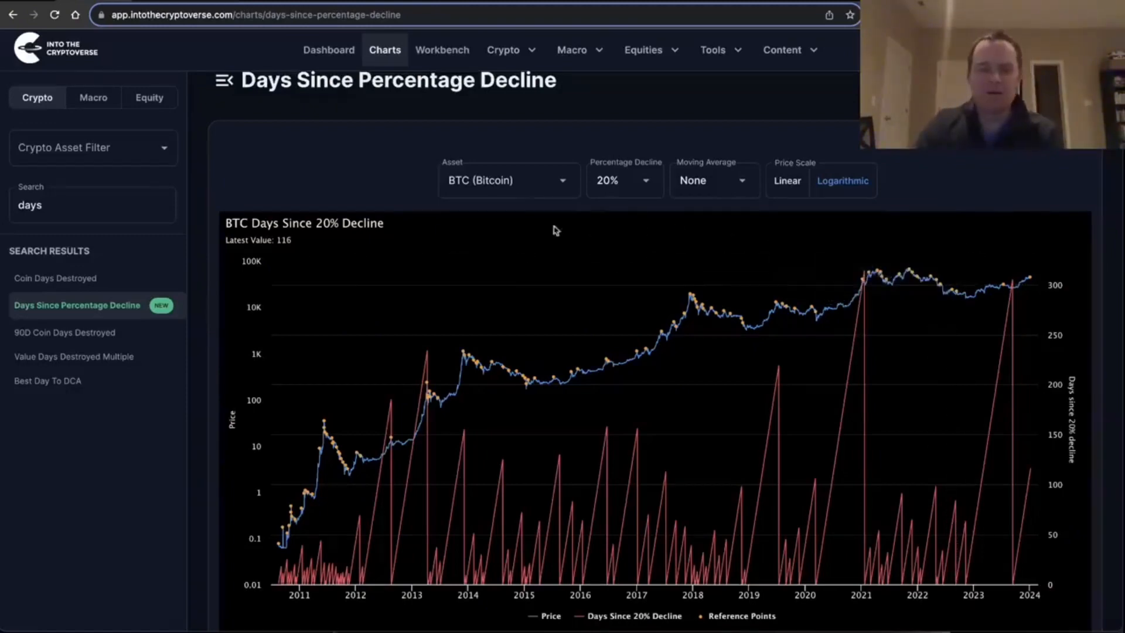
mouse_move(1024, 452)
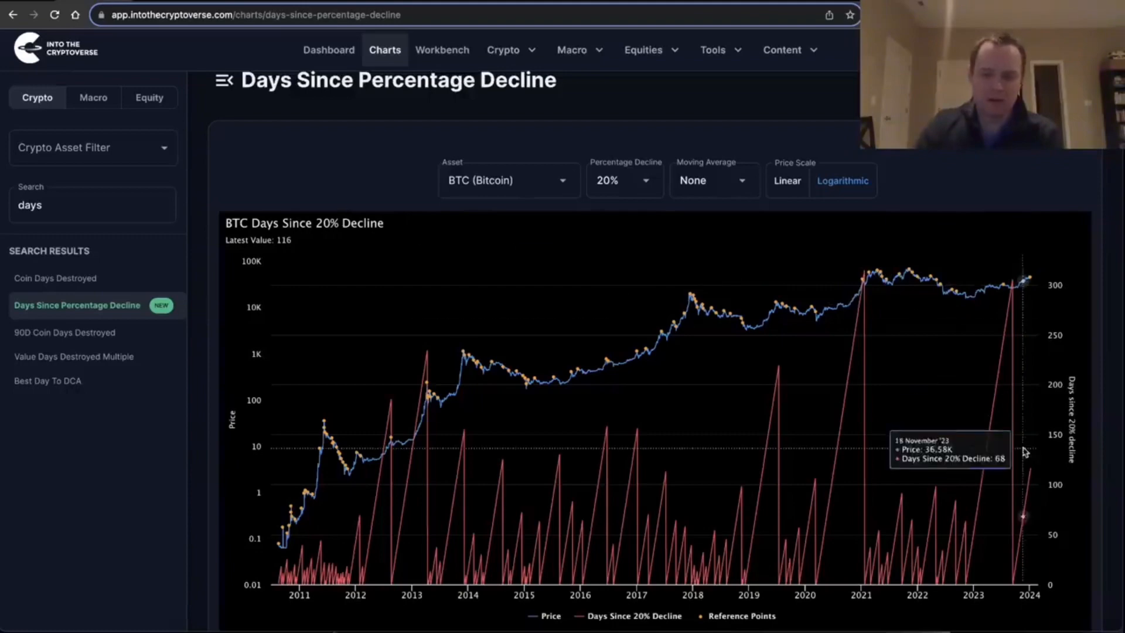
mouse_move(1036, 469)
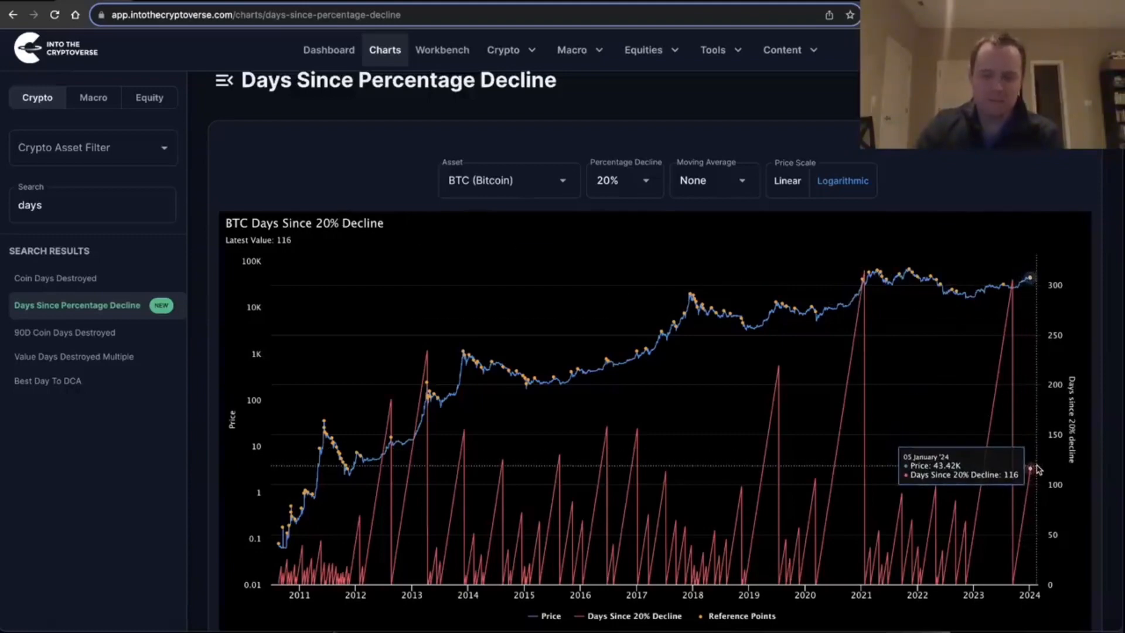
mouse_move(1015, 387)
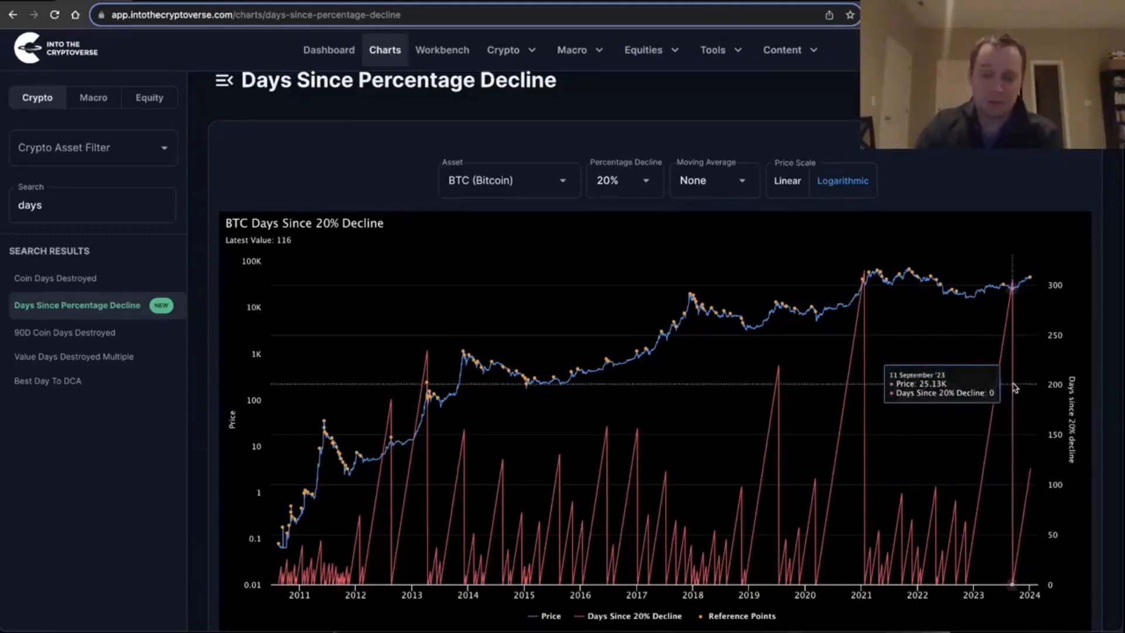
mouse_move(1013, 388)
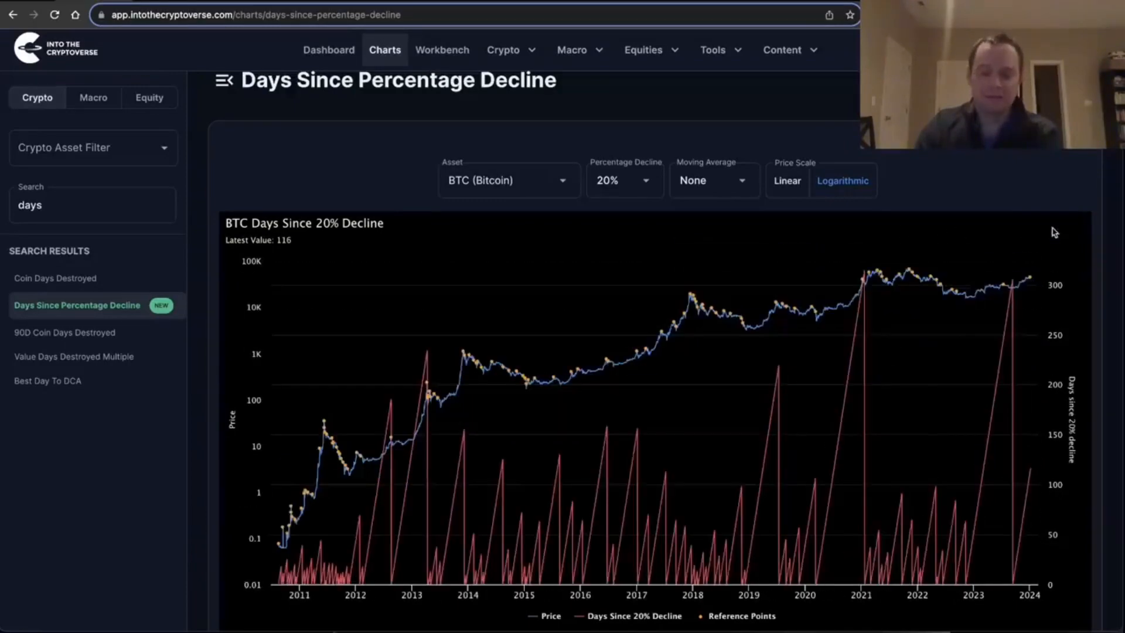
mouse_move(1011, 285)
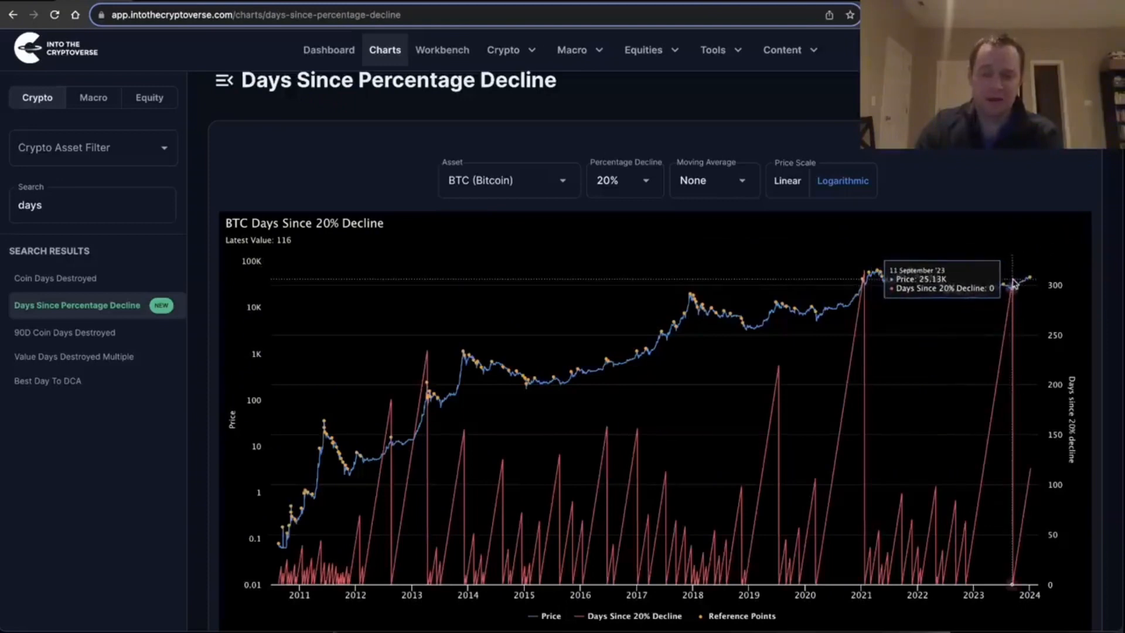
mouse_move(866, 276)
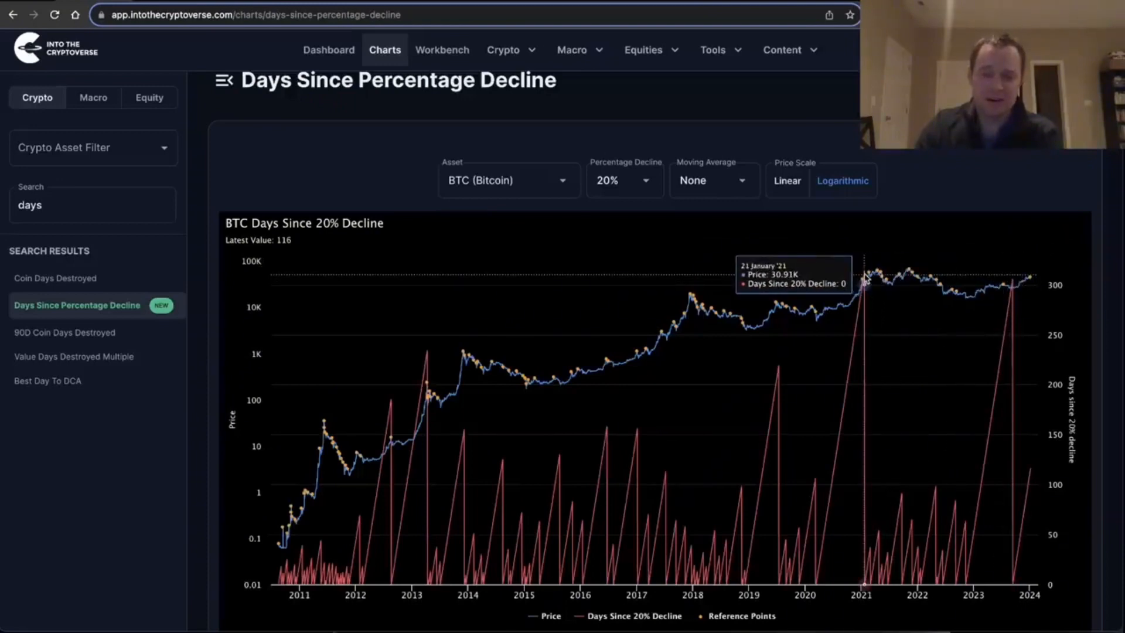
mouse_move(865, 274)
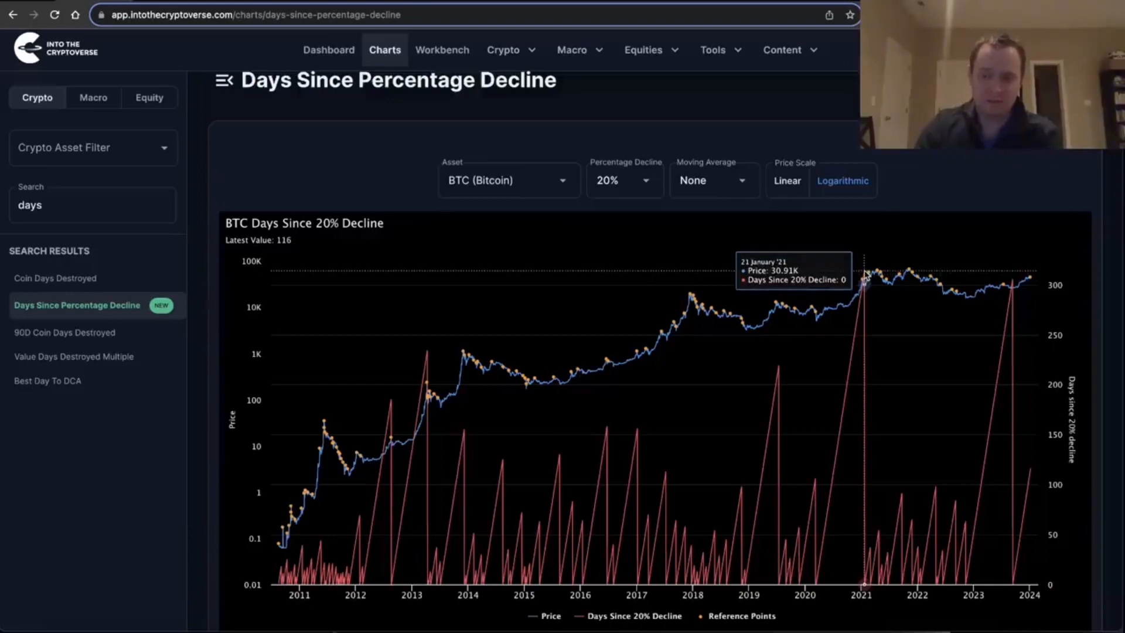
mouse_move(887, 304)
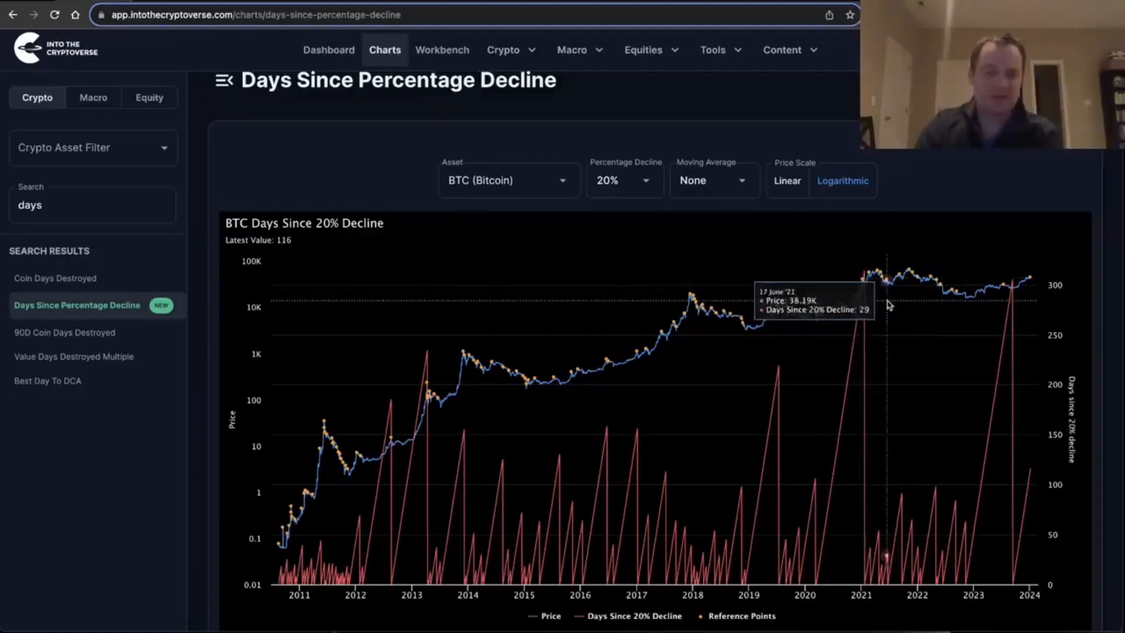
mouse_move(864, 278)
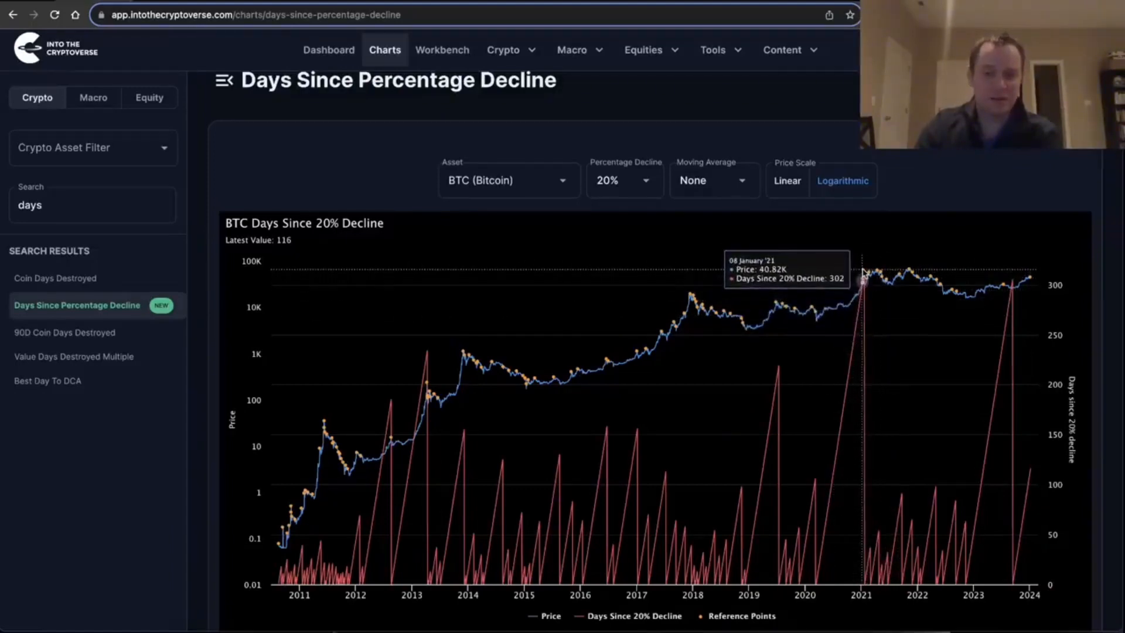
mouse_move(889, 557)
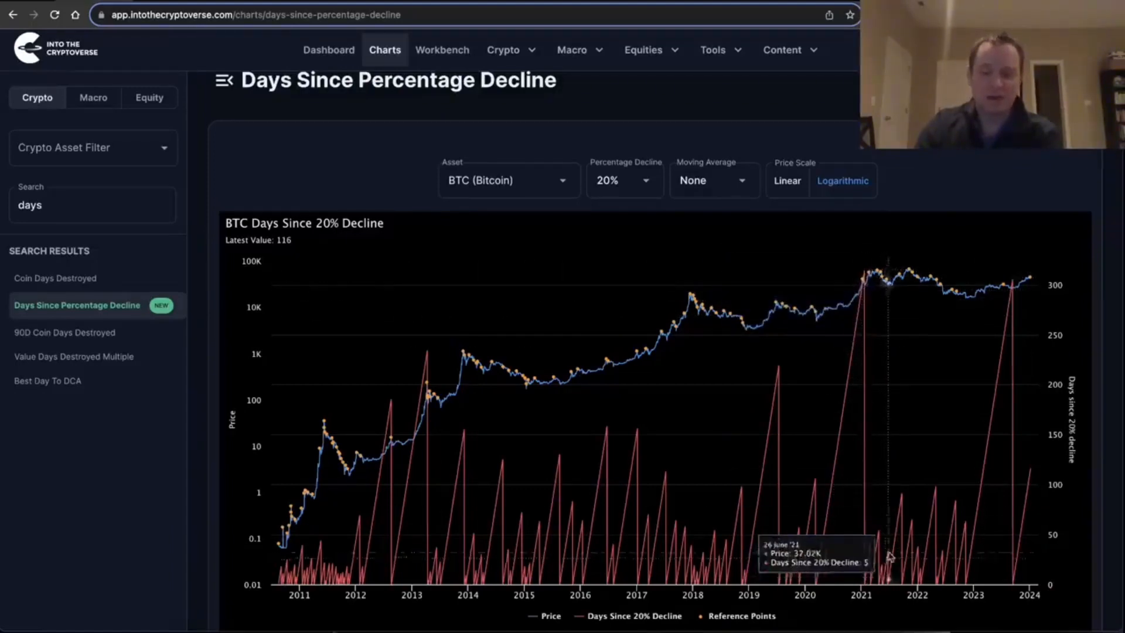
mouse_move(902, 508)
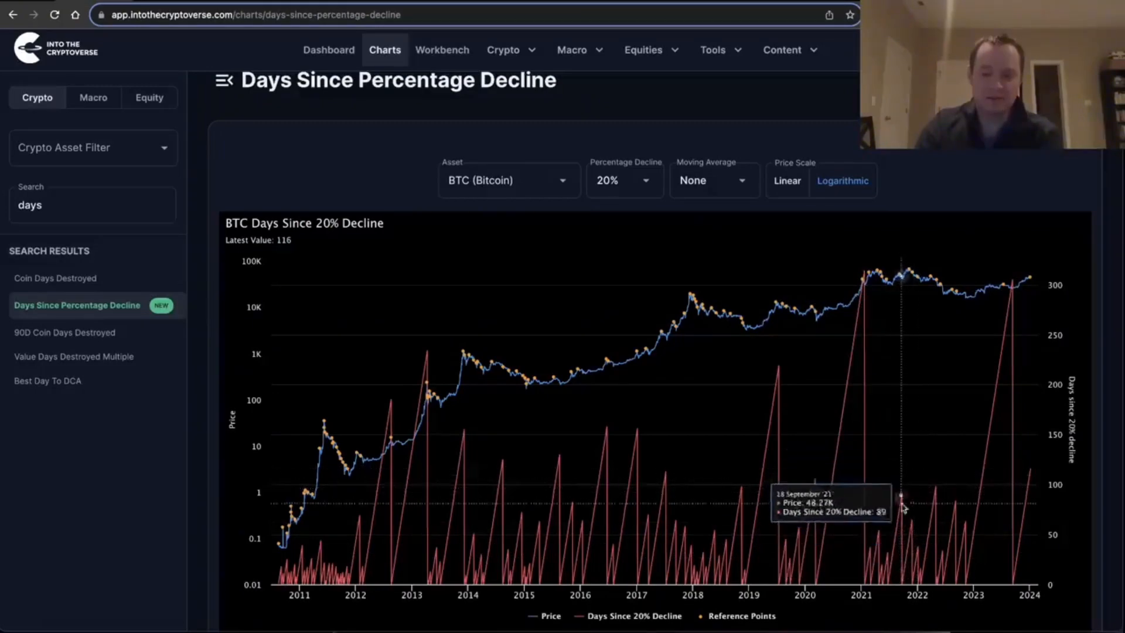
mouse_move(540, 198)
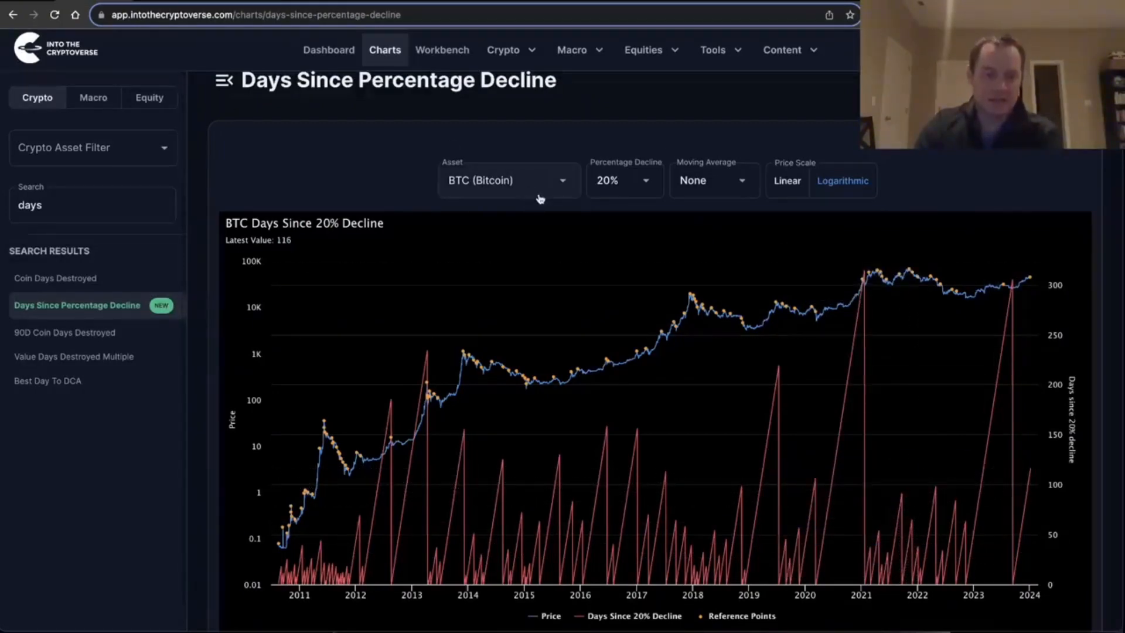
mouse_move(623, 188)
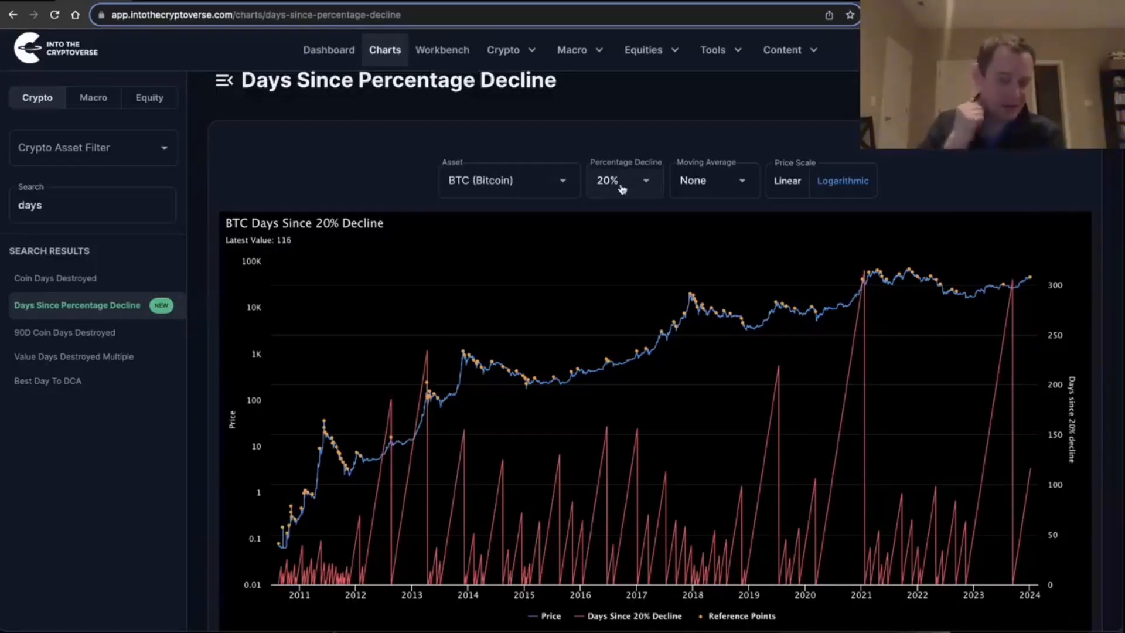
- Apply a custom 25% decline threshold and scroll down to the latest 422-day value
left_click(622, 180)
type("25")
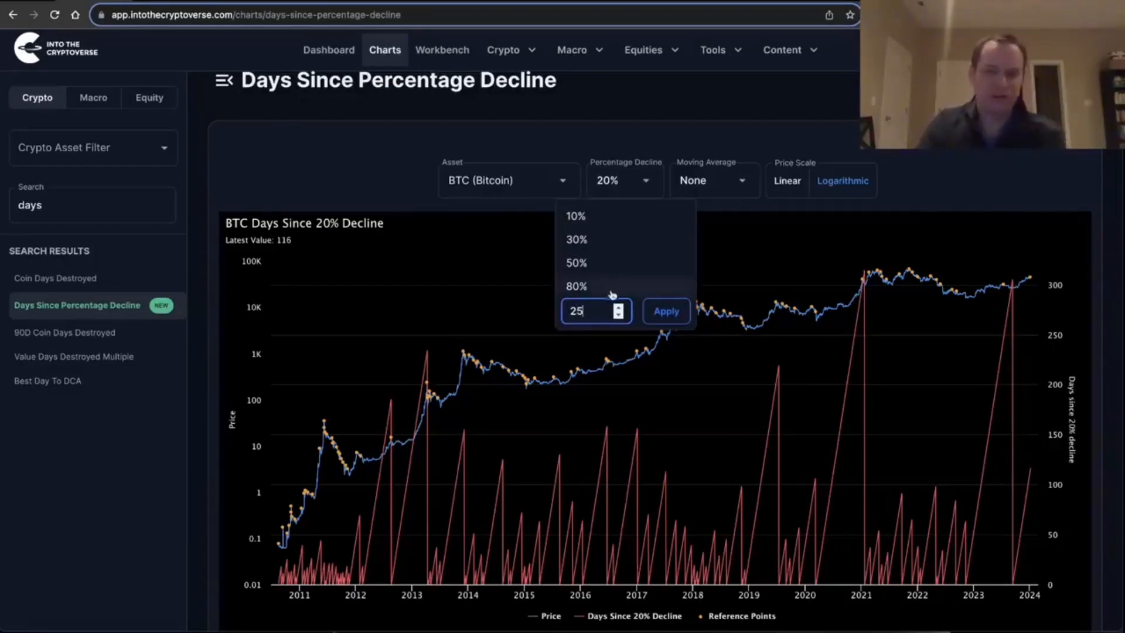
left_click(665, 310)
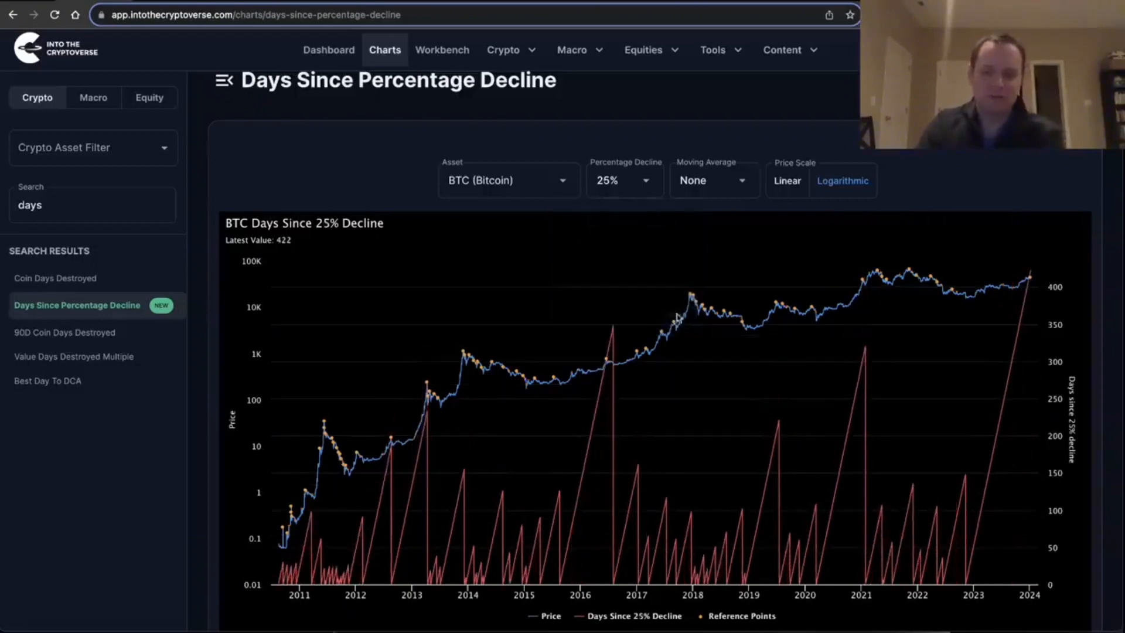
scroll("down", 3)
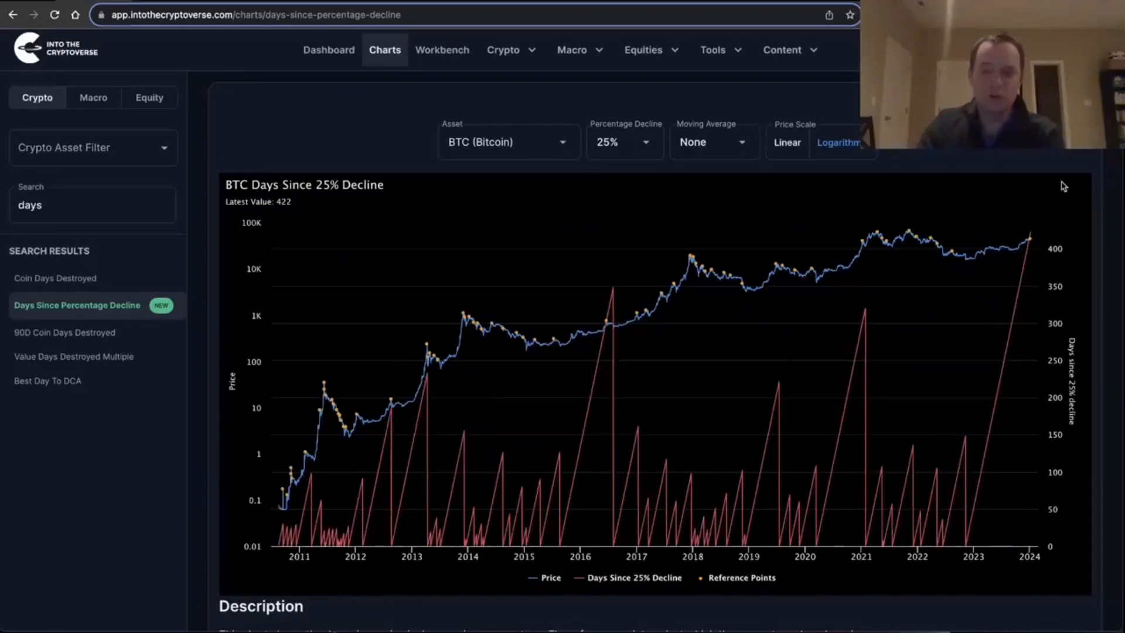
mouse_move(1031, 239)
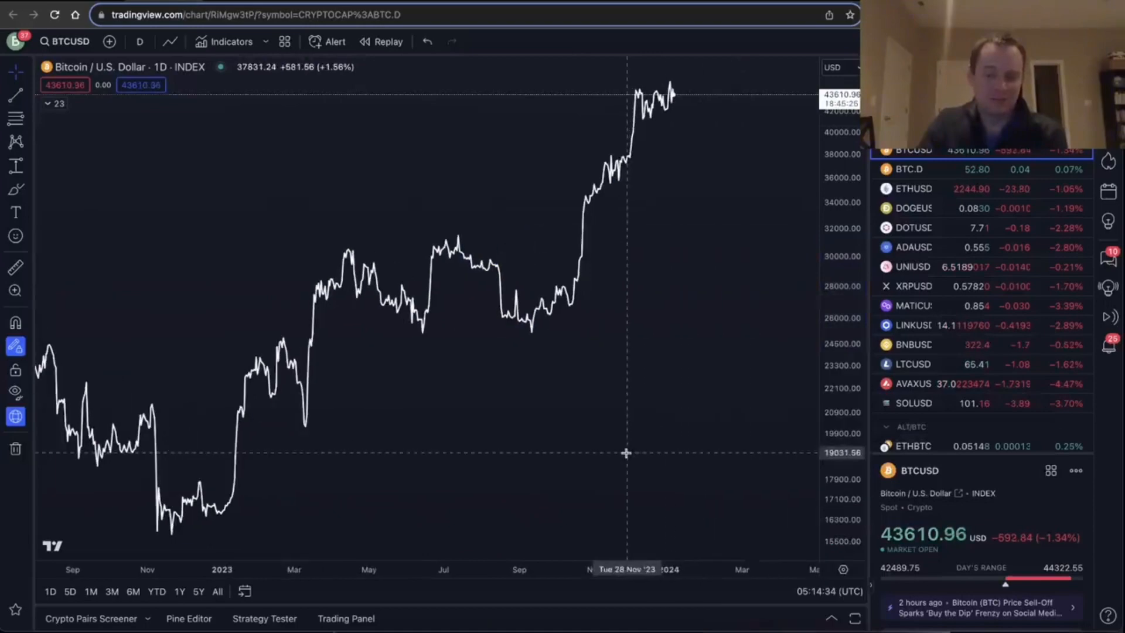
- Switch the daily Bitcoin chart style from Line to Candles
left_click(169, 41)
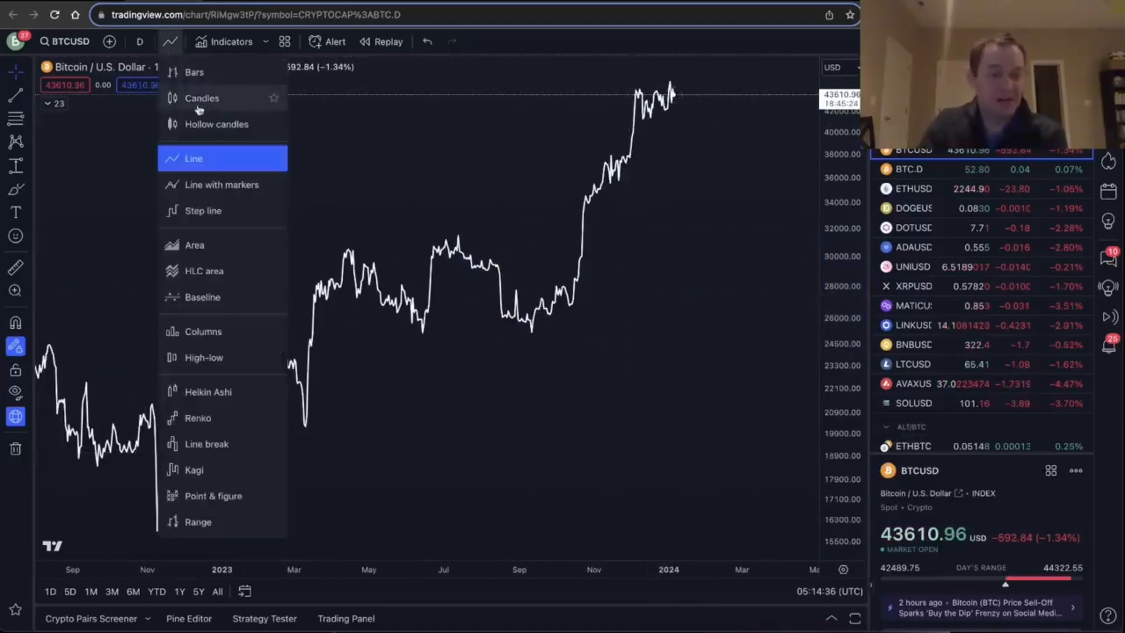
left_click(201, 98)
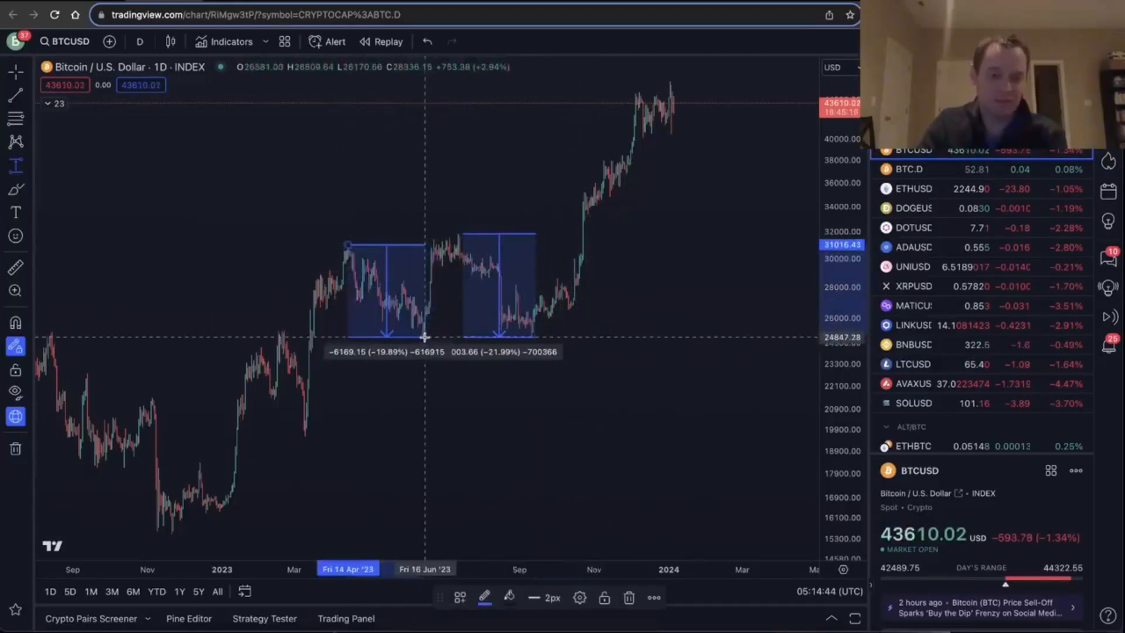
mouse_move(291, 330)
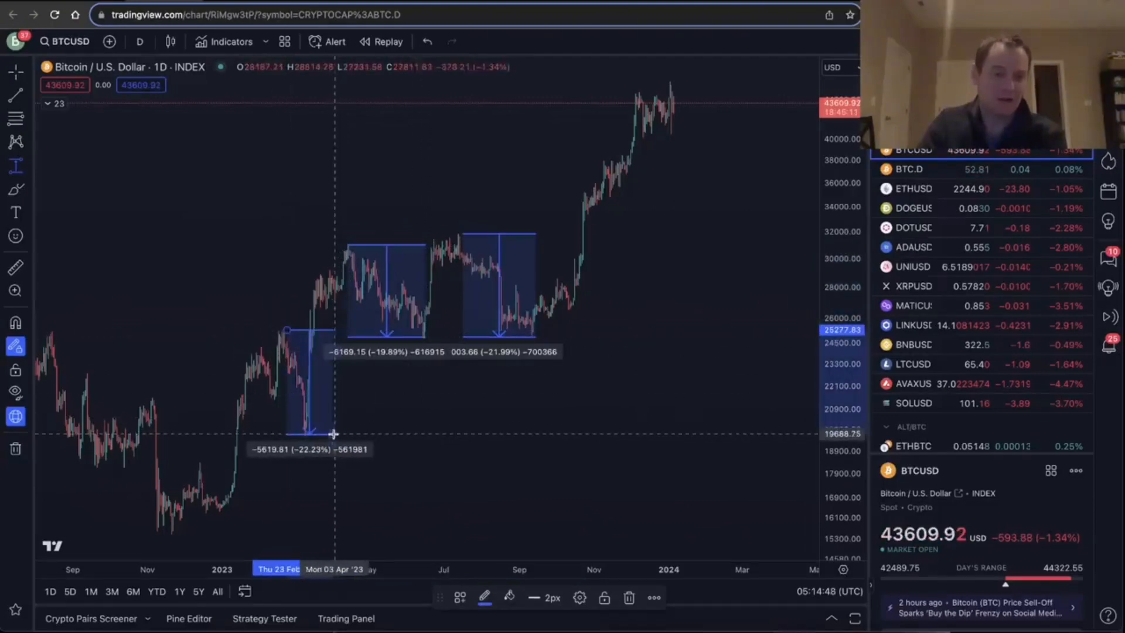
mouse_move(674, 218)
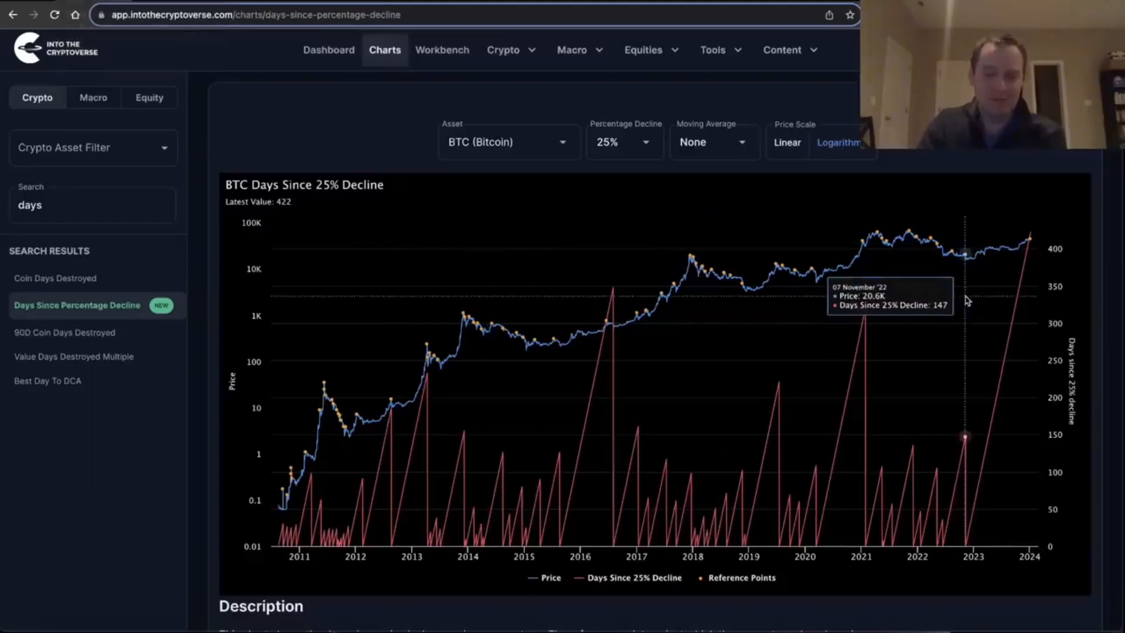
mouse_move(948, 481)
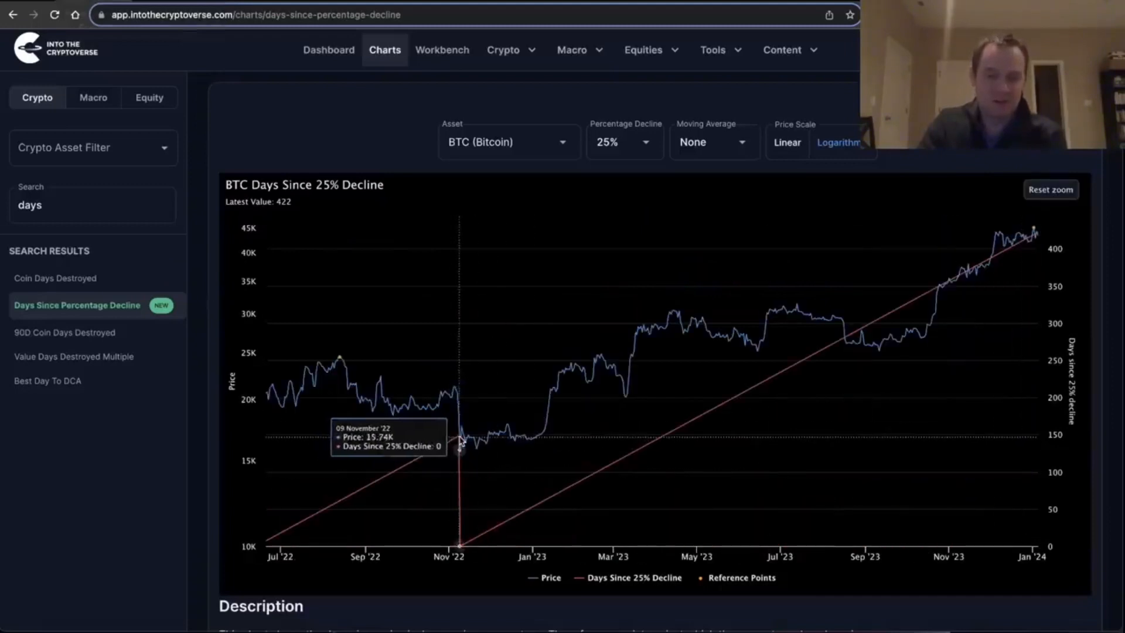
mouse_move(845, 282)
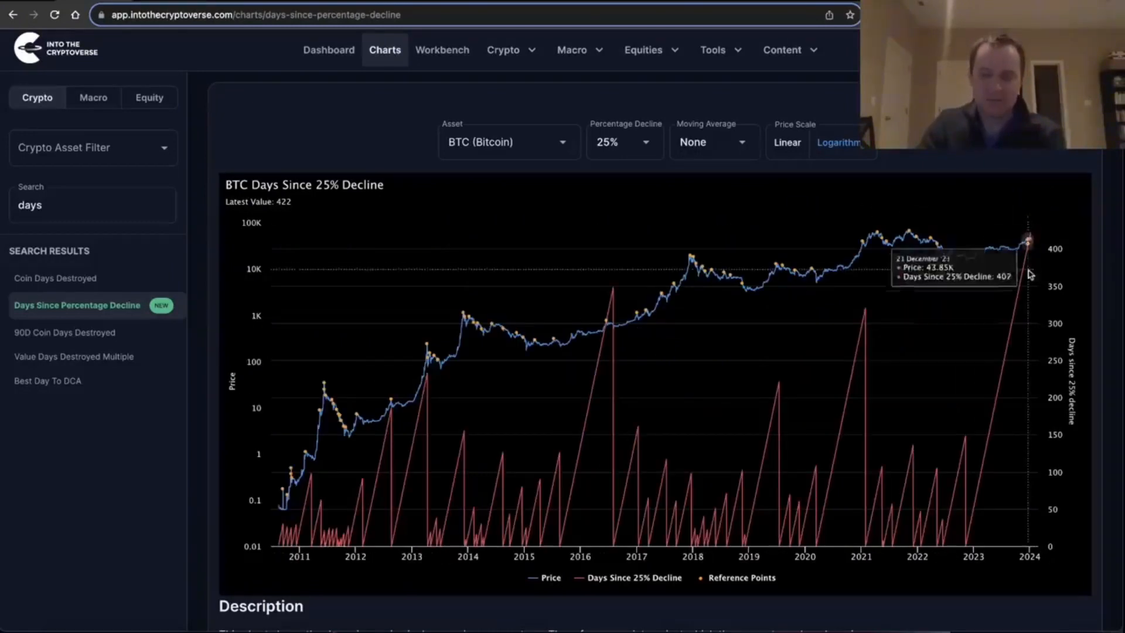
mouse_move(1035, 176)
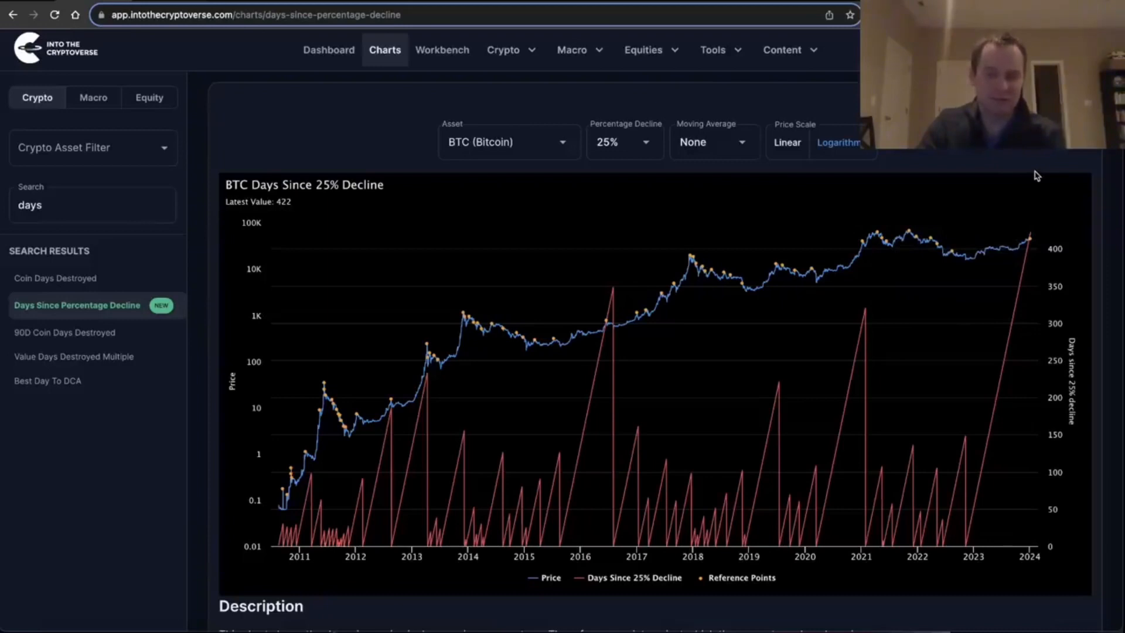
mouse_move(586, 351)
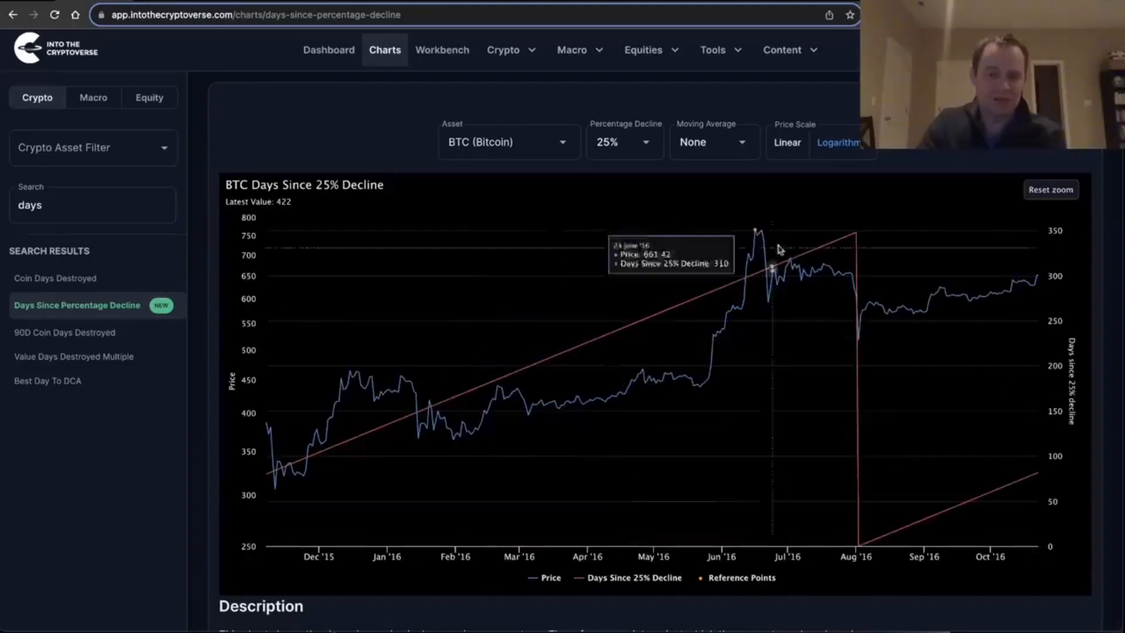
mouse_move(857, 237)
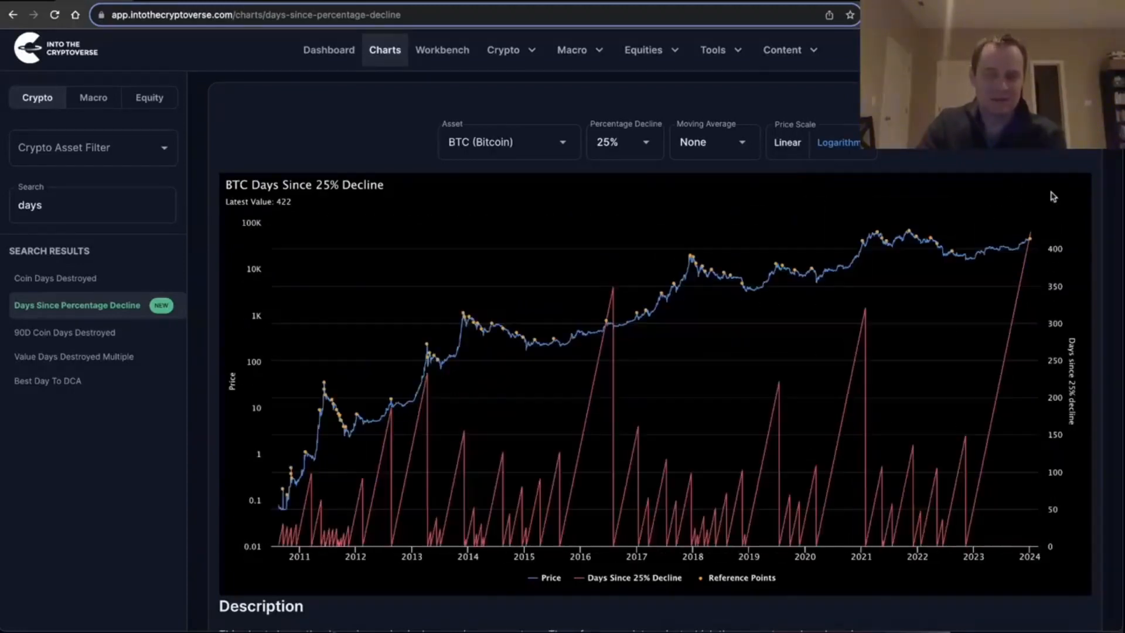
mouse_move(1026, 441)
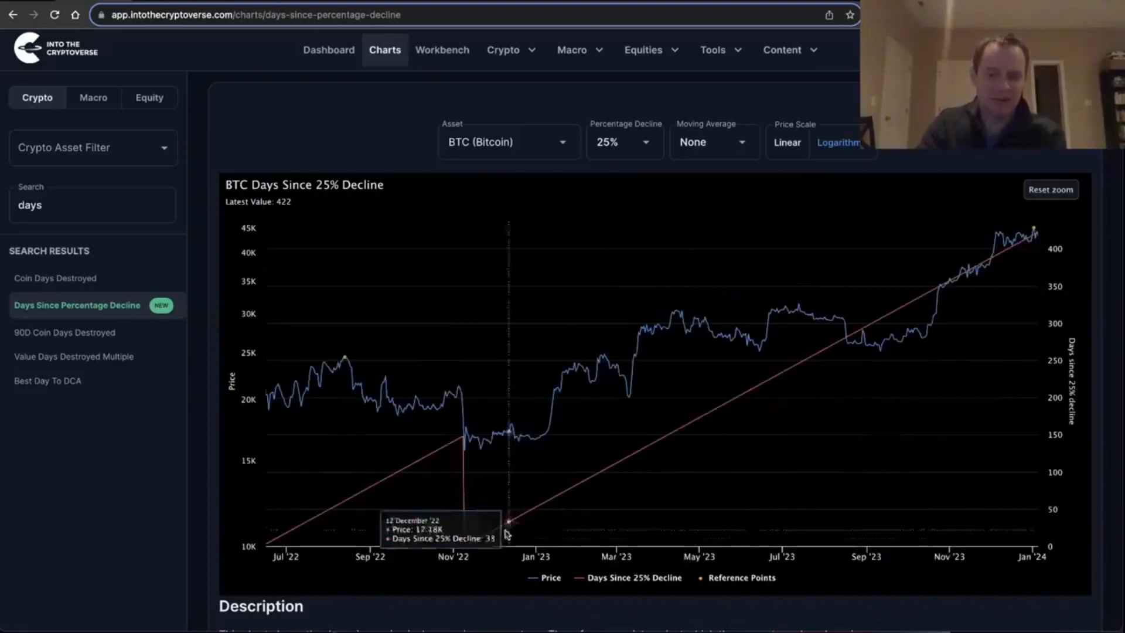
mouse_move(500, 533)
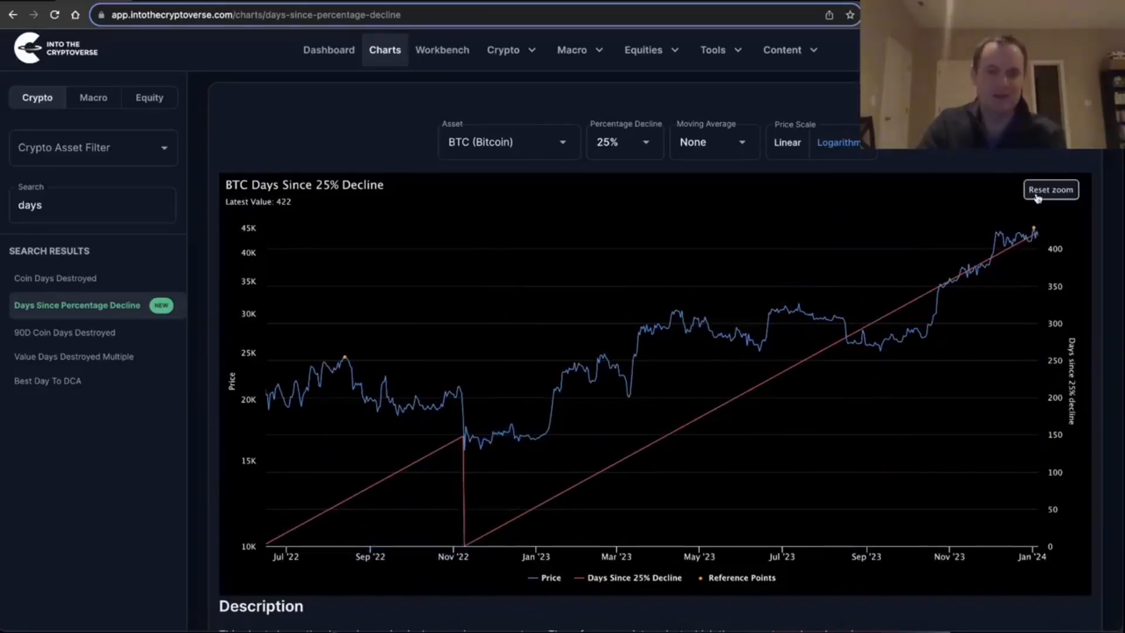
- Reset the 25% chart to full history and bring up the Percentage Decline thresholds
left_click(1049, 189)
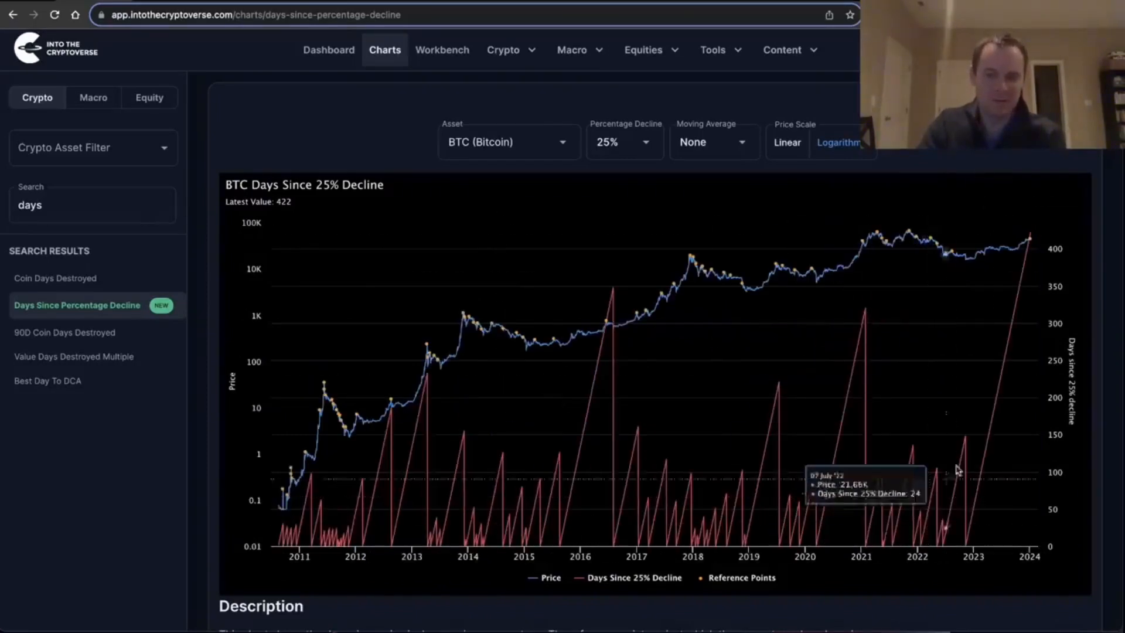
mouse_move(1045, 209)
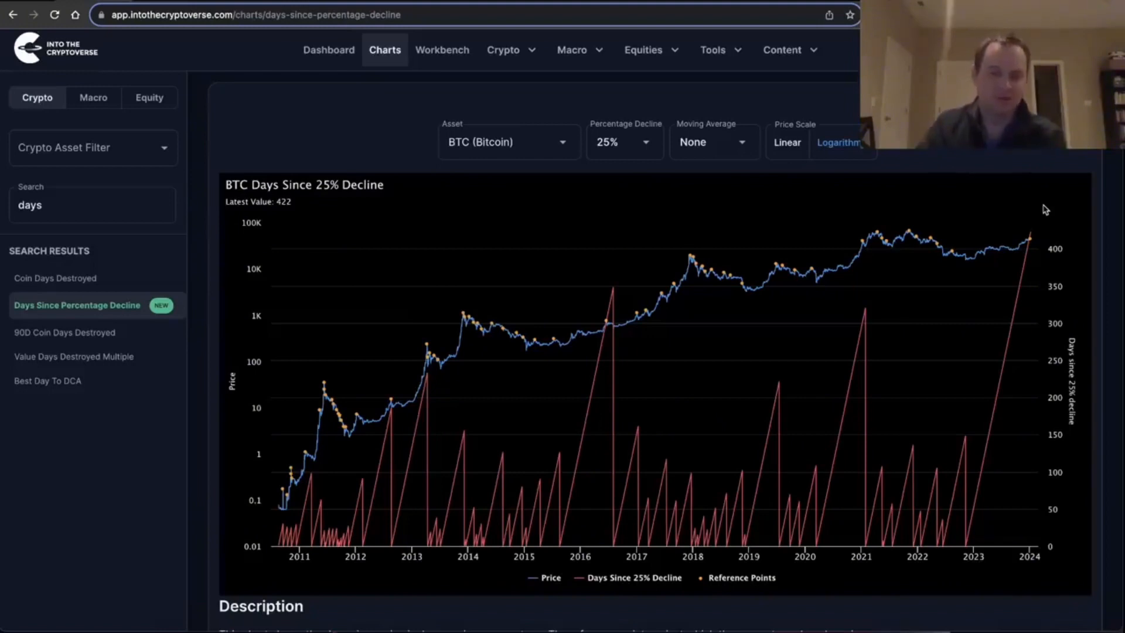
left_click(623, 141)
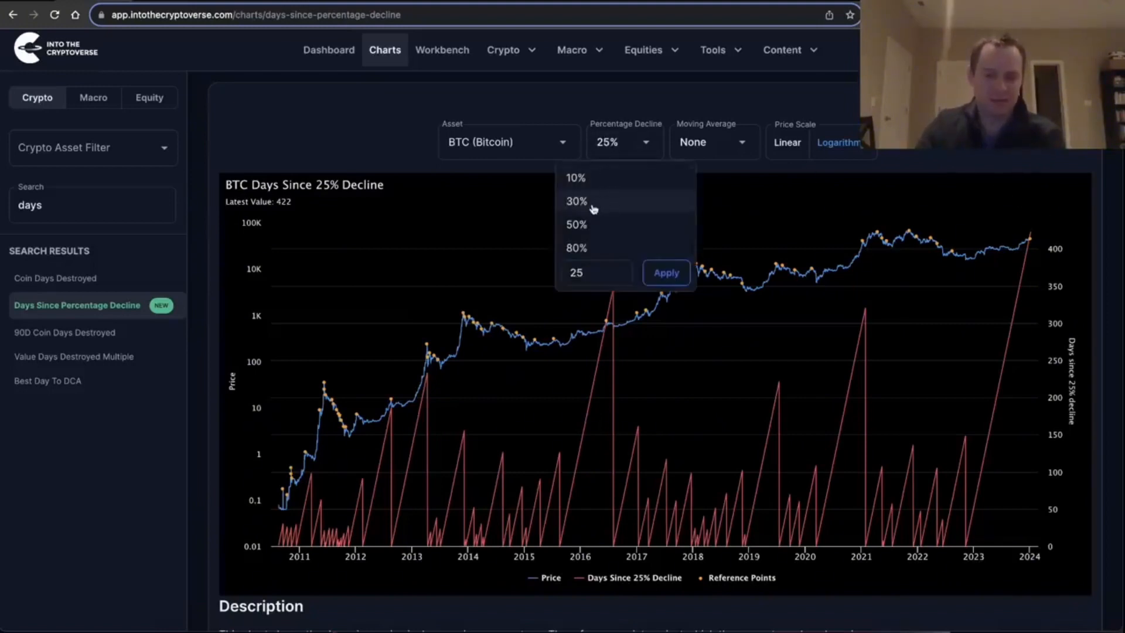
- Select the 30% decline threshold and restore the full chart history
left_click(575, 200)
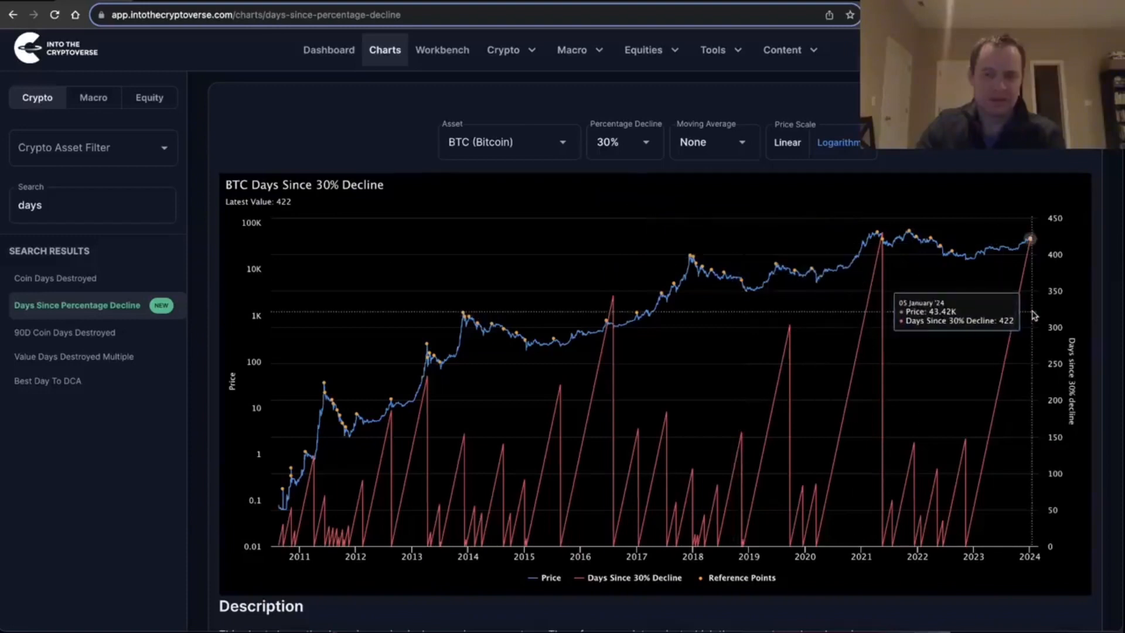
mouse_move(1033, 257)
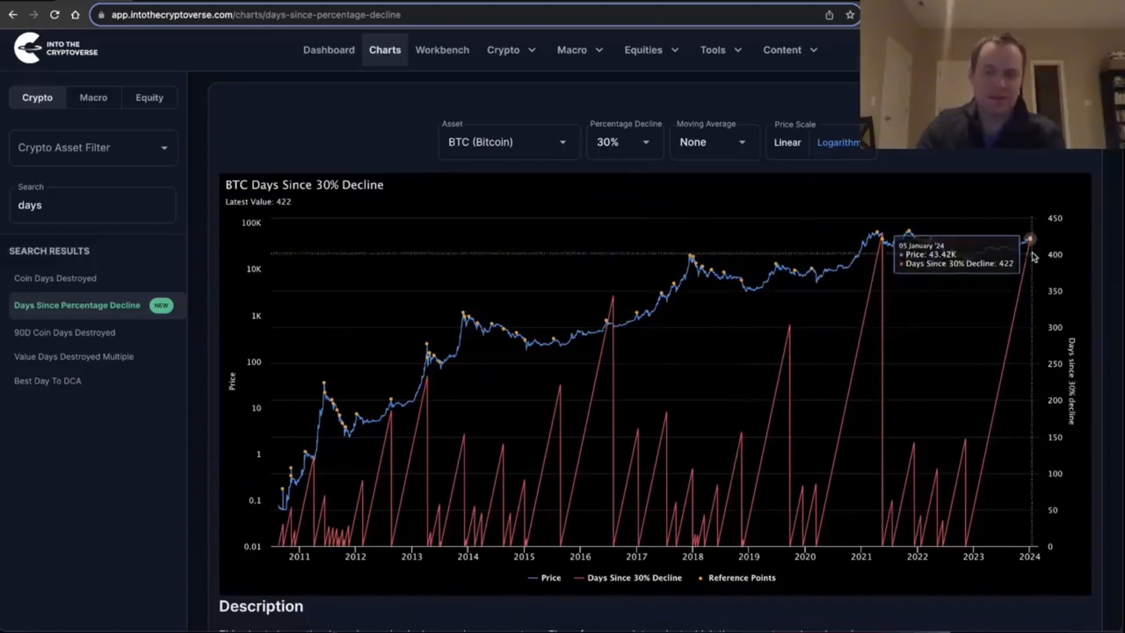
mouse_move(1031, 240)
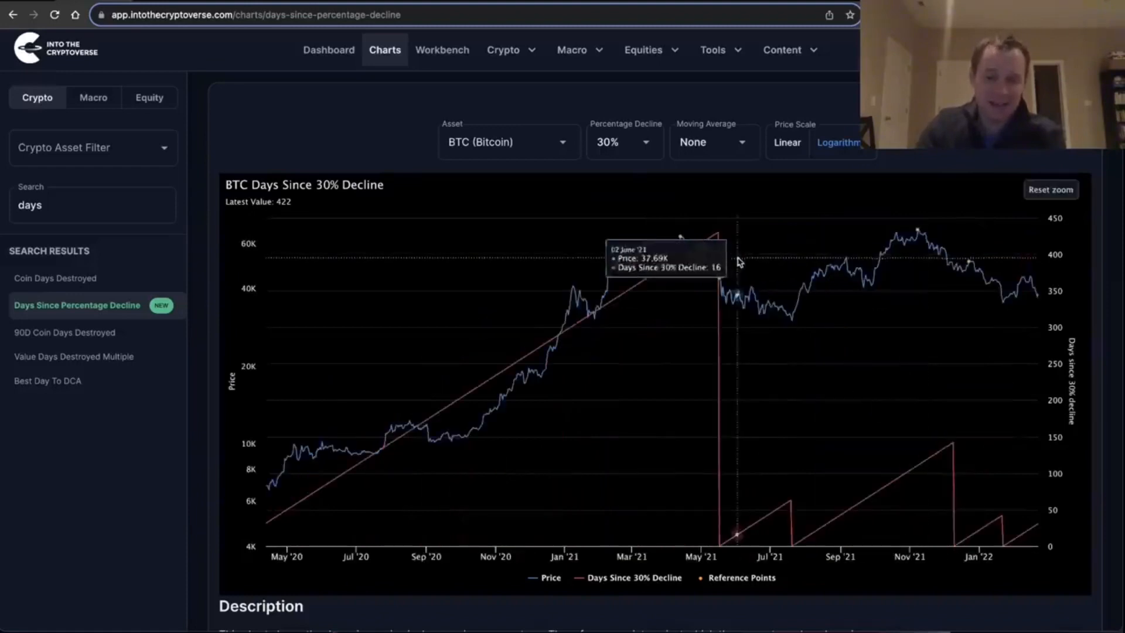
mouse_move(715, 252)
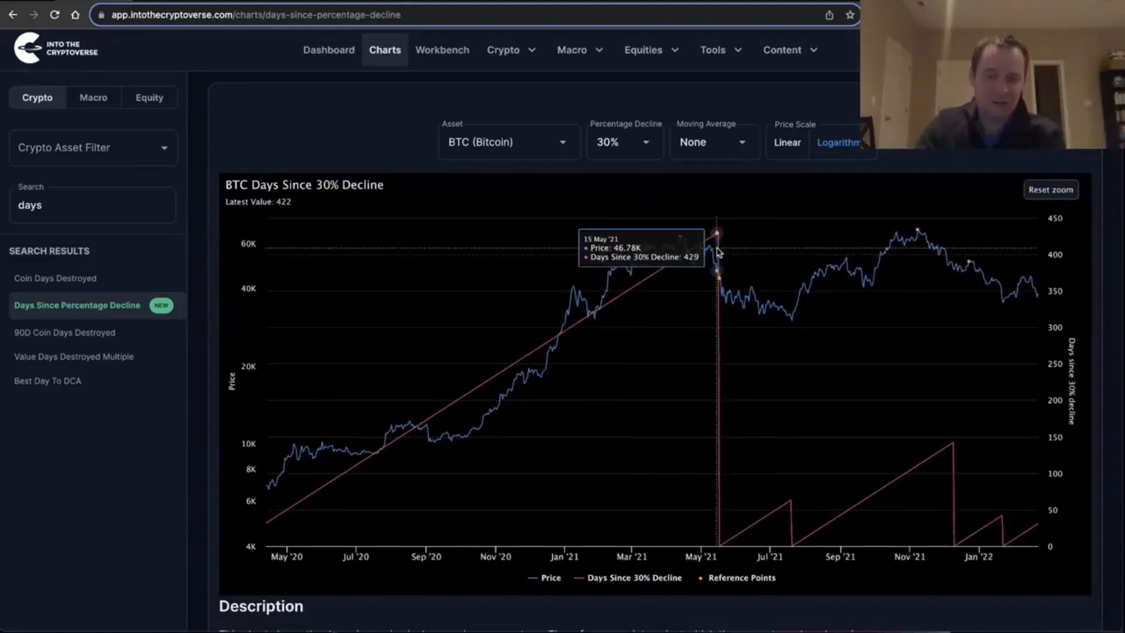
mouse_move(717, 251)
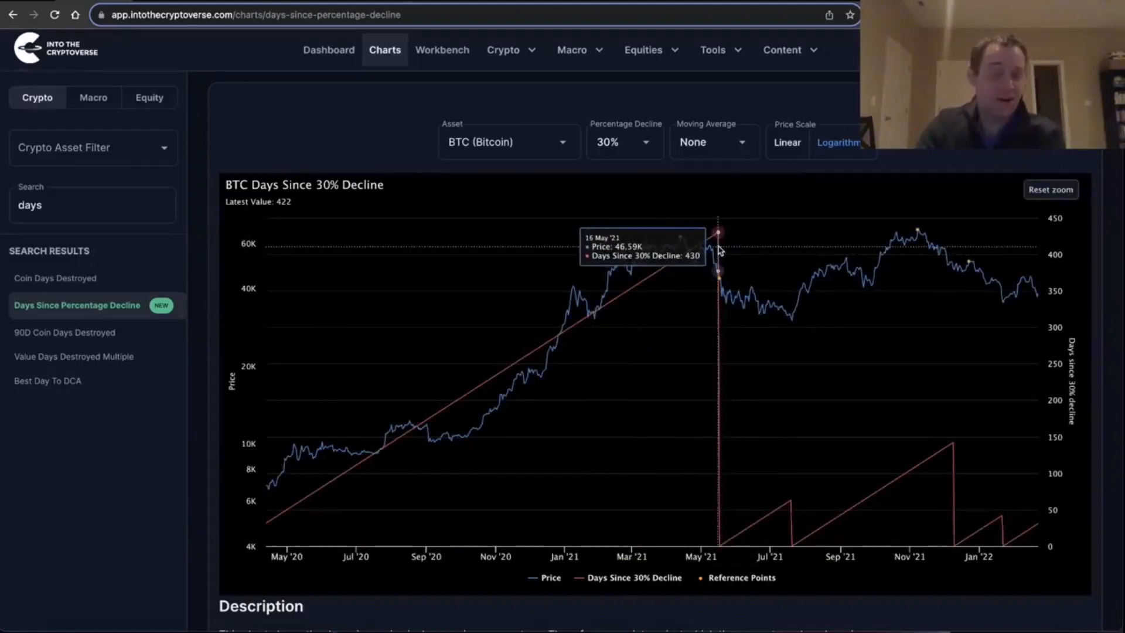
mouse_move(1049, 189)
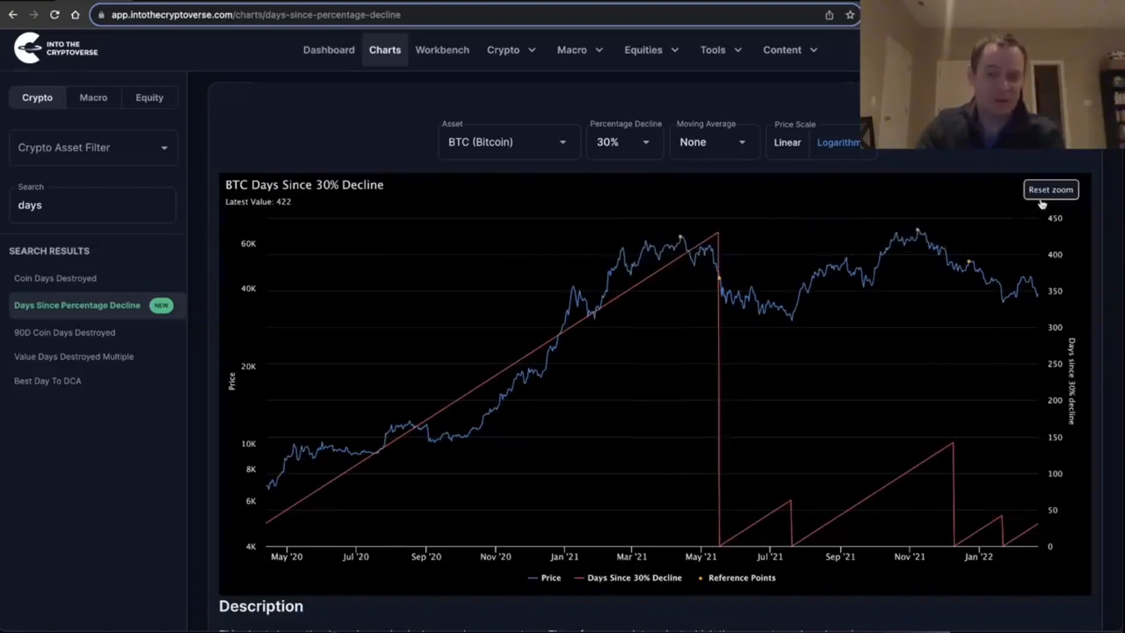
left_click(1049, 189)
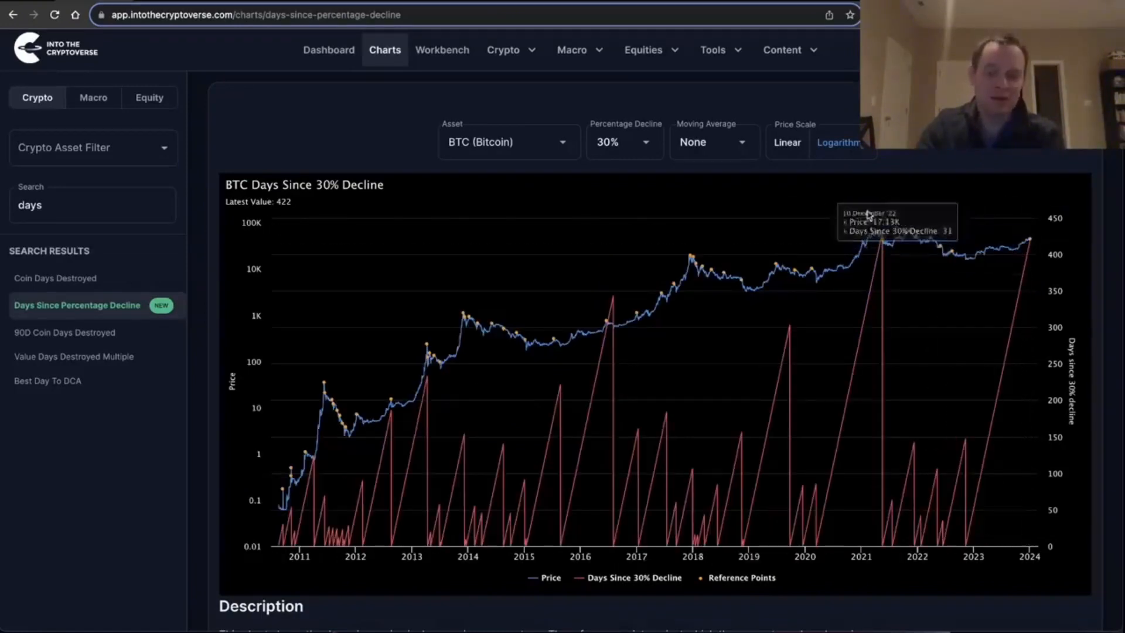
mouse_move(895, 303)
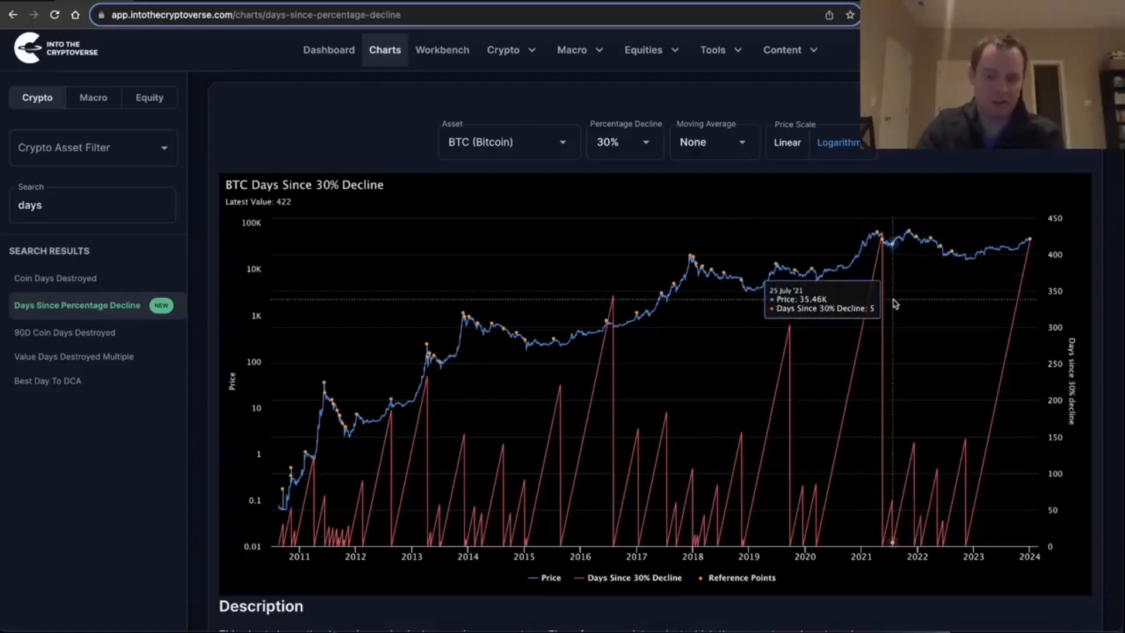
mouse_move(1022, 255)
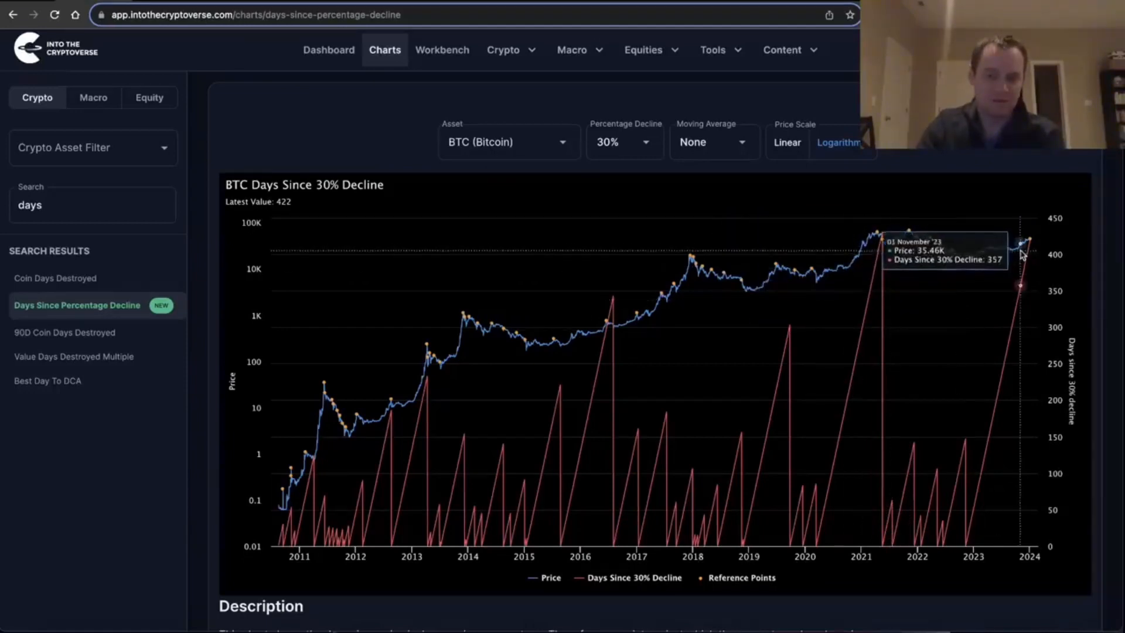
mouse_move(570, 351)
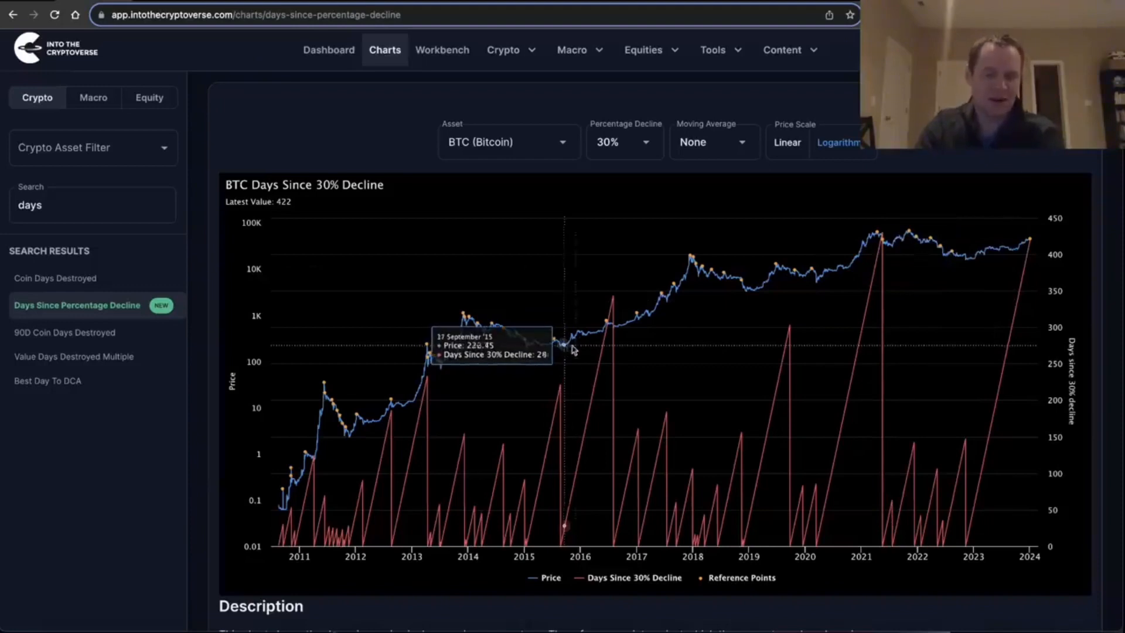
mouse_move(649, 350)
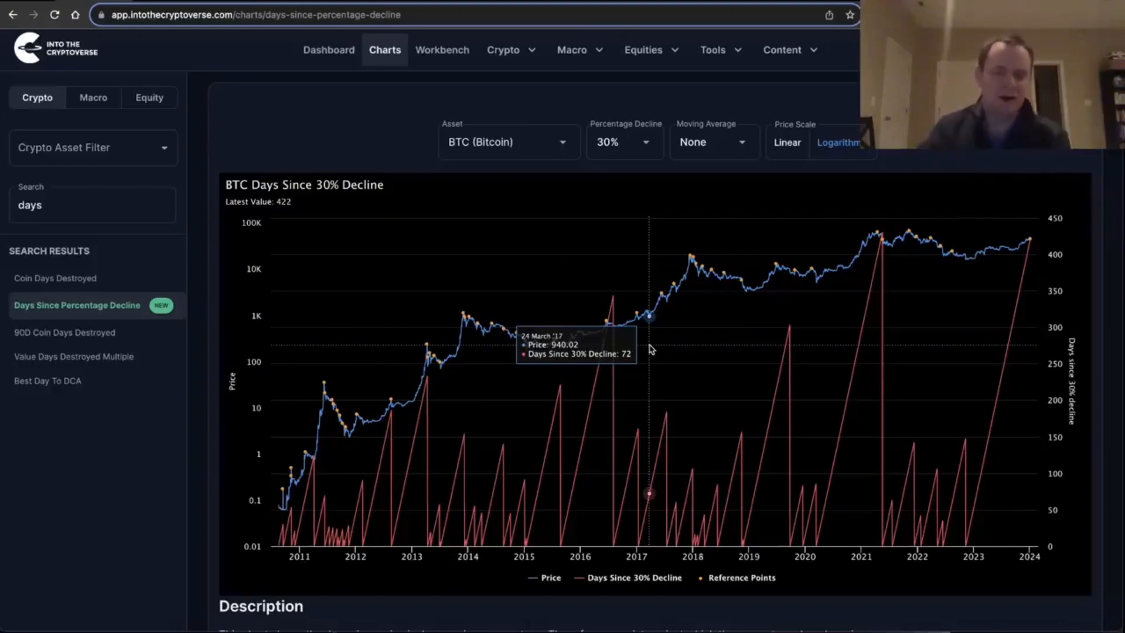
mouse_move(650, 349)
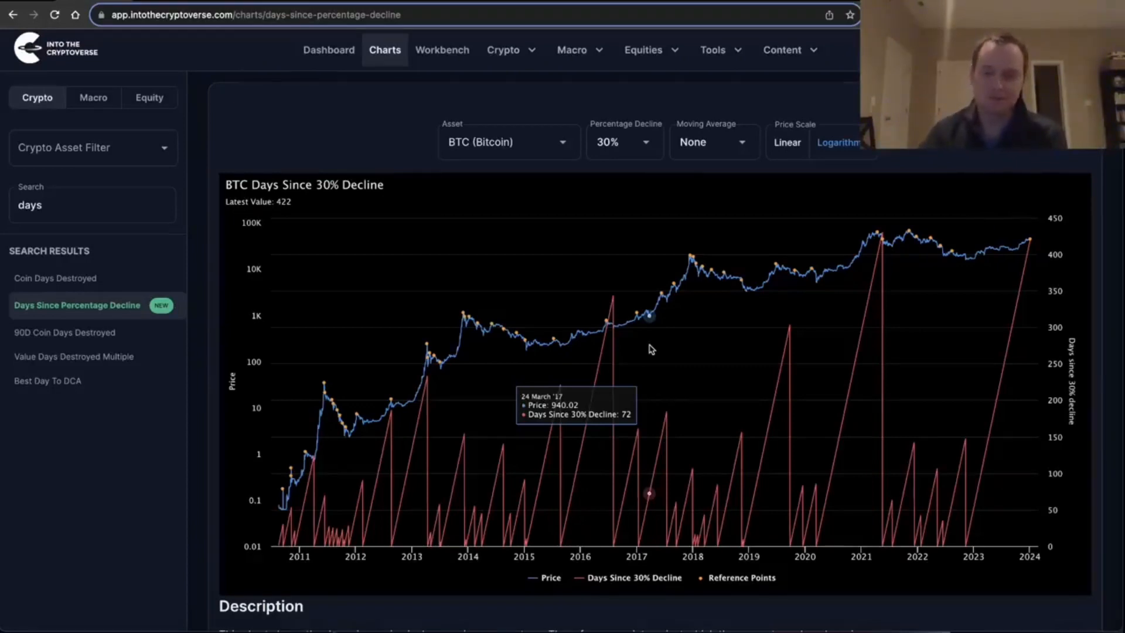
- Apply a custom 40% Percentage Decline threshold to the Bitcoin chart
left_click(624, 141)
type("4")
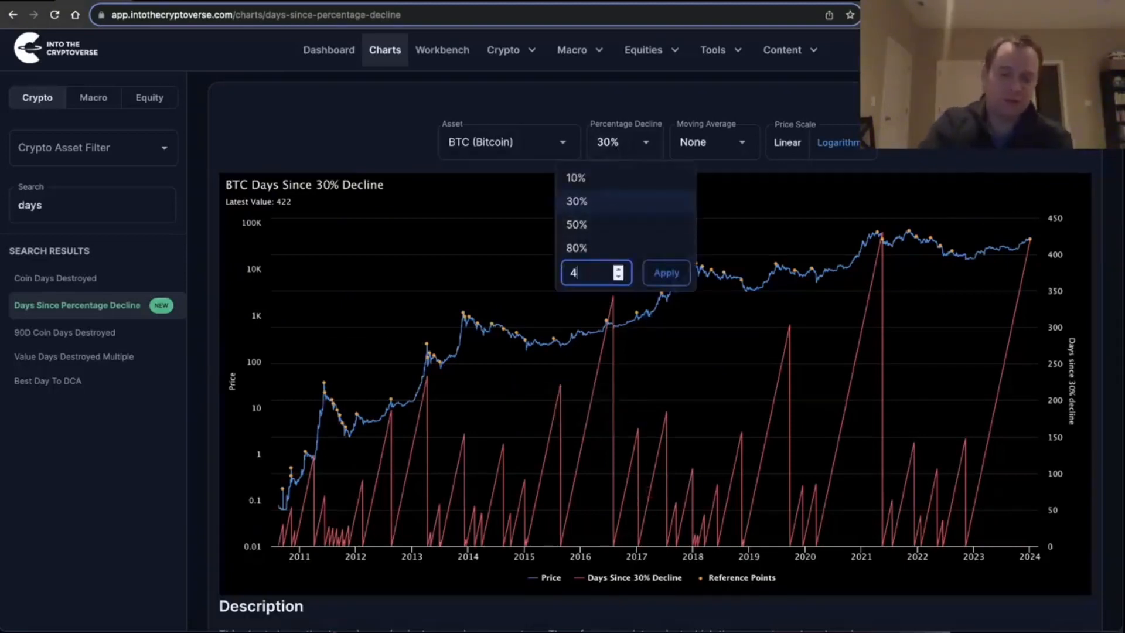
left_click(664, 273)
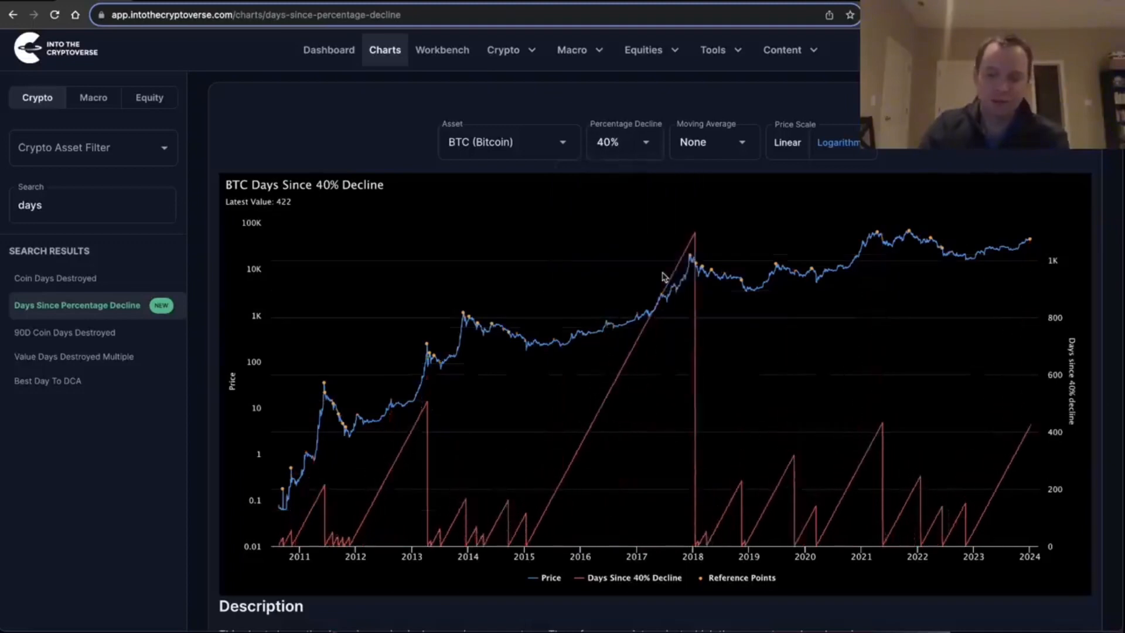
mouse_move(1047, 430)
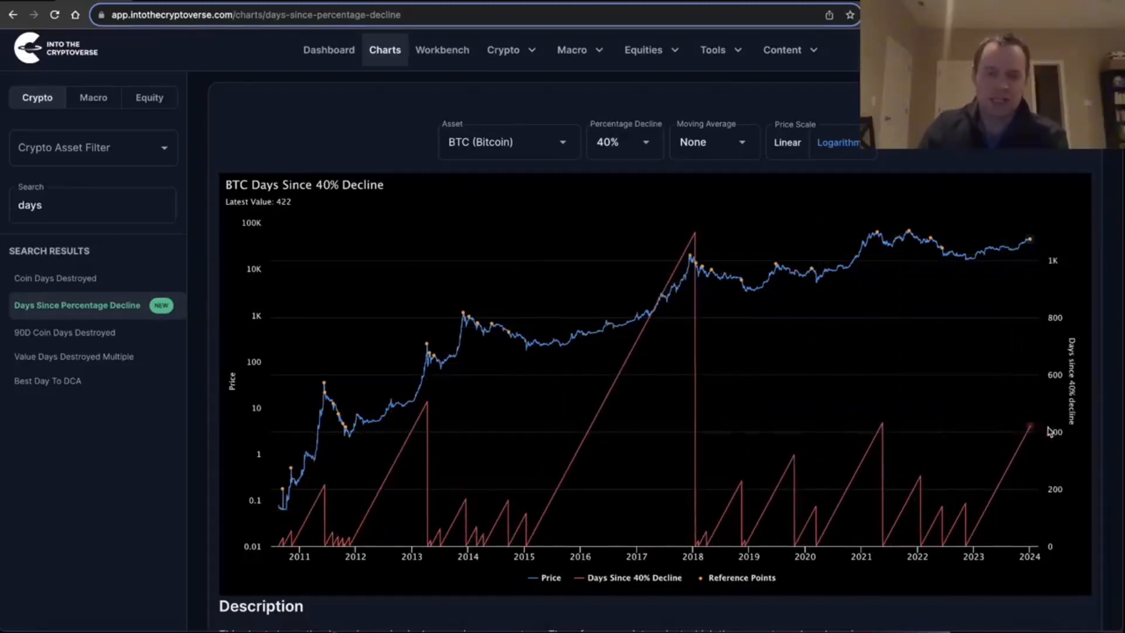
mouse_move(881, 431)
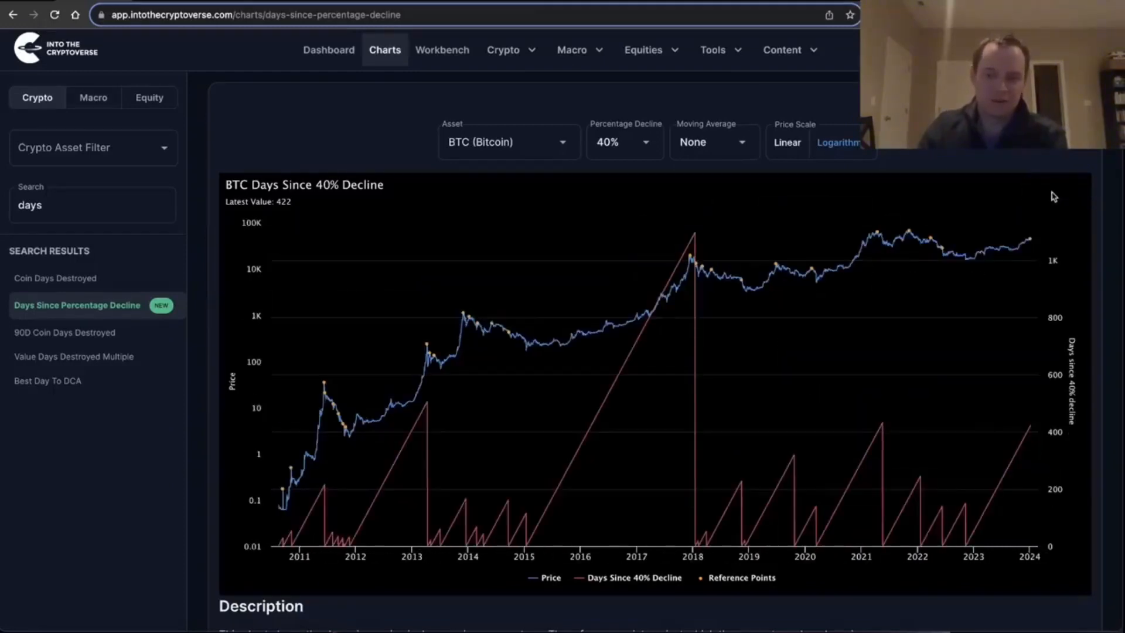
mouse_move(694, 242)
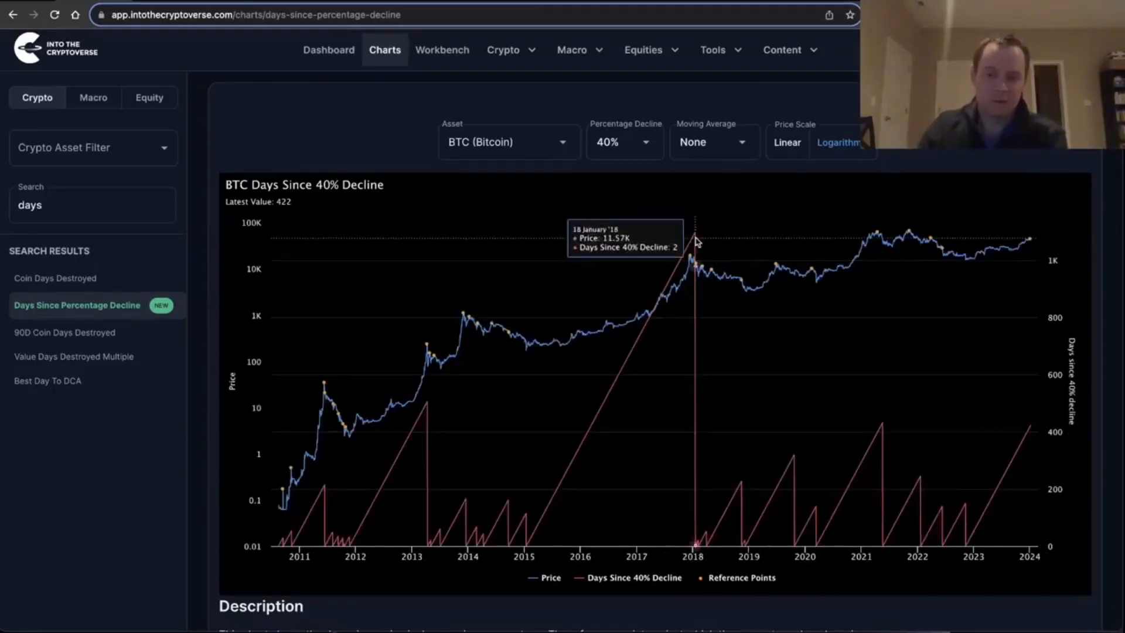
mouse_move(559, 342)
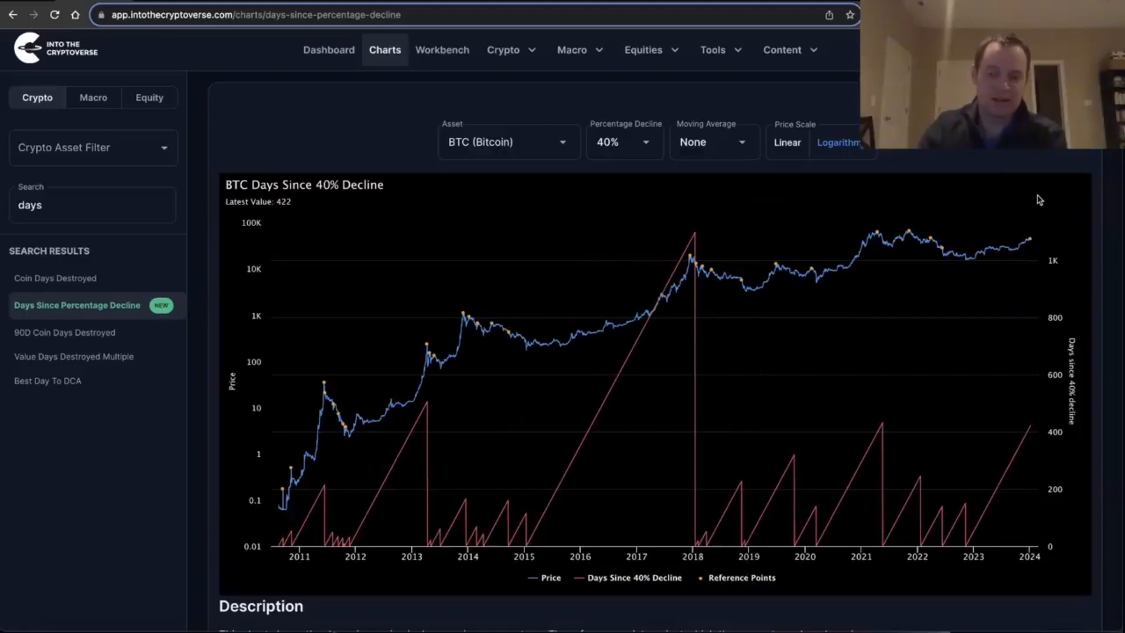
mouse_move(972, 251)
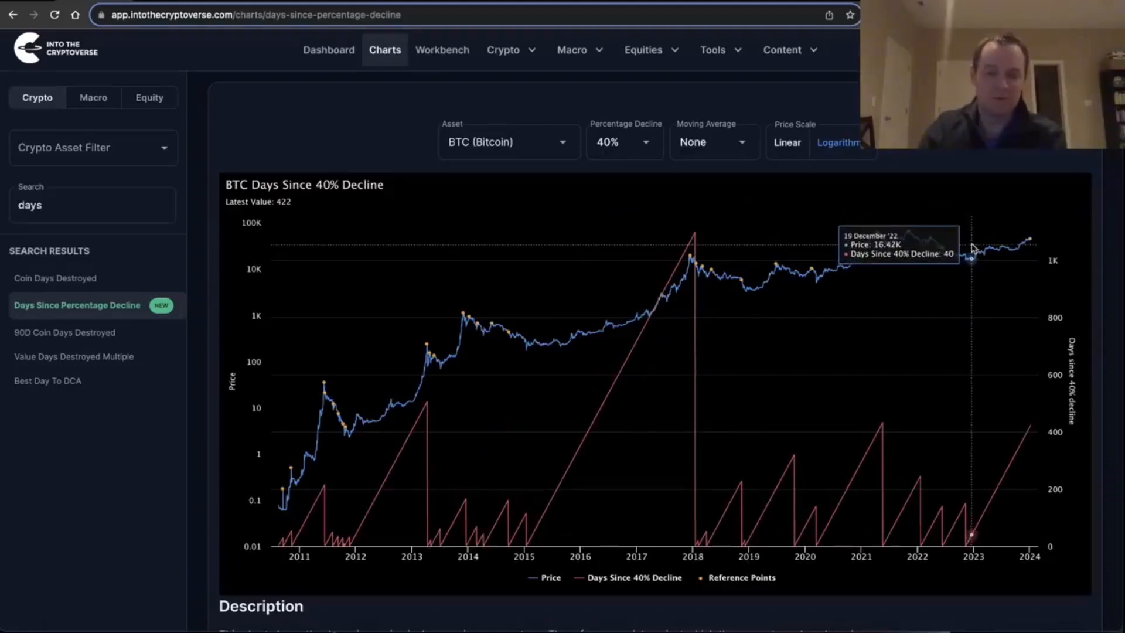
mouse_move(708, 248)
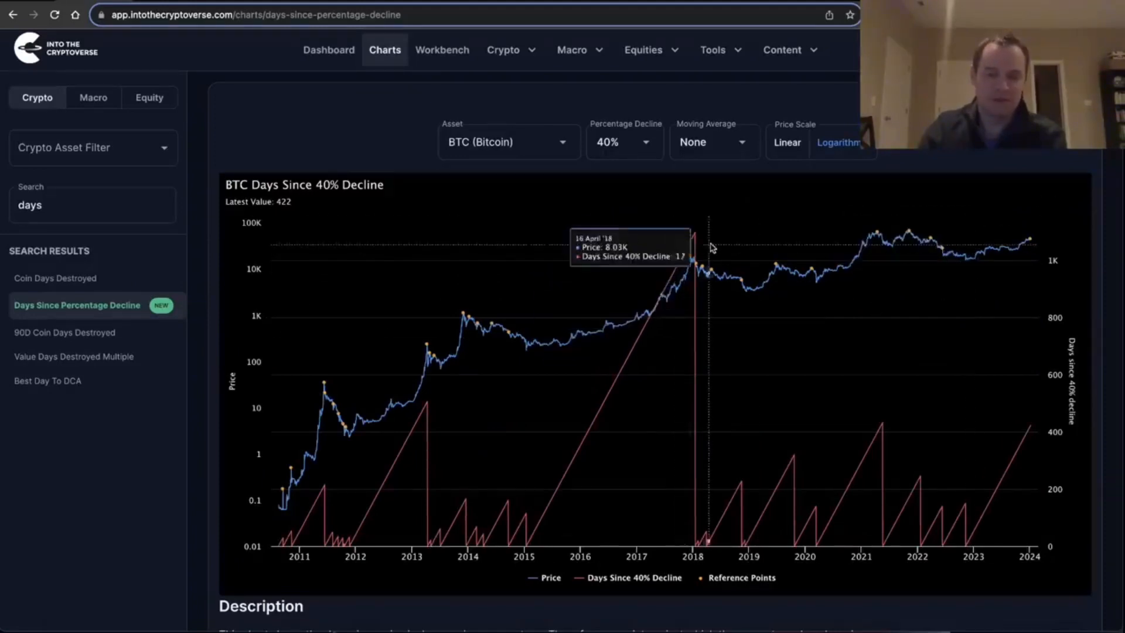
mouse_move(416, 412)
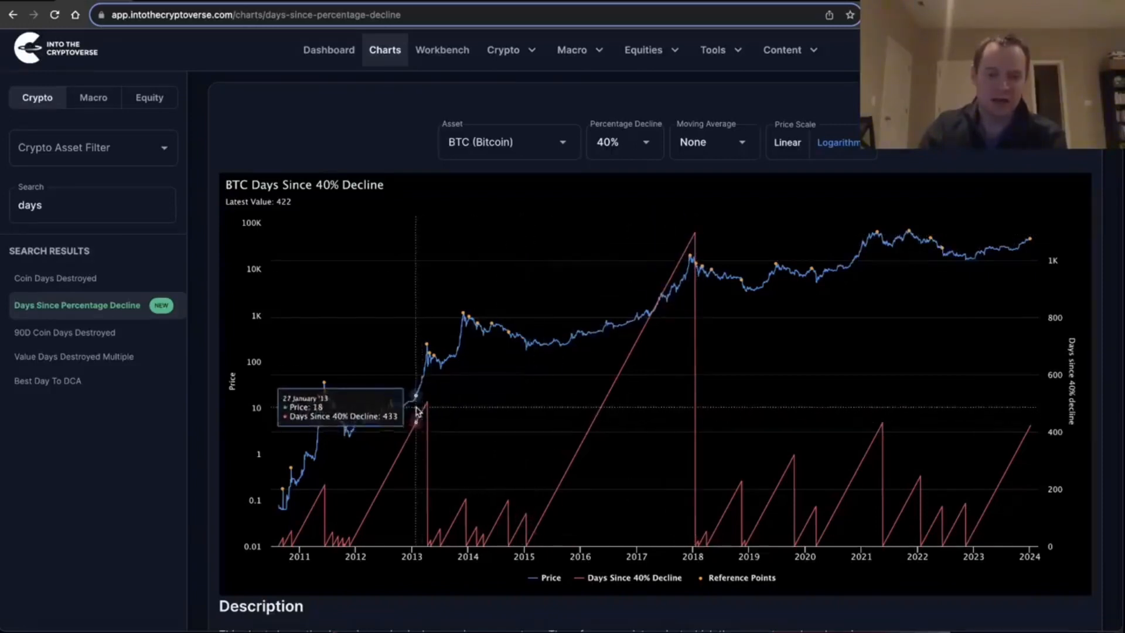
mouse_move(425, 402)
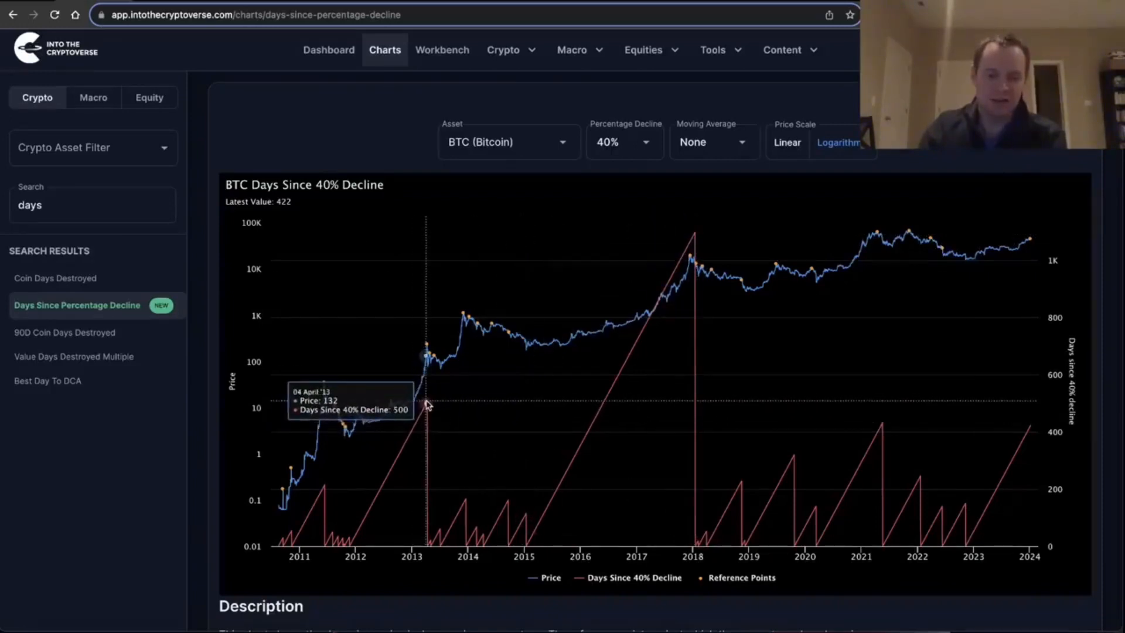
mouse_move(553, 457)
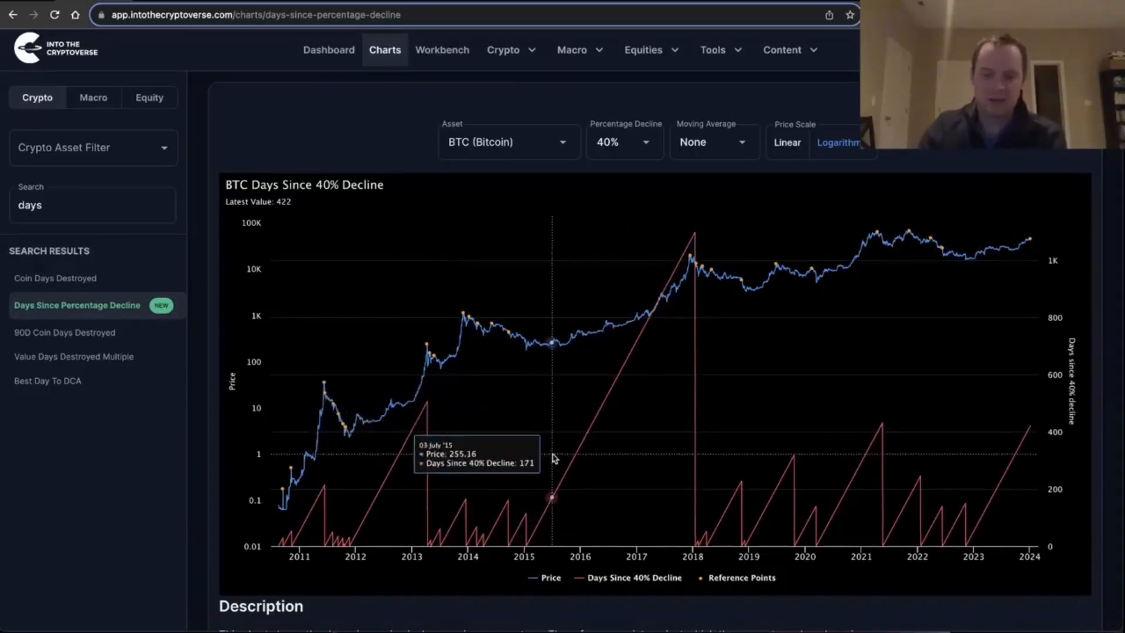
mouse_move(793, 461)
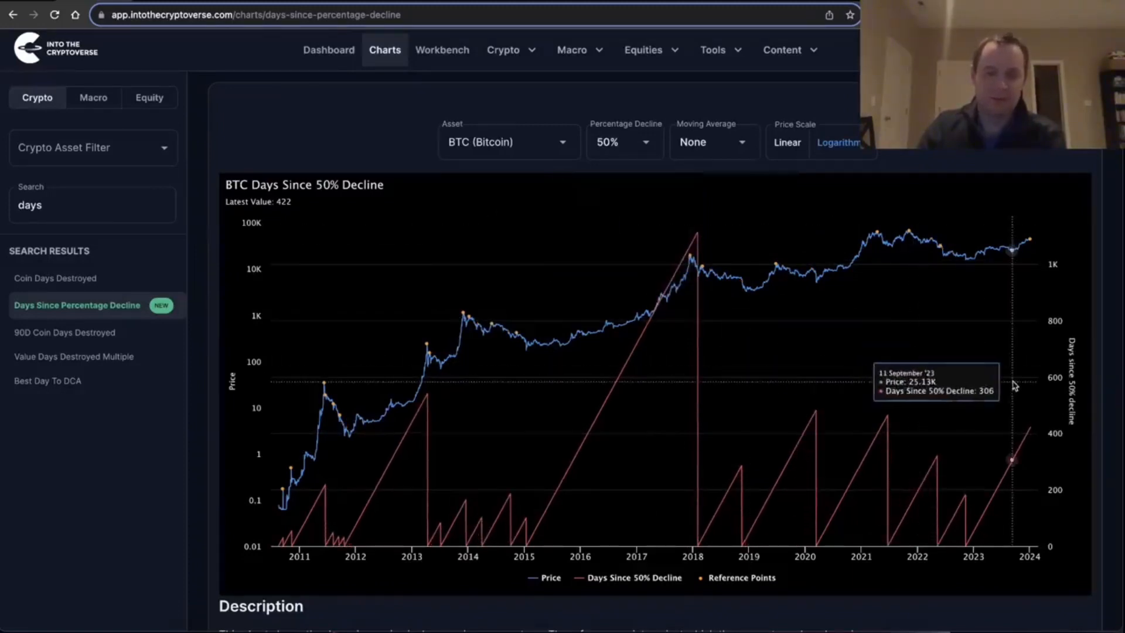
mouse_move(885, 421)
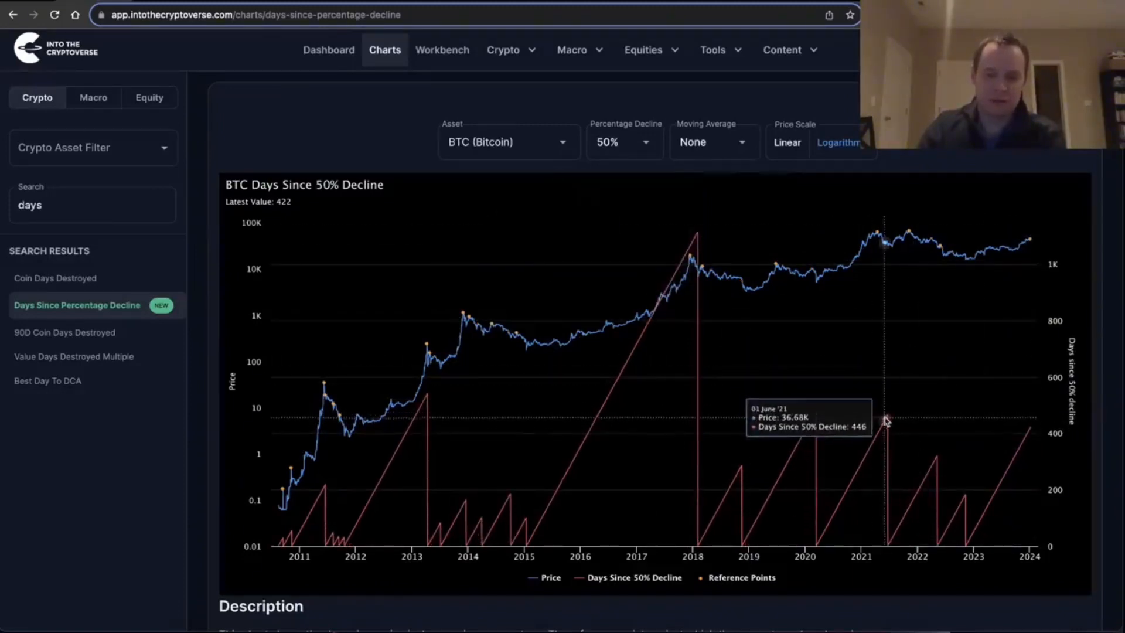
mouse_move(886, 418)
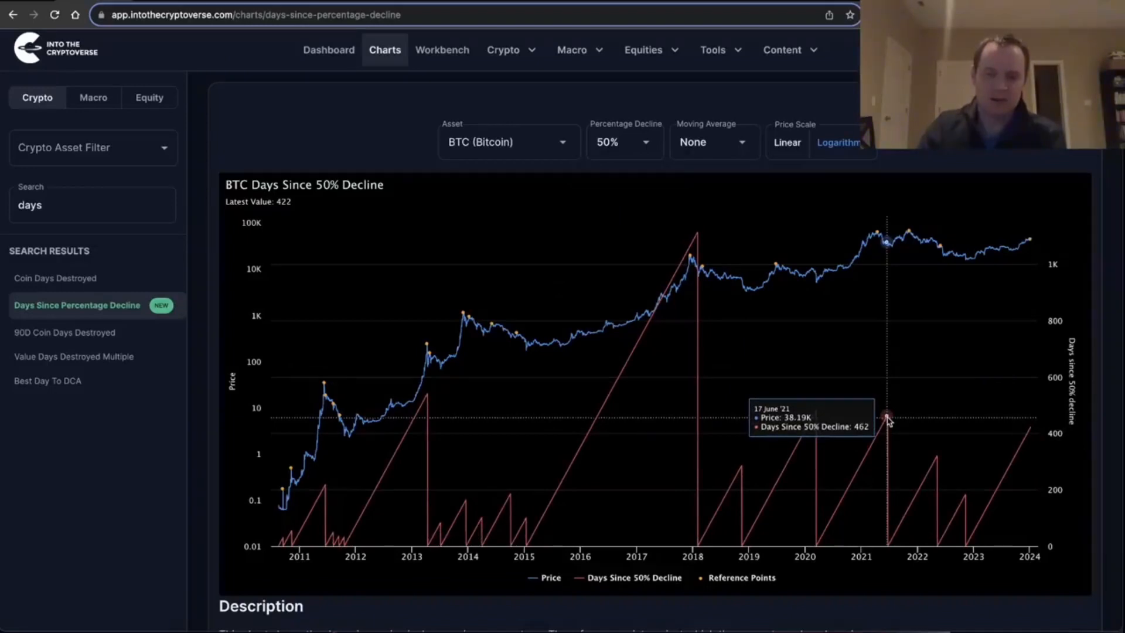
mouse_move(889, 419)
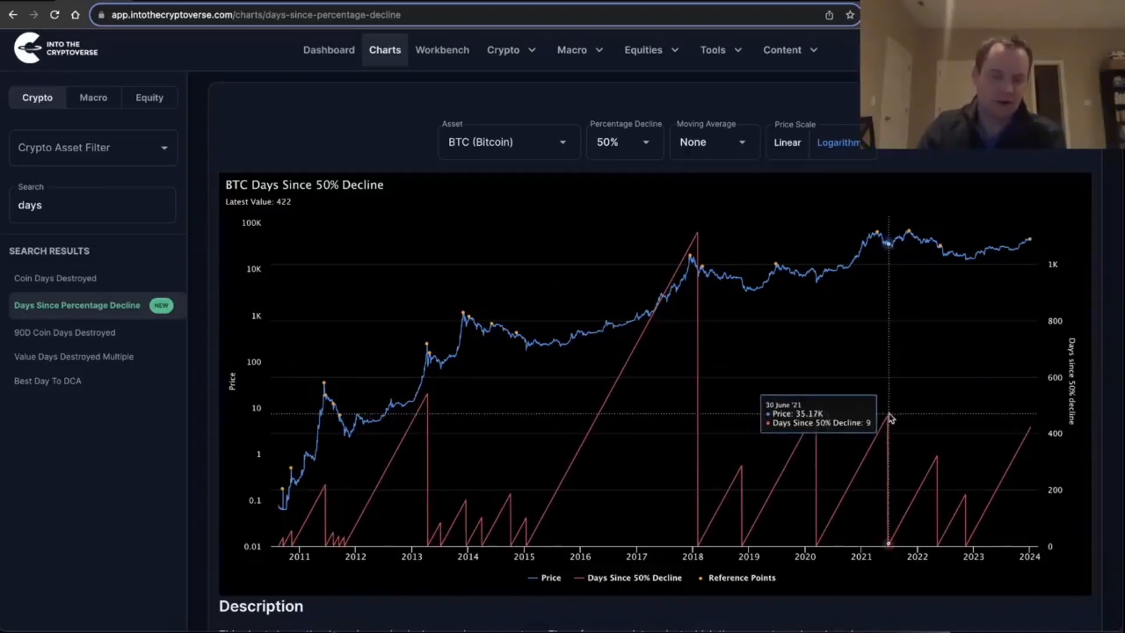
mouse_move(814, 414)
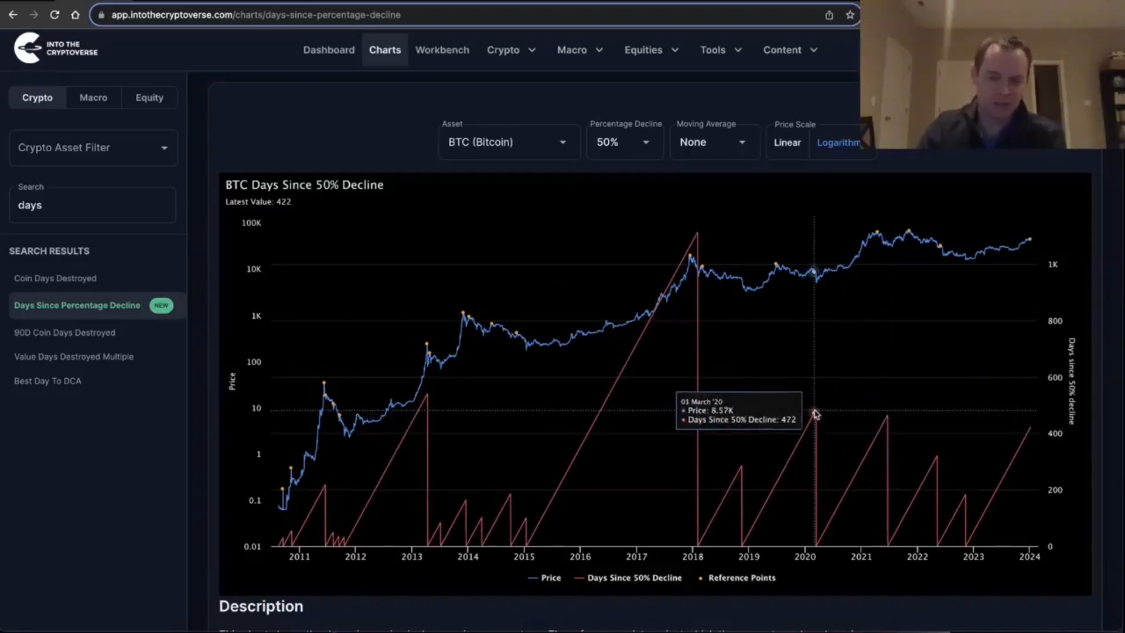
mouse_move(432, 395)
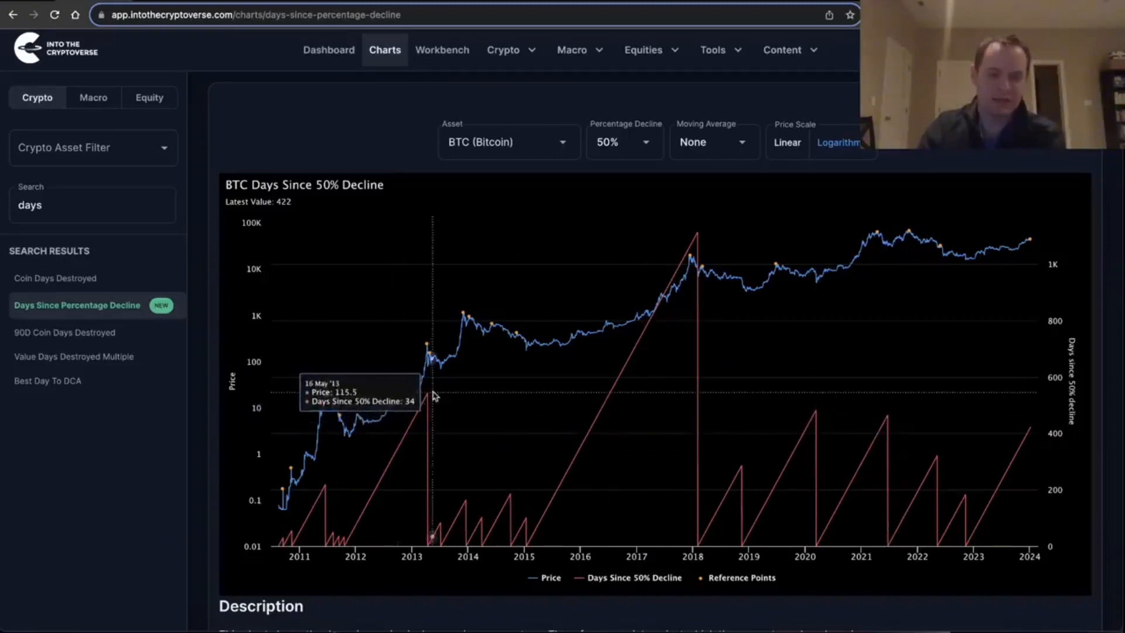
mouse_move(694, 235)
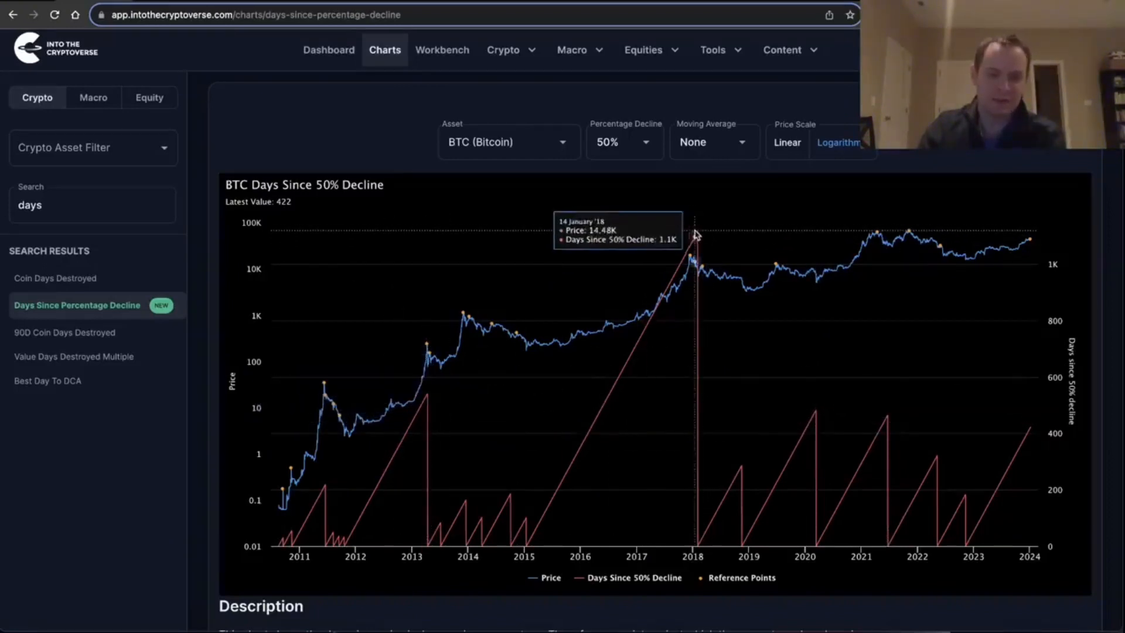
mouse_move(821, 304)
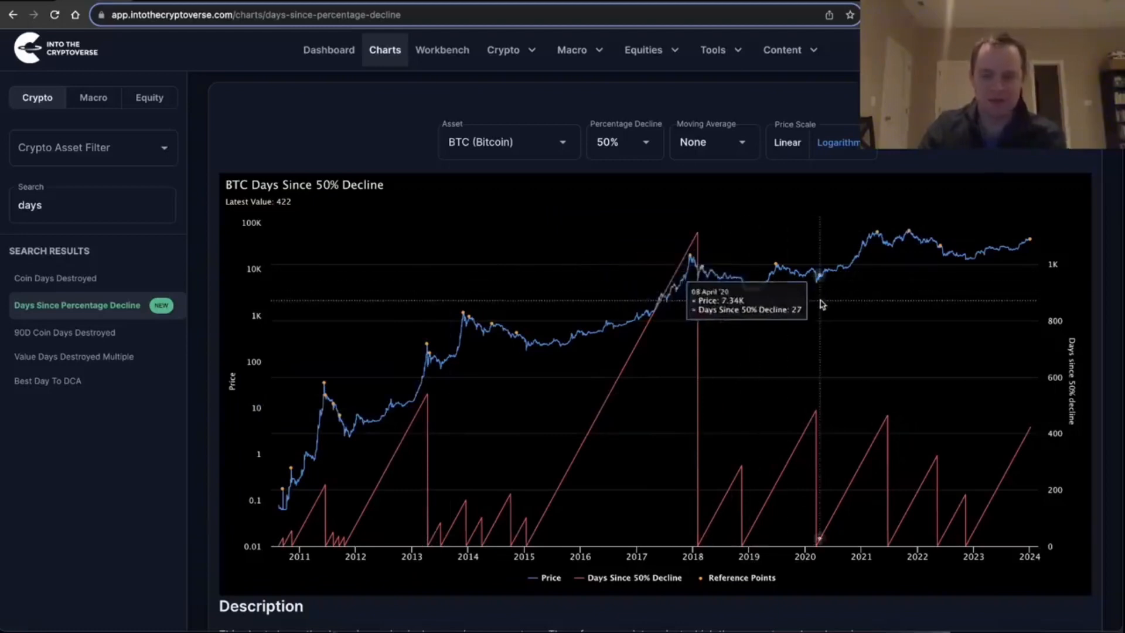
- Enter 60 as the custom Percentage Decline threshold and apply it
left_click(623, 141)
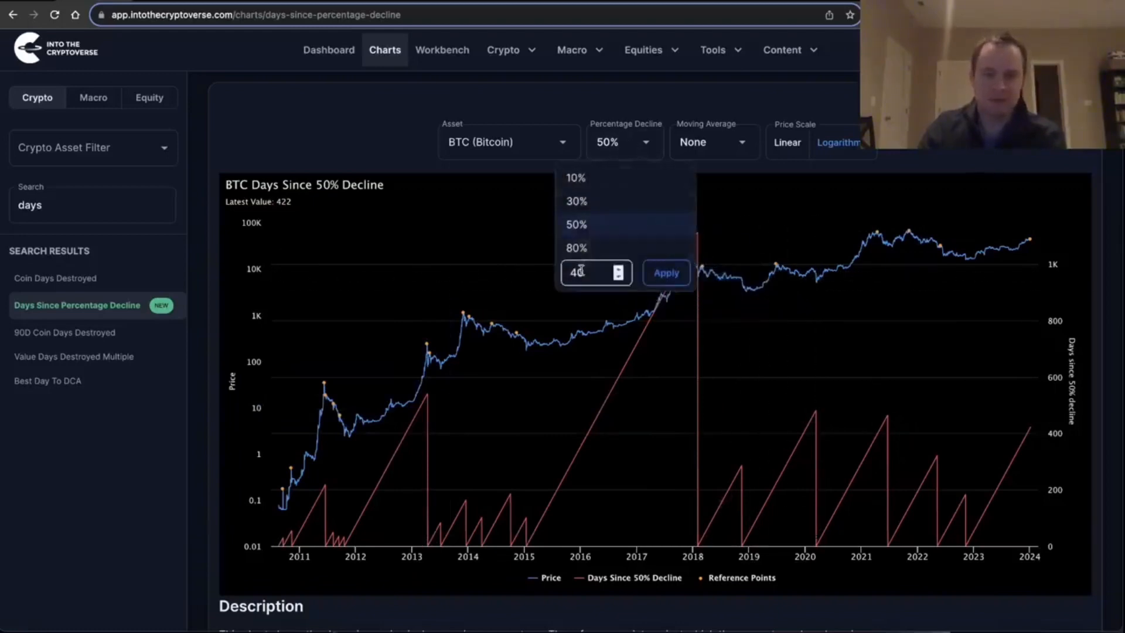
type("60")
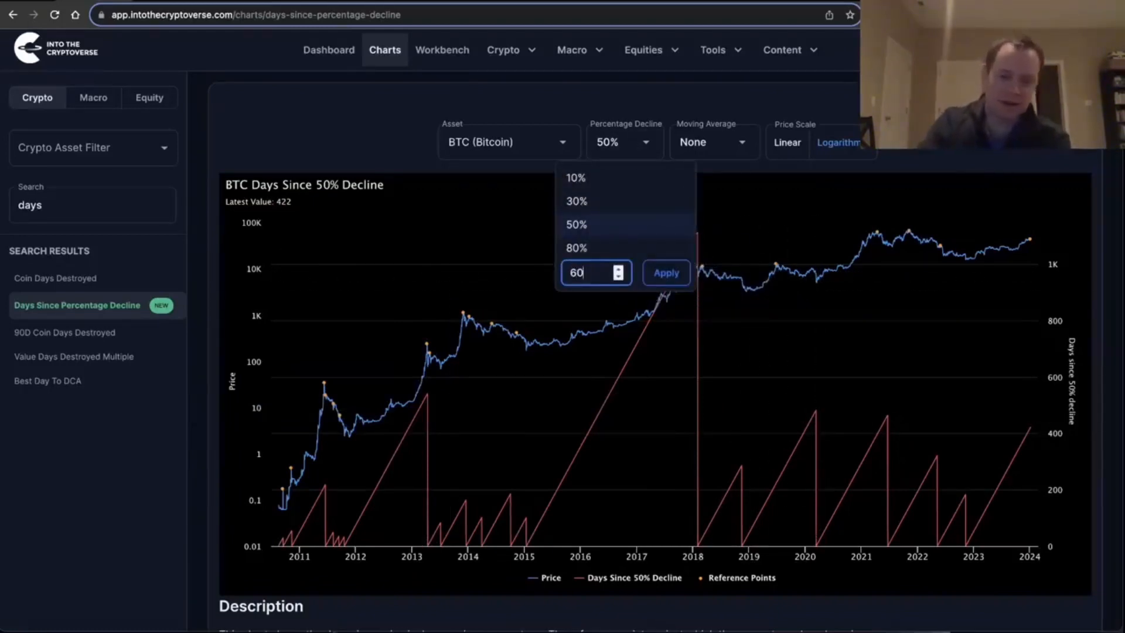
left_click(663, 272)
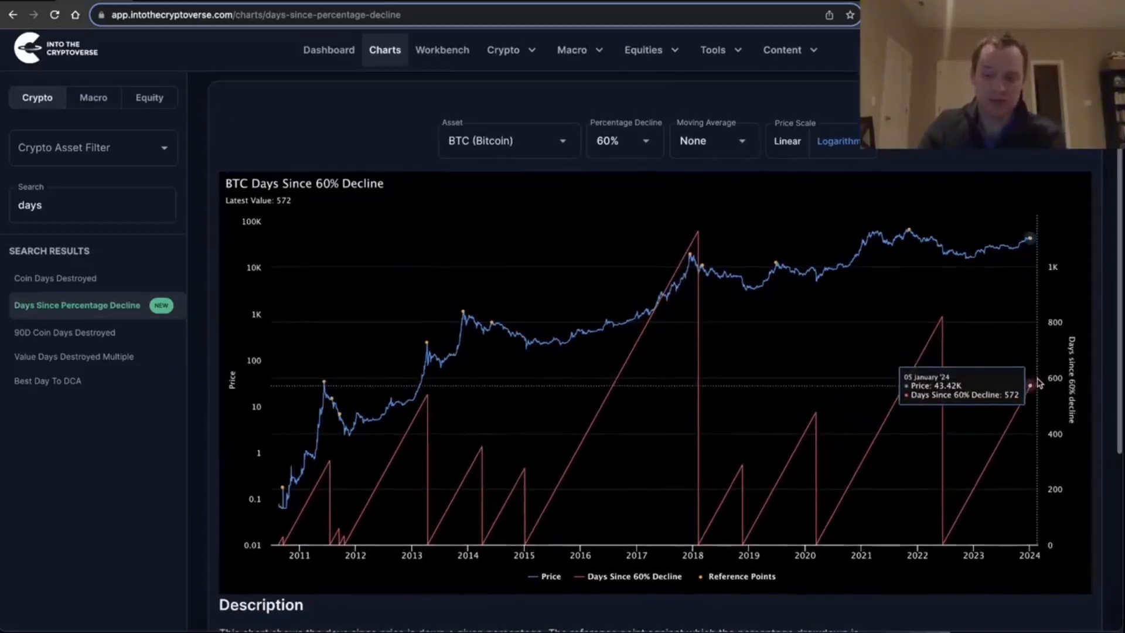
mouse_move(861, 257)
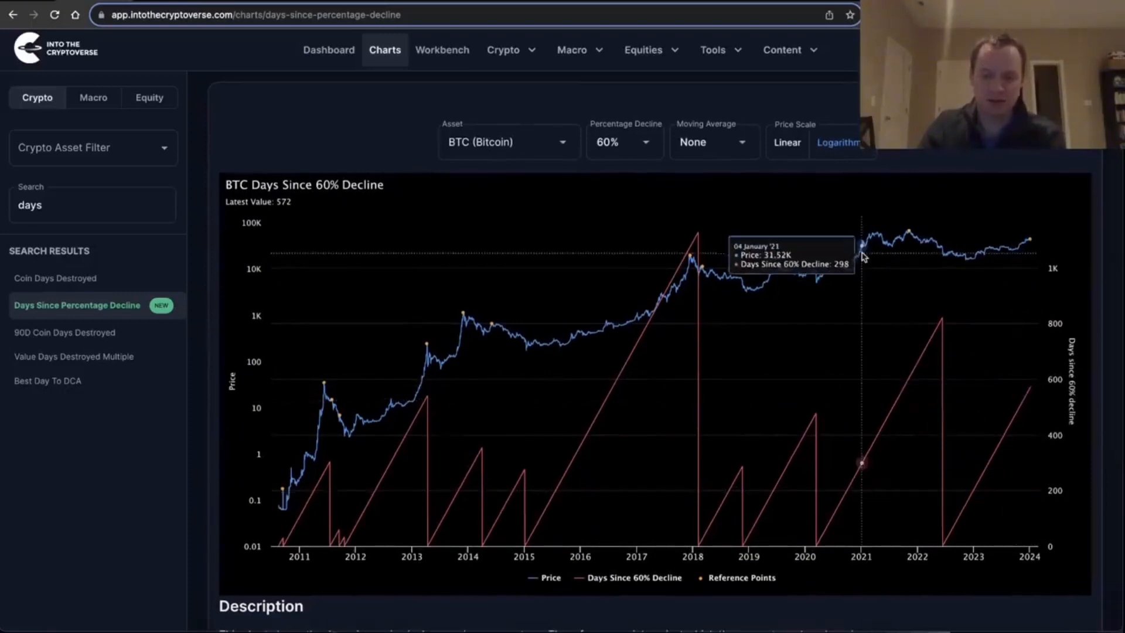
mouse_move(864, 256)
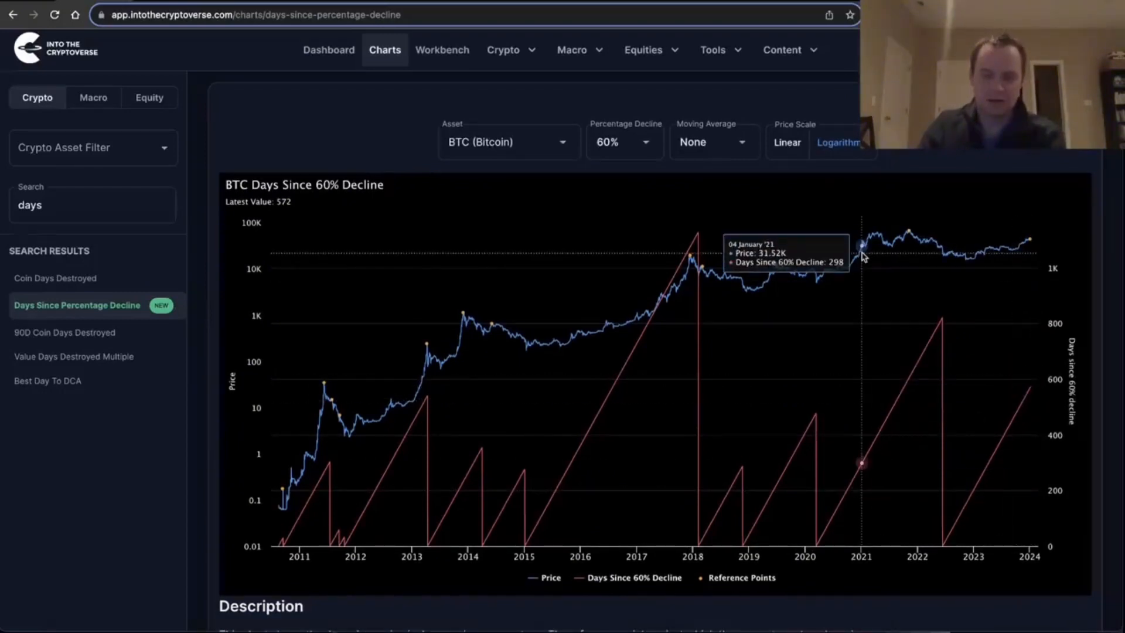
mouse_move(738, 483)
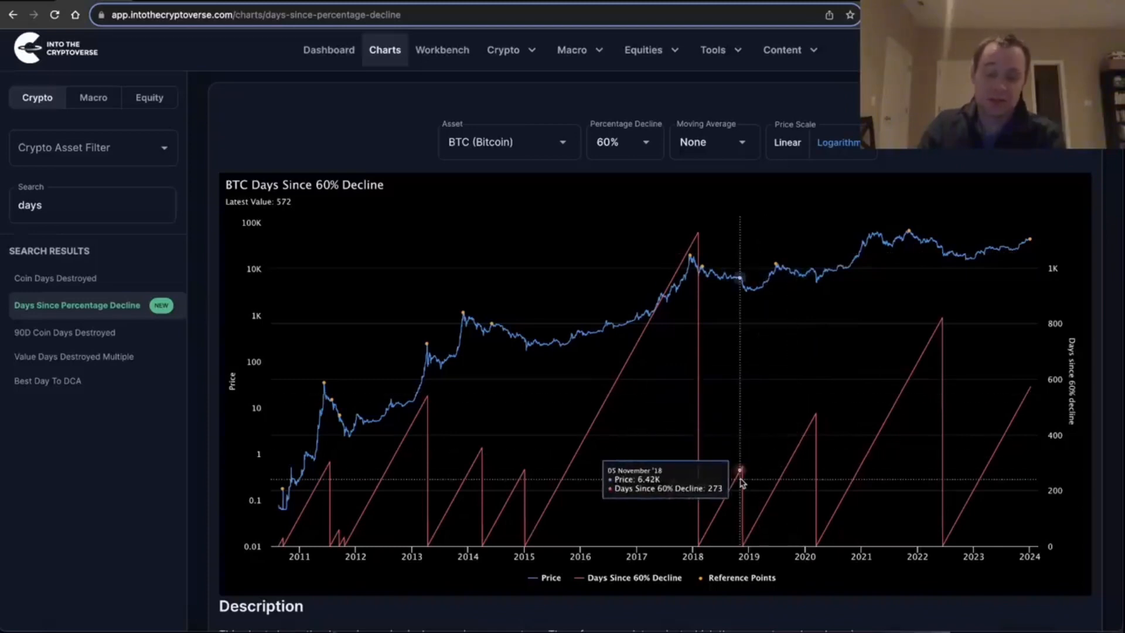
mouse_move(818, 422)
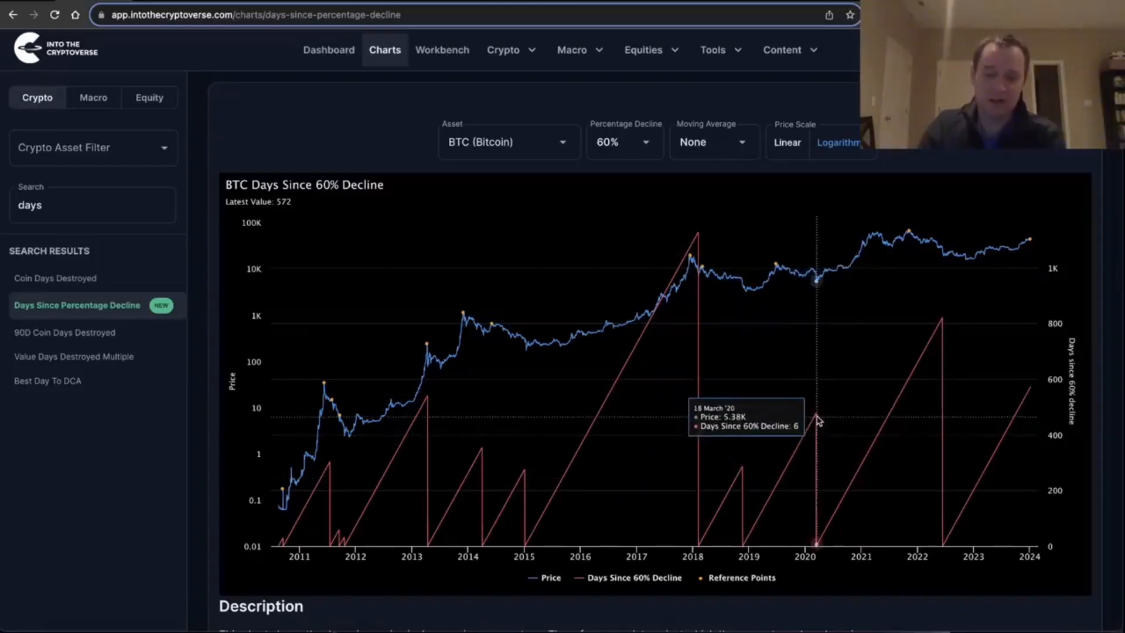
mouse_move(816, 421)
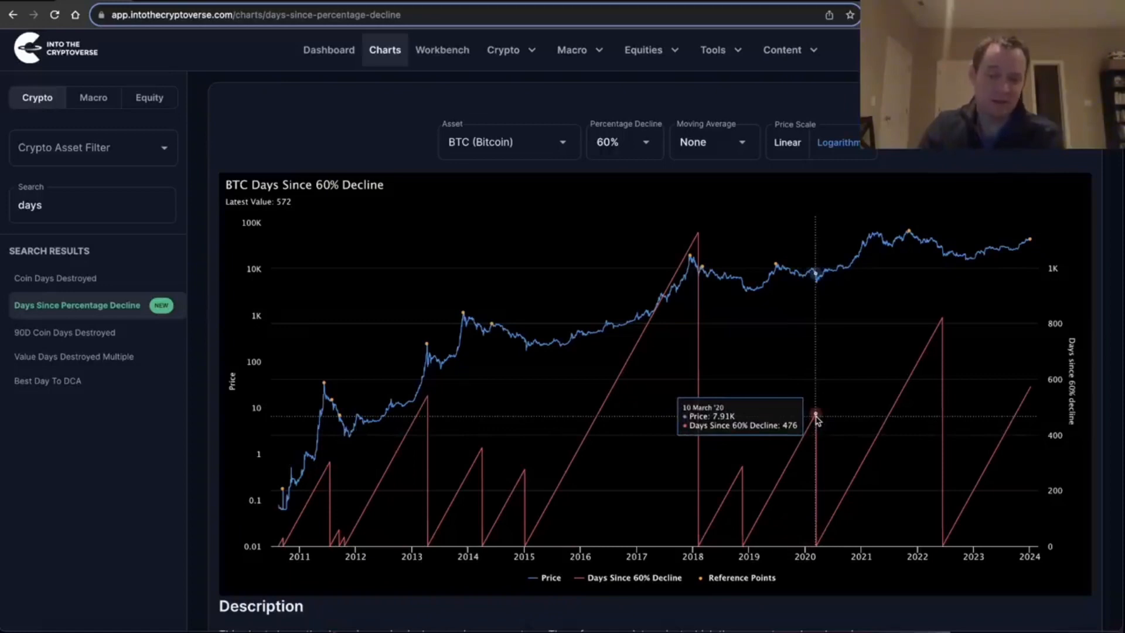
mouse_move(773, 268)
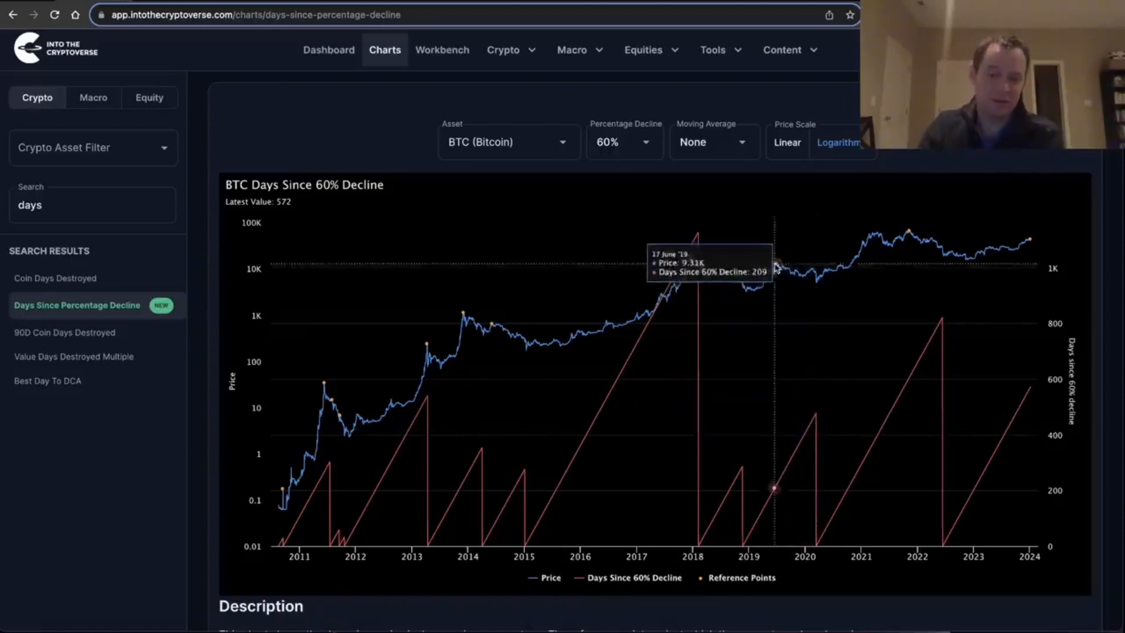
mouse_move(775, 268)
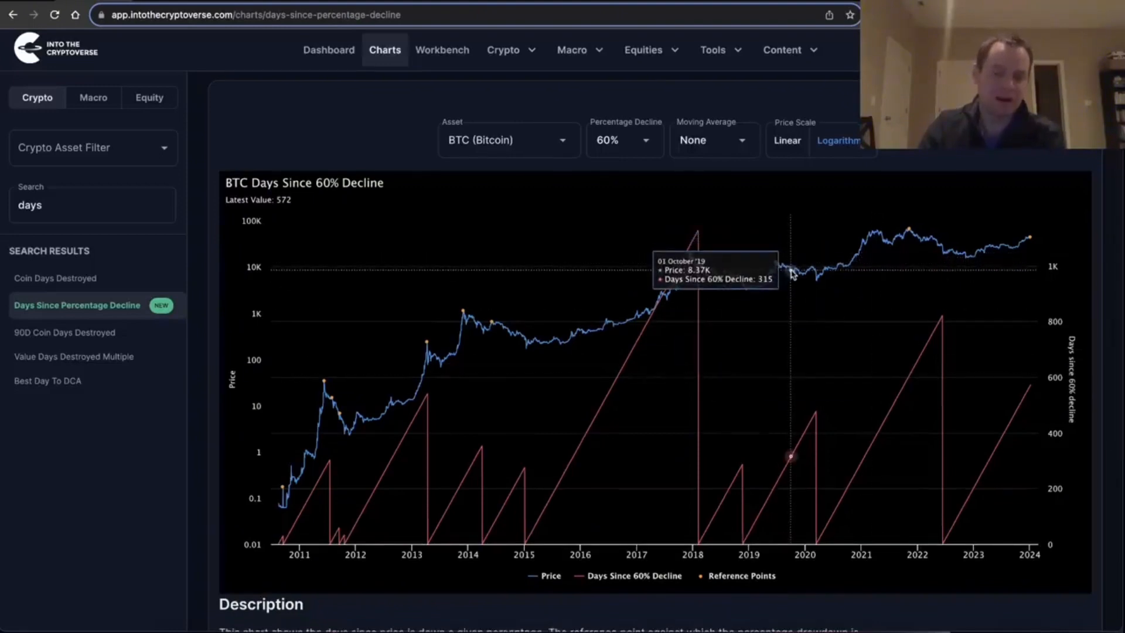
mouse_move(783, 271)
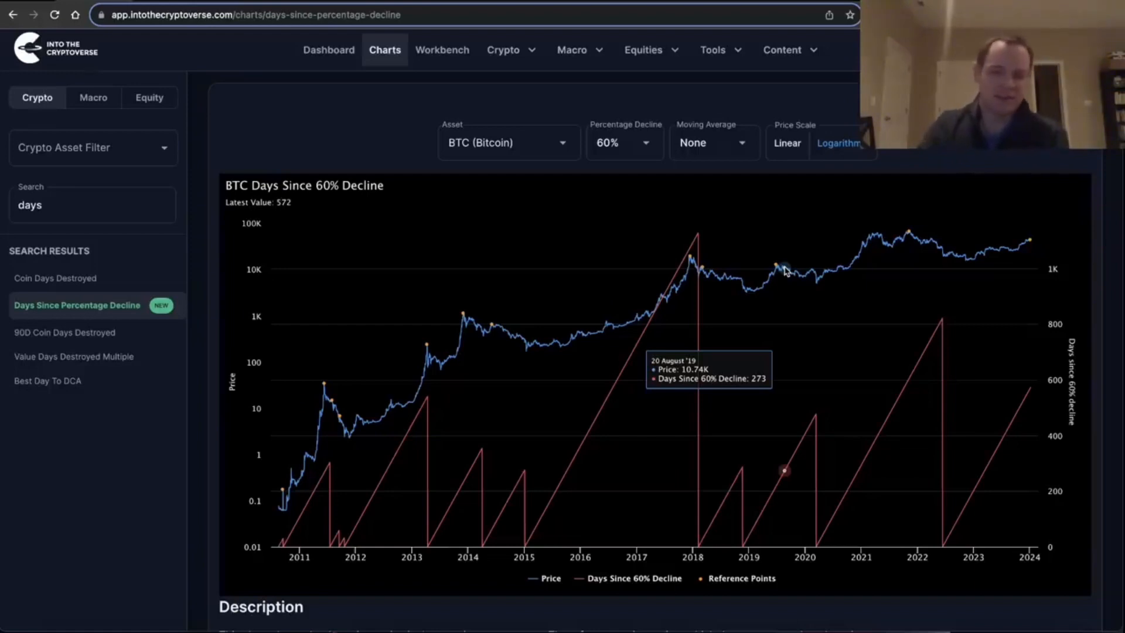
mouse_move(1033, 365)
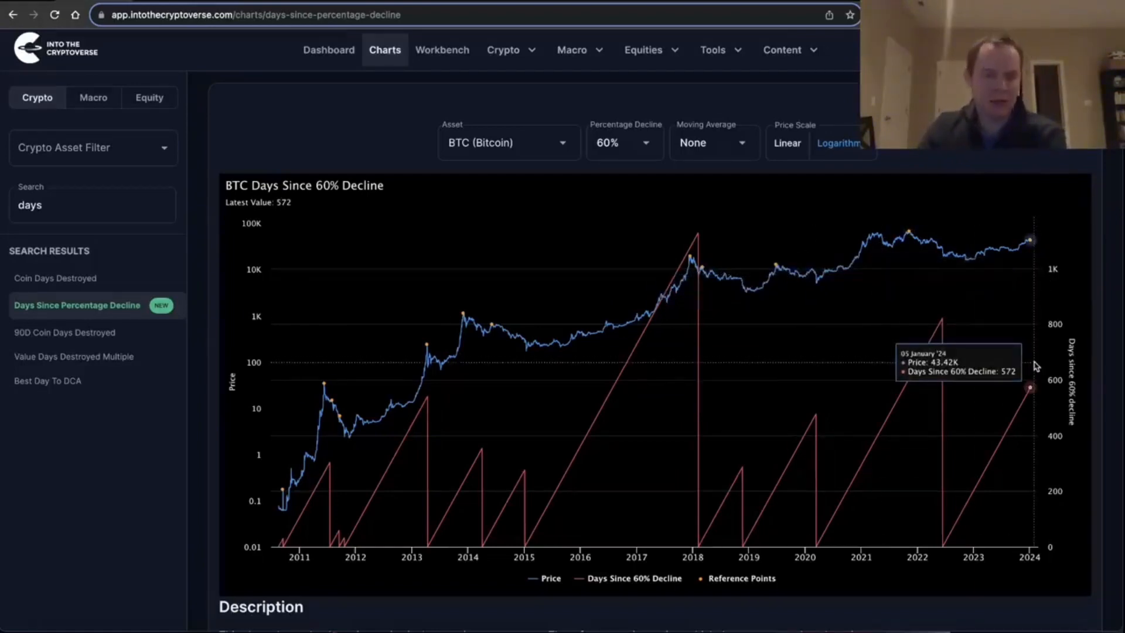
- Choose 10% from the Percentage Decline dropdown, showing 141 days
left_click(623, 142)
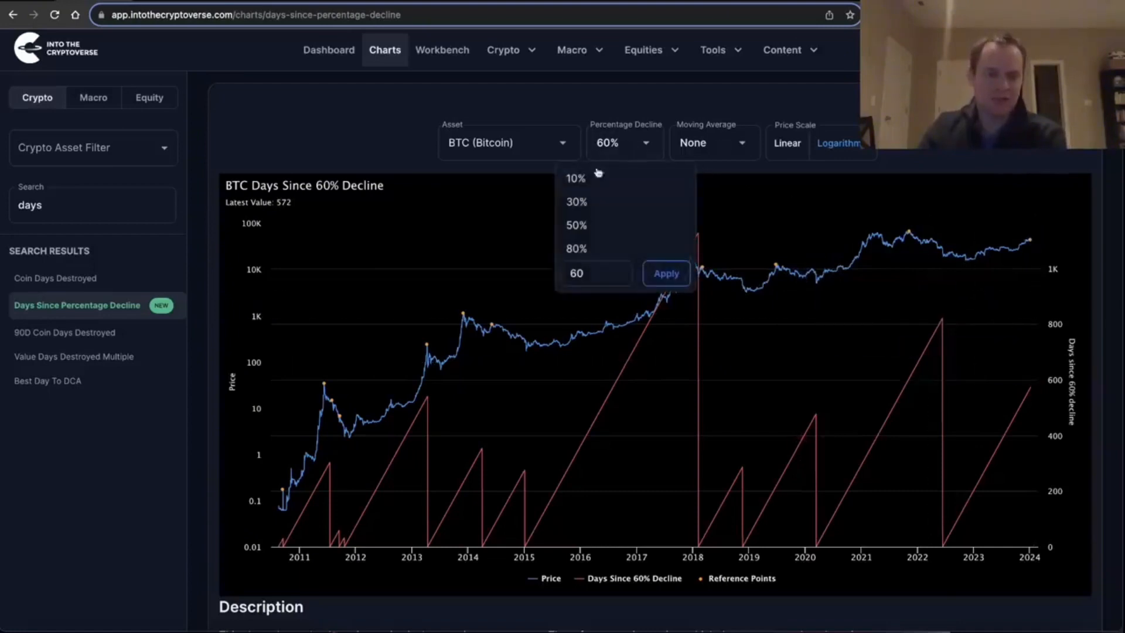
left_click(575, 178)
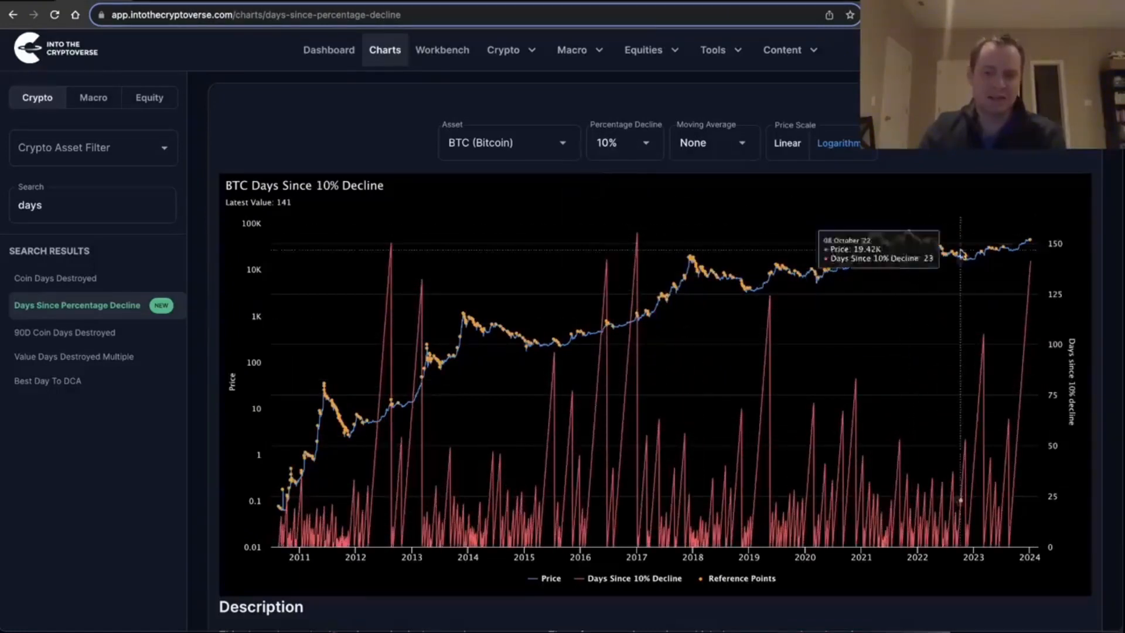
mouse_move(1033, 258)
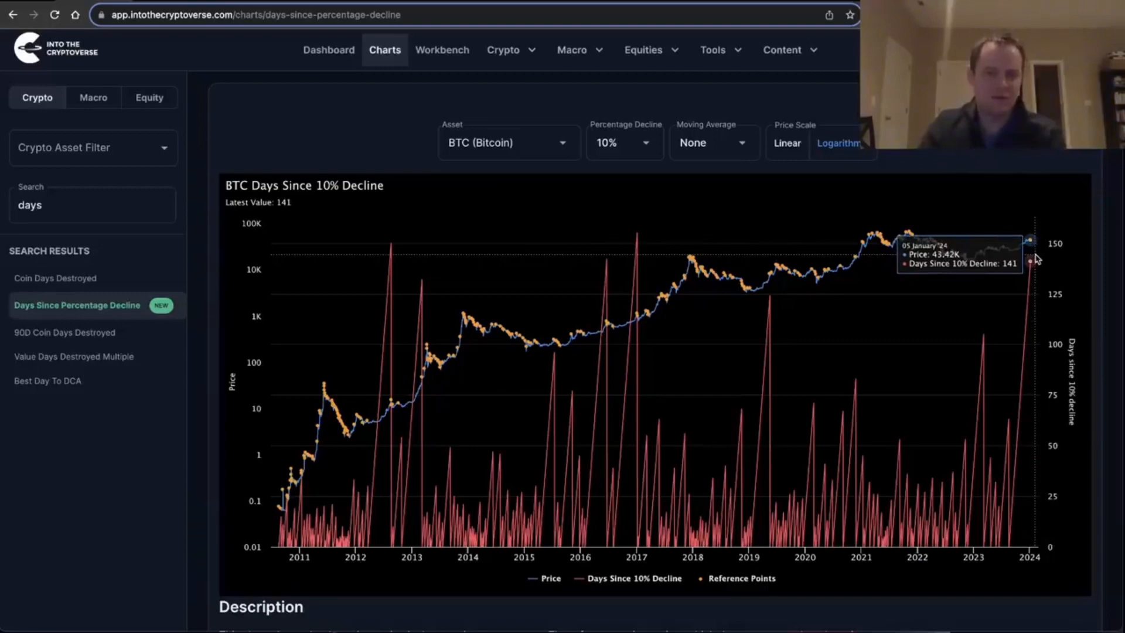
mouse_move(399, 263)
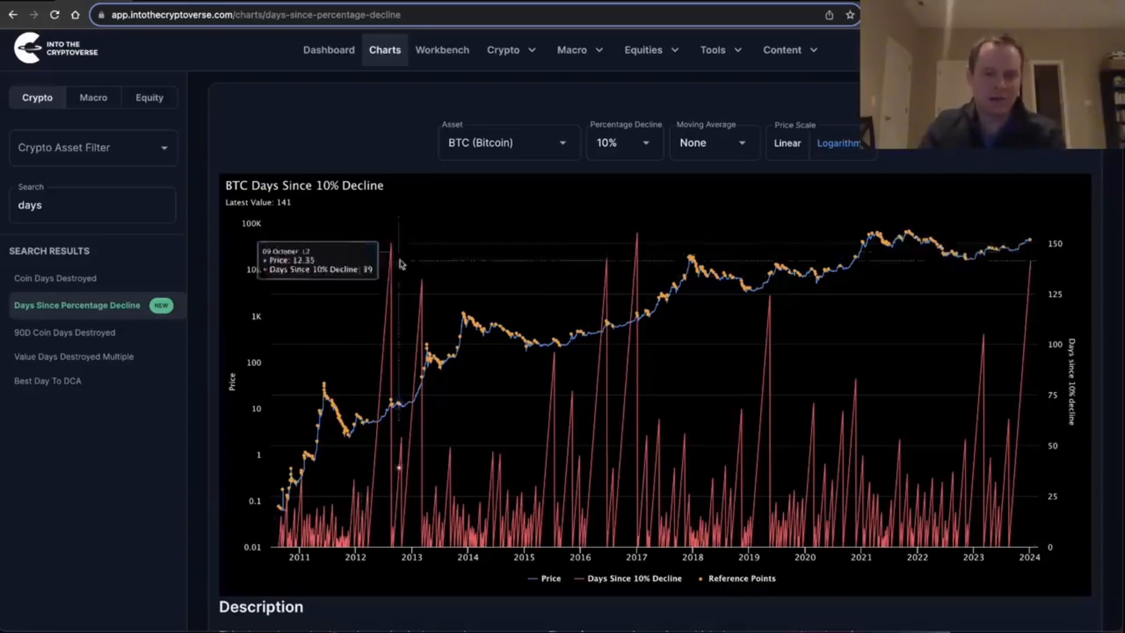
mouse_move(625, 257)
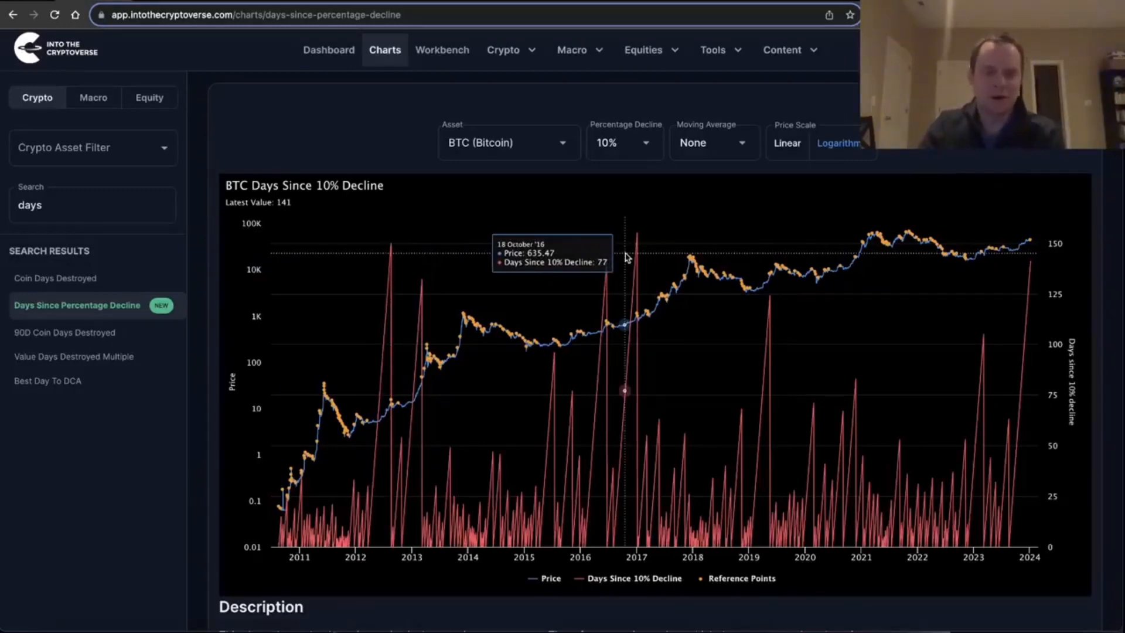
mouse_move(597, 152)
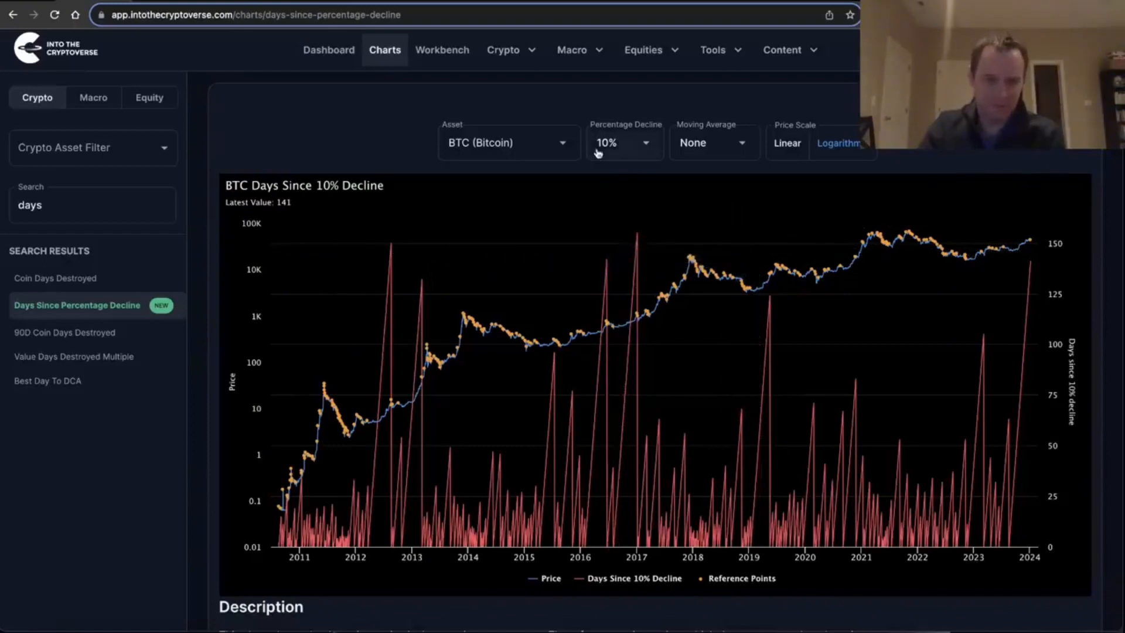
- Pick 30% from the Percentage Decline dropdown to show the 422-day streak
left_click(623, 141)
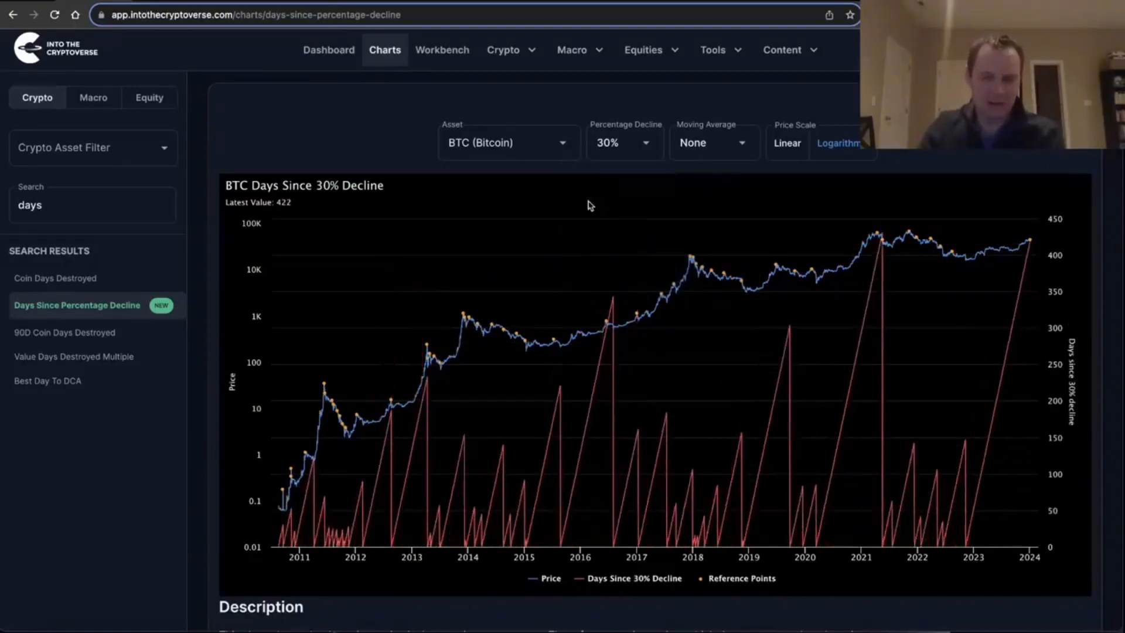
mouse_move(972, 240)
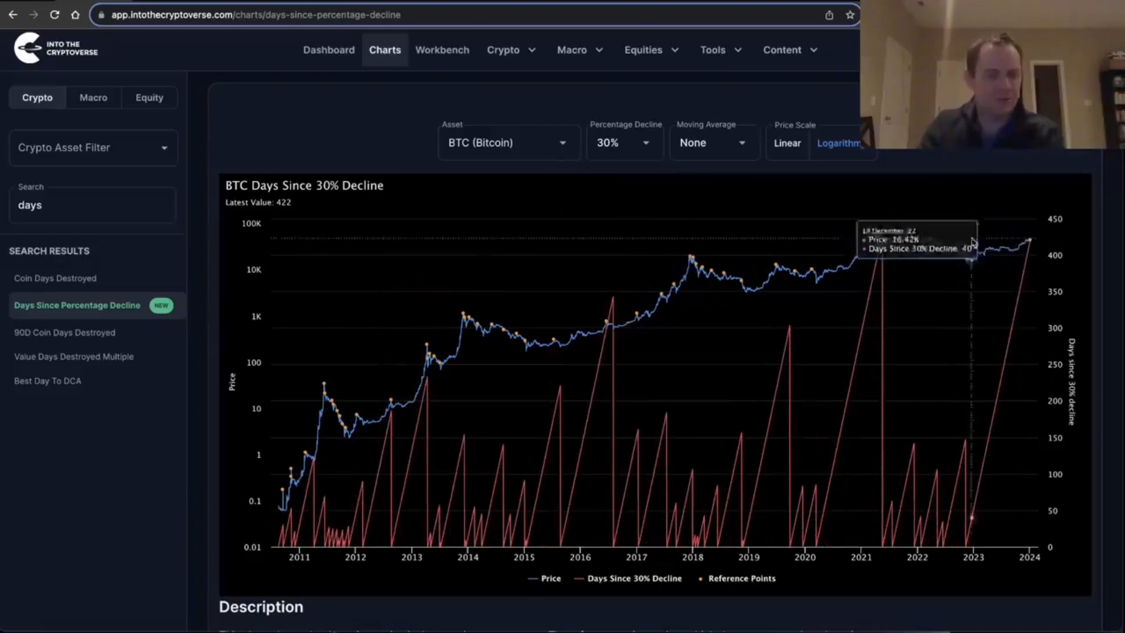
mouse_move(631, 327)
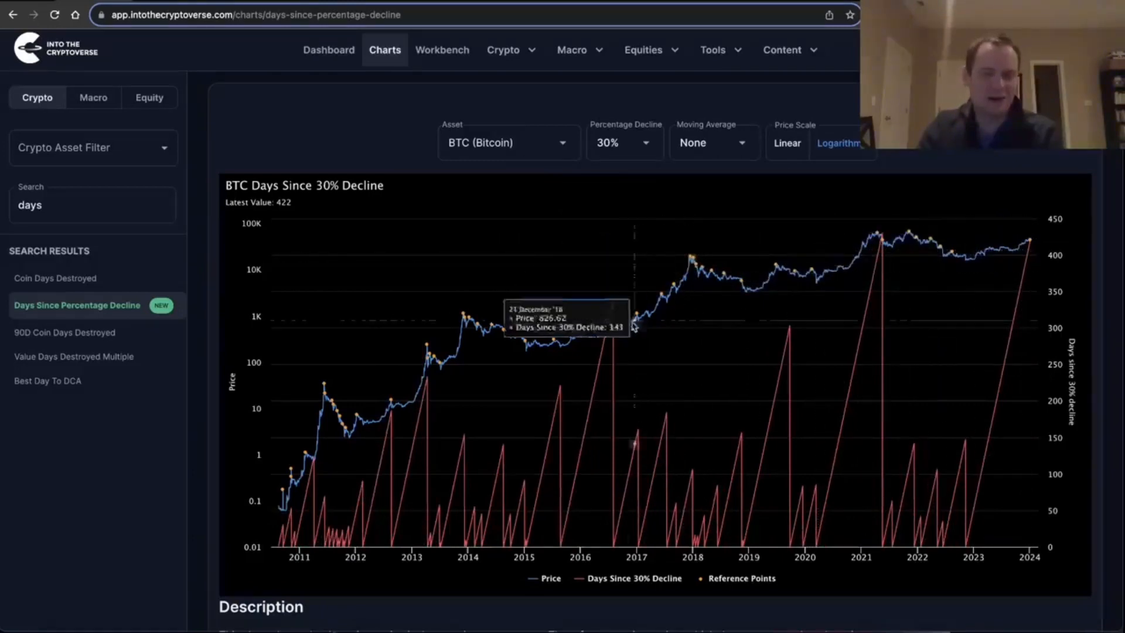
mouse_move(614, 304)
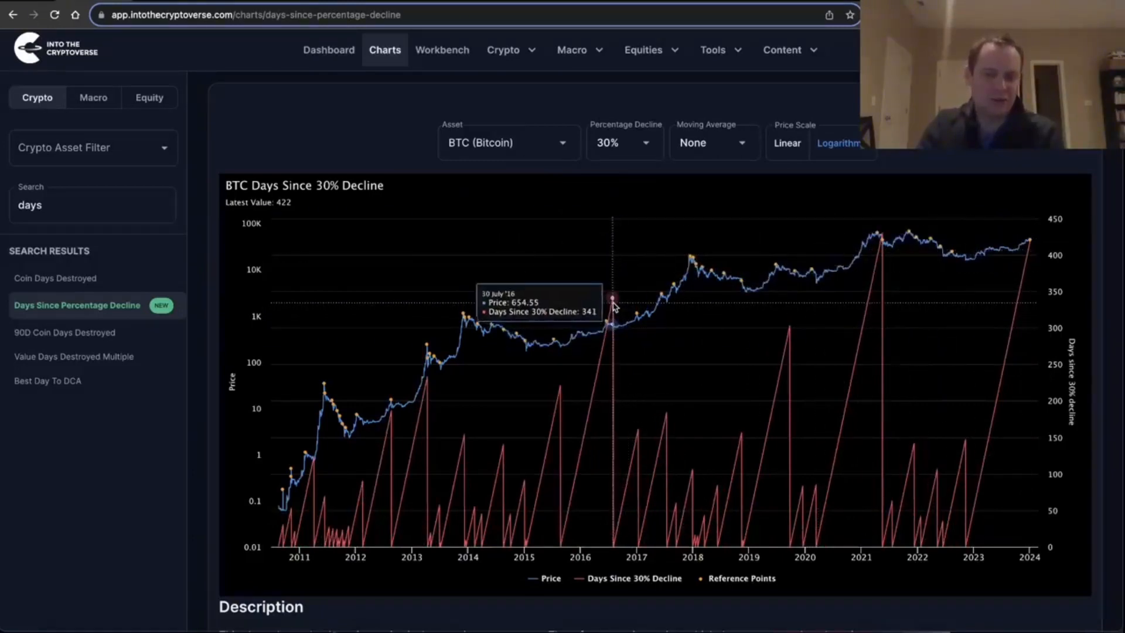
mouse_move(614, 303)
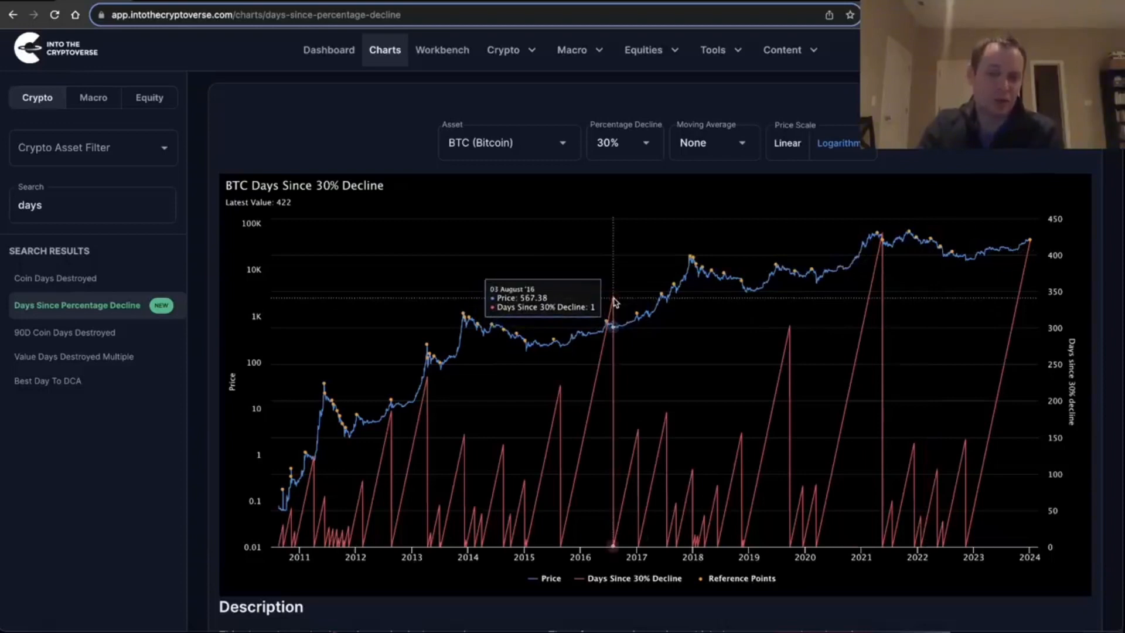
mouse_move(873, 293)
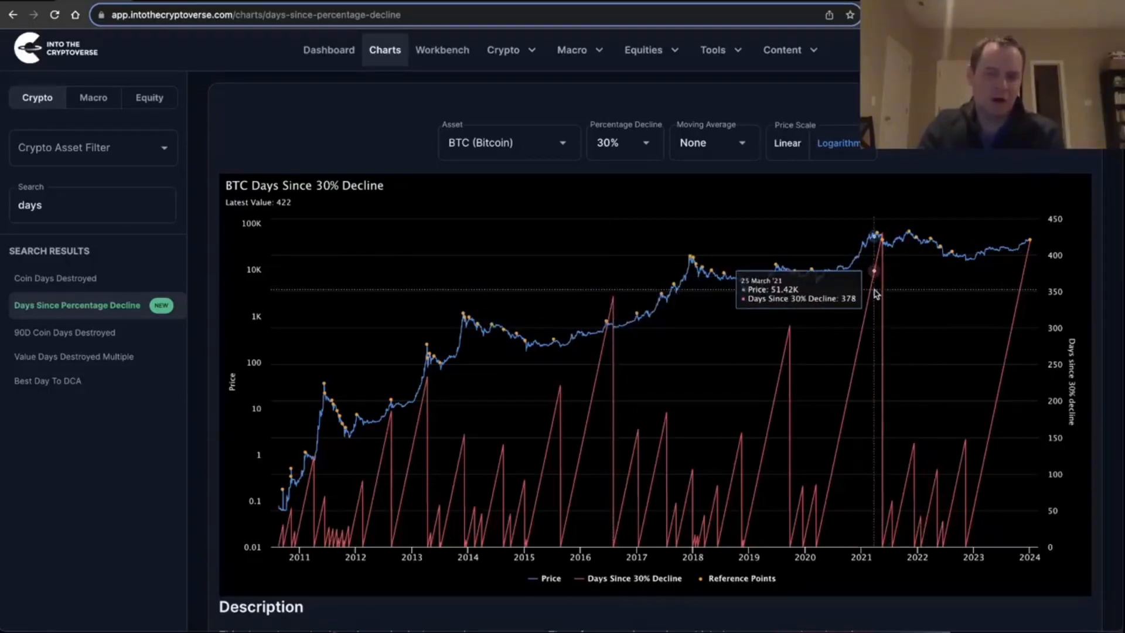
mouse_move(613, 301)
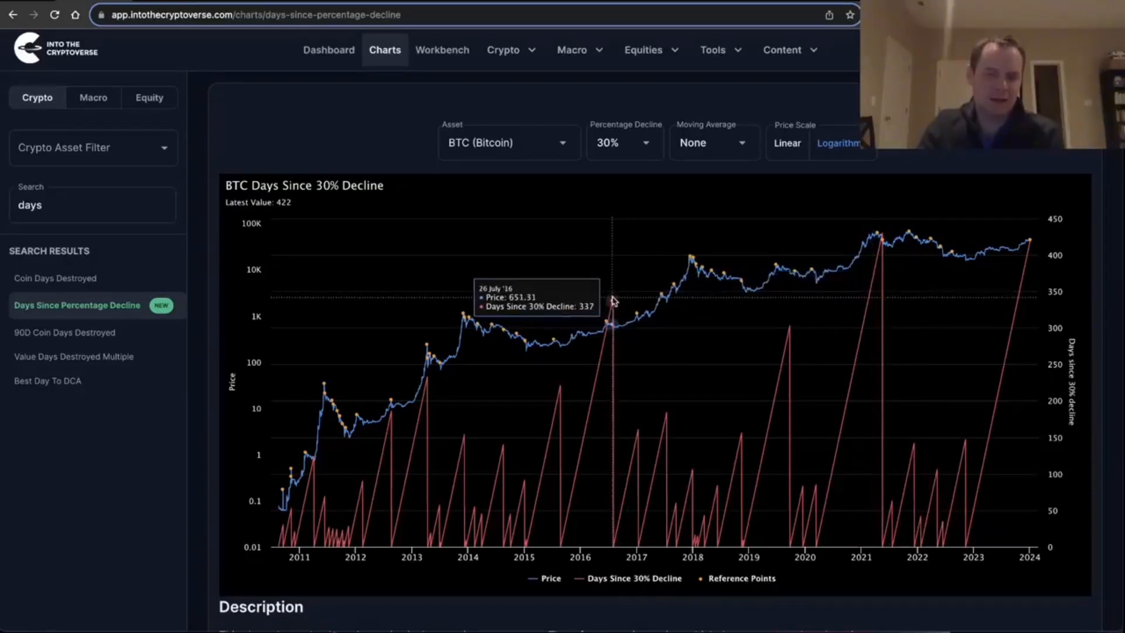
mouse_move(868, 291)
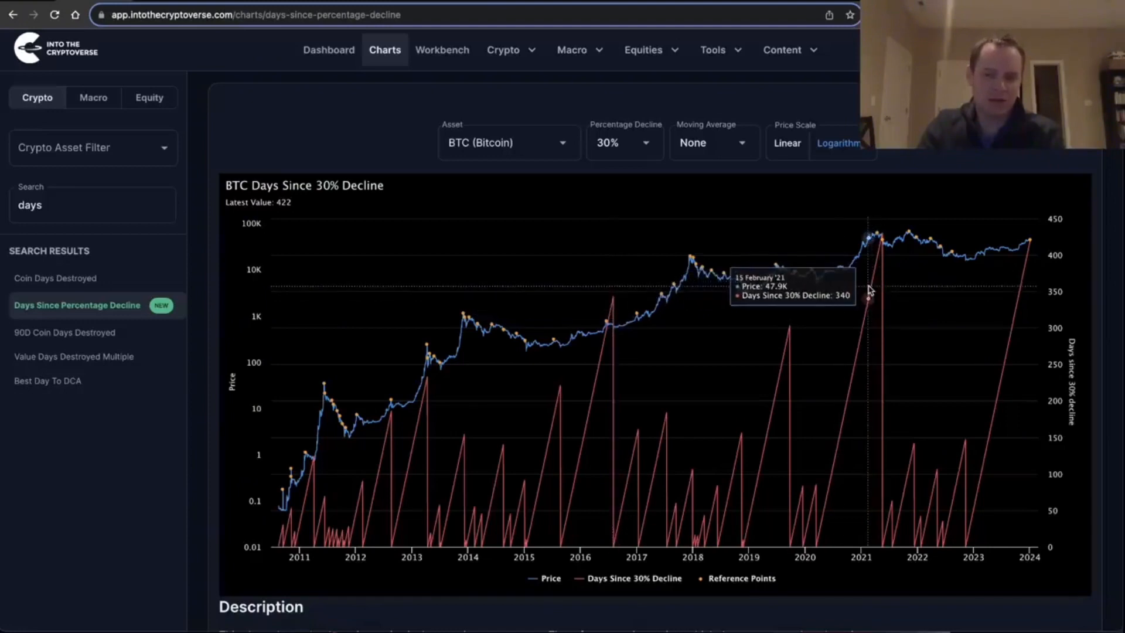
mouse_move(879, 288)
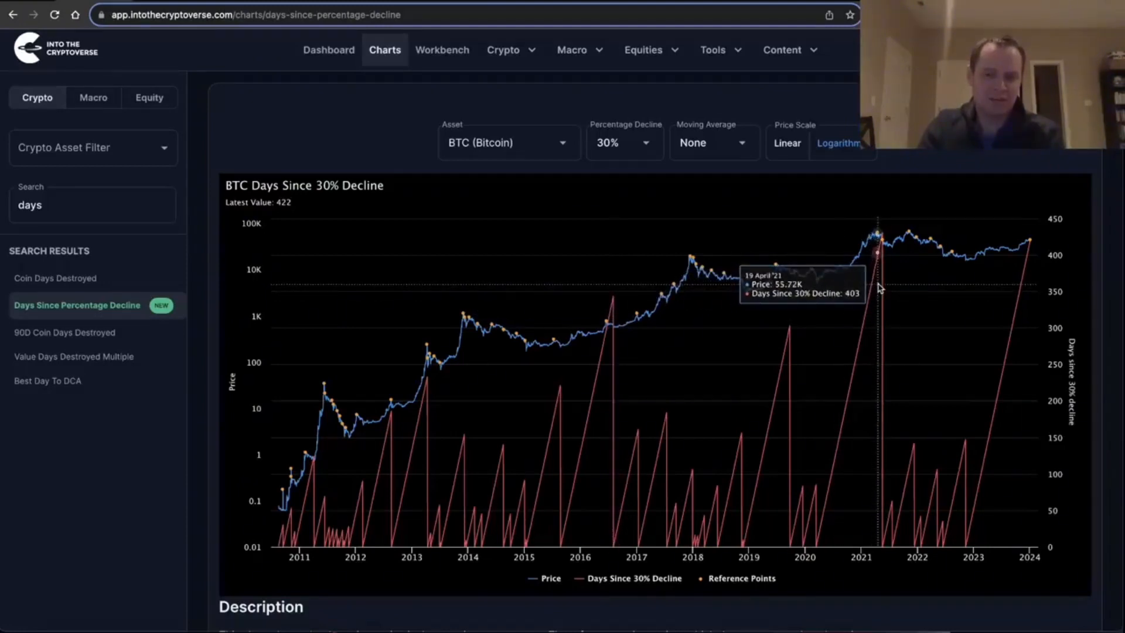
mouse_move(878, 288)
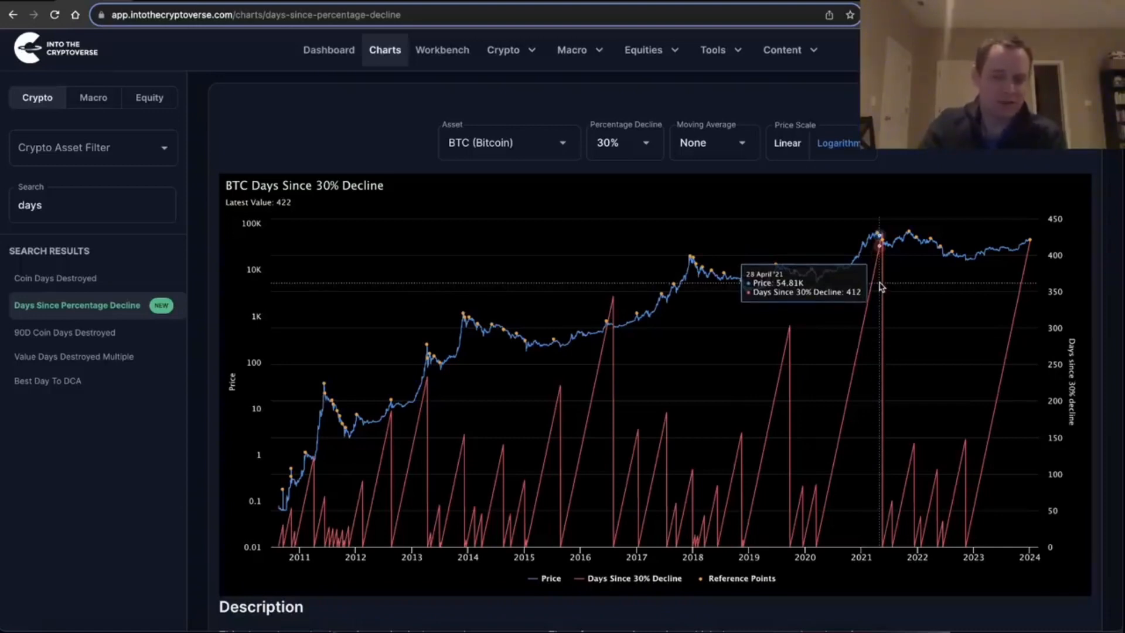
mouse_move(1029, 280)
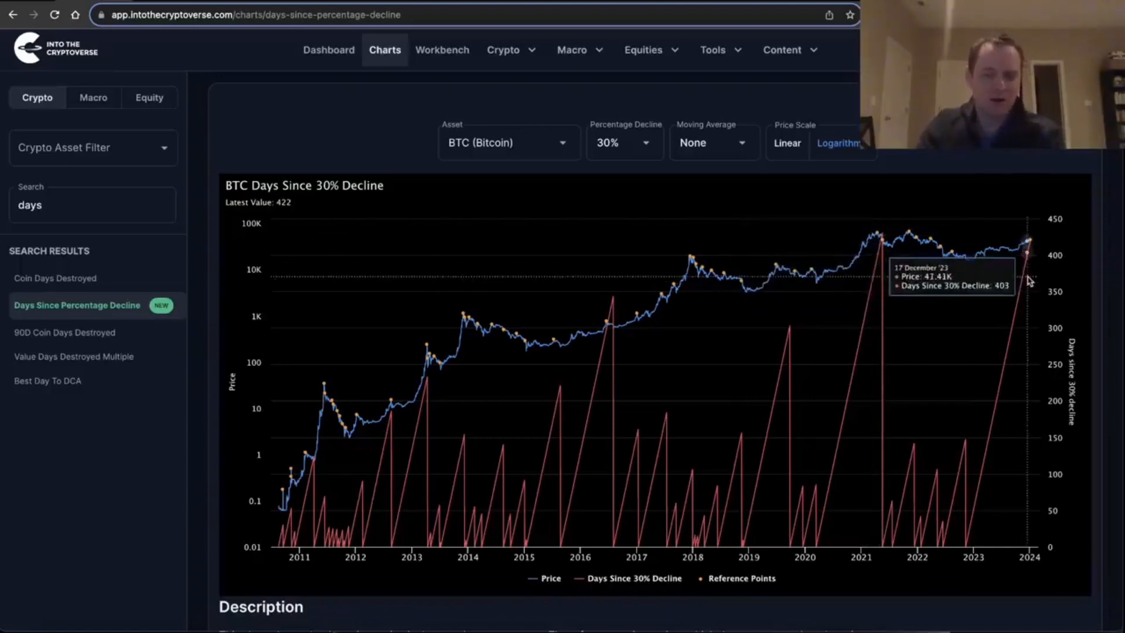
mouse_move(811, 287)
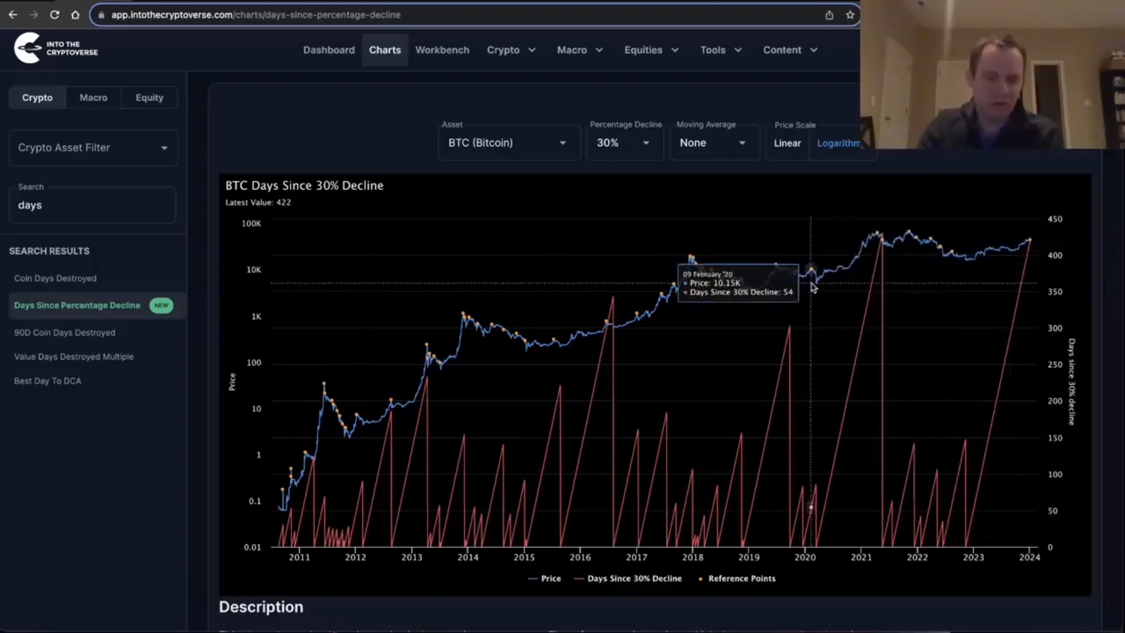
mouse_move(802, 297)
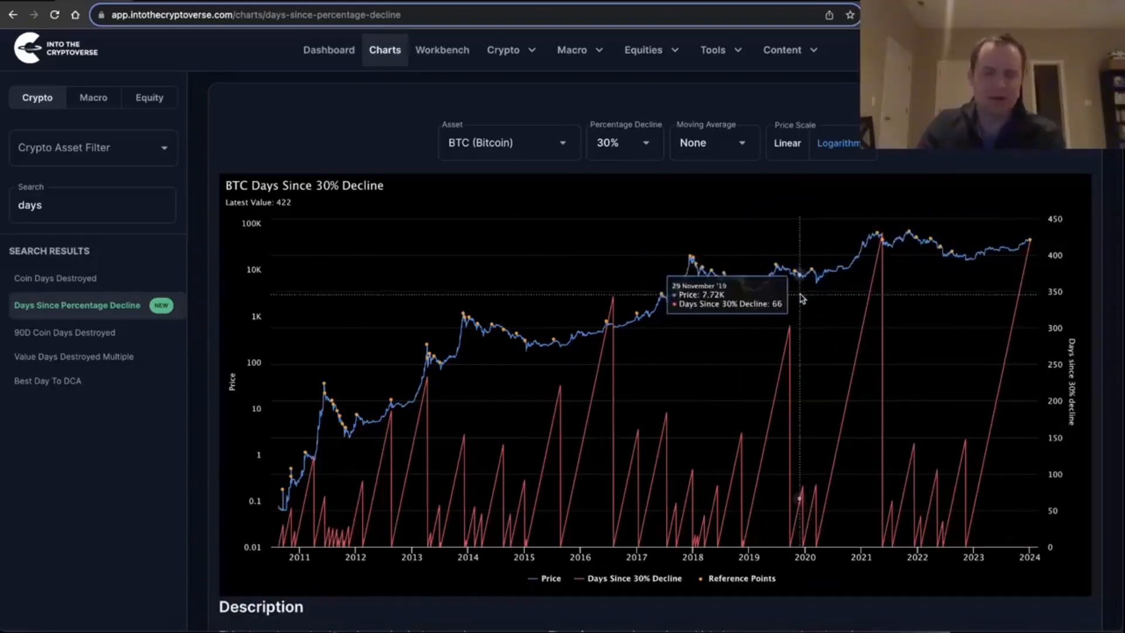
mouse_move(361, 148)
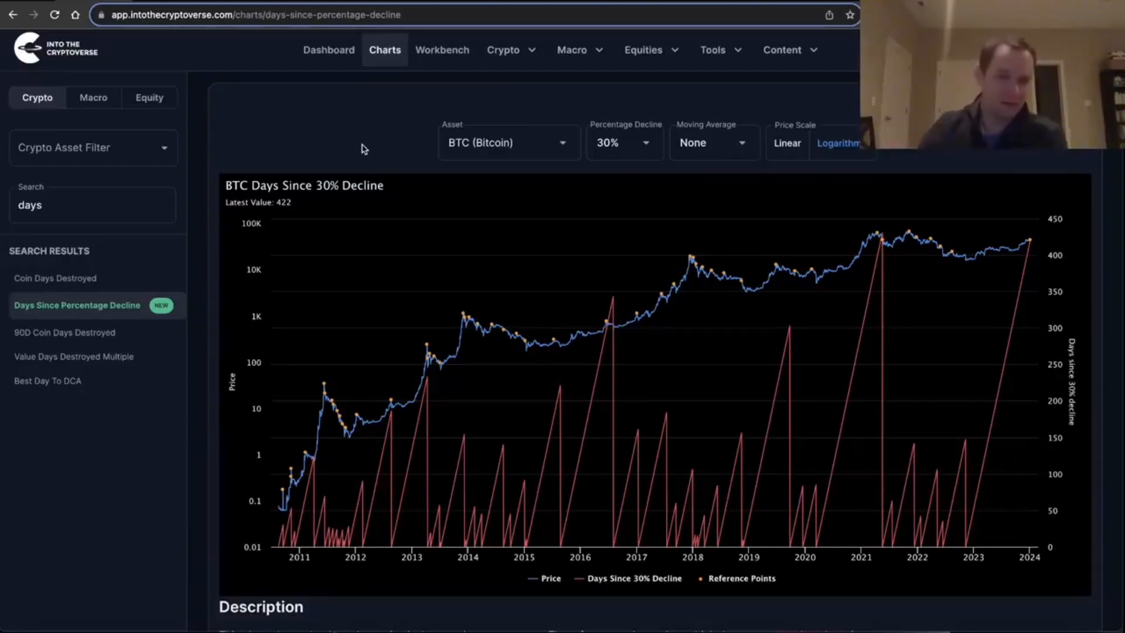
mouse_move(907, 285)
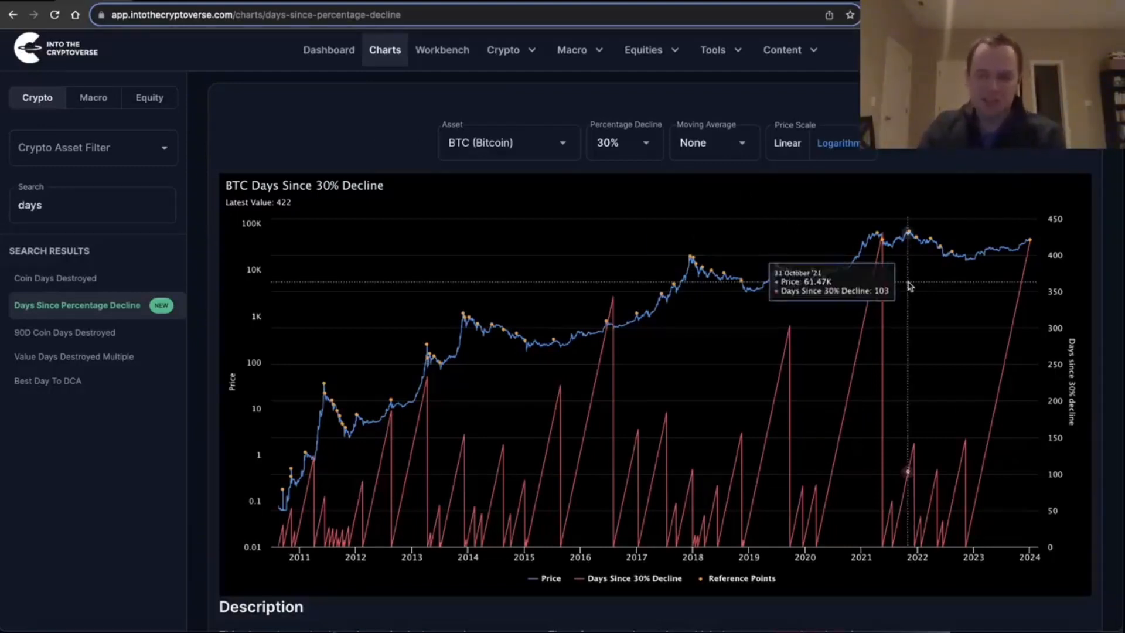
mouse_move(966, 502)
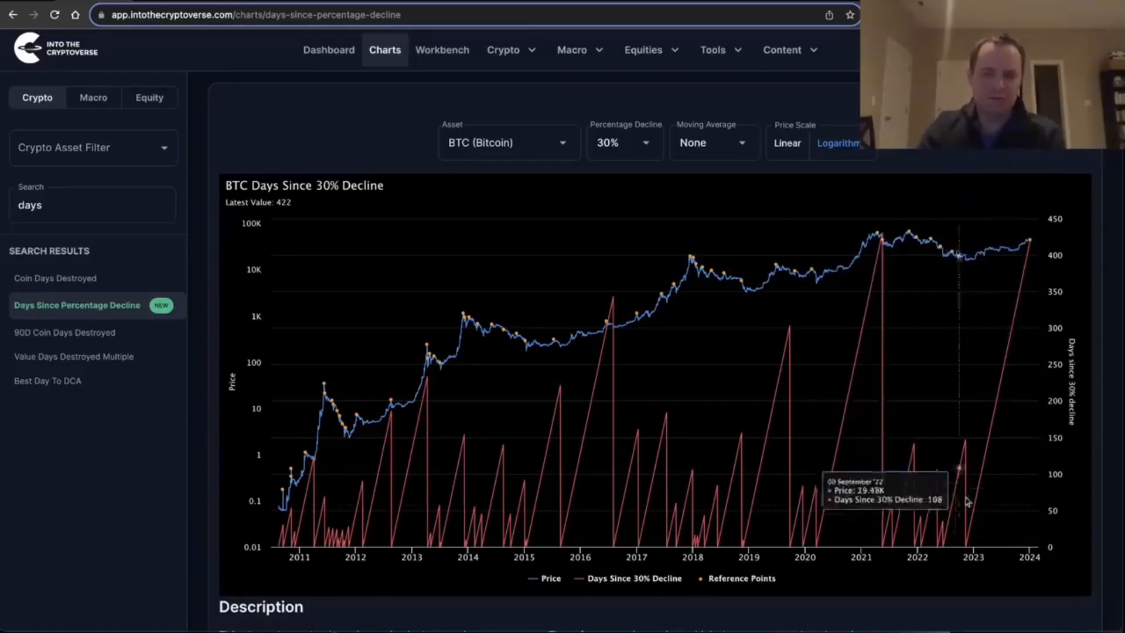
mouse_move(1015, 280)
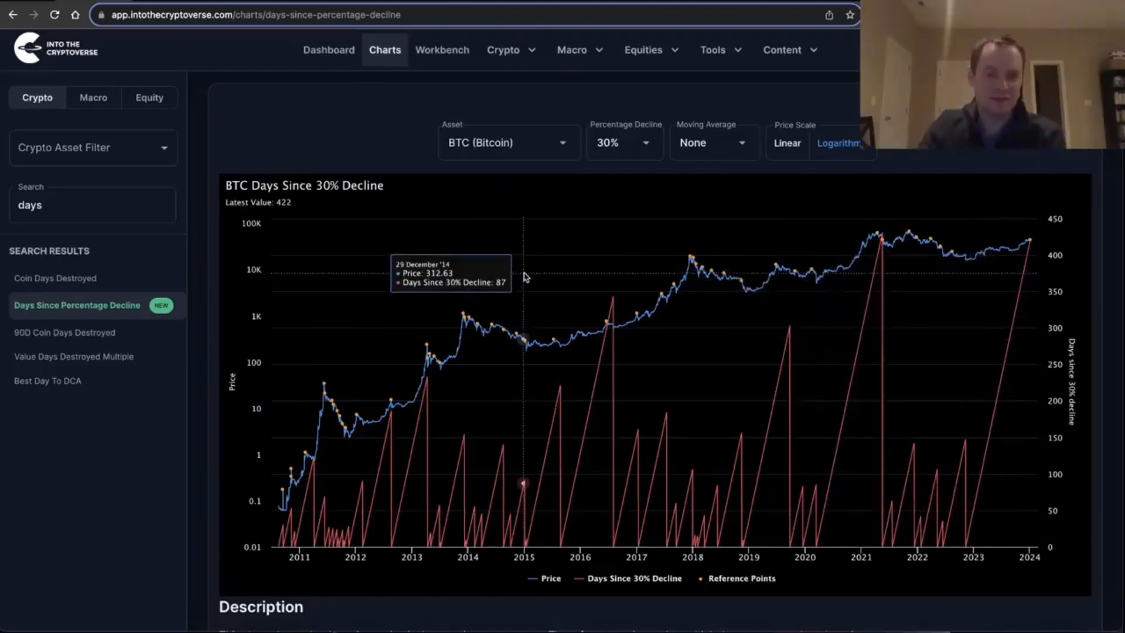
mouse_move(949, 291)
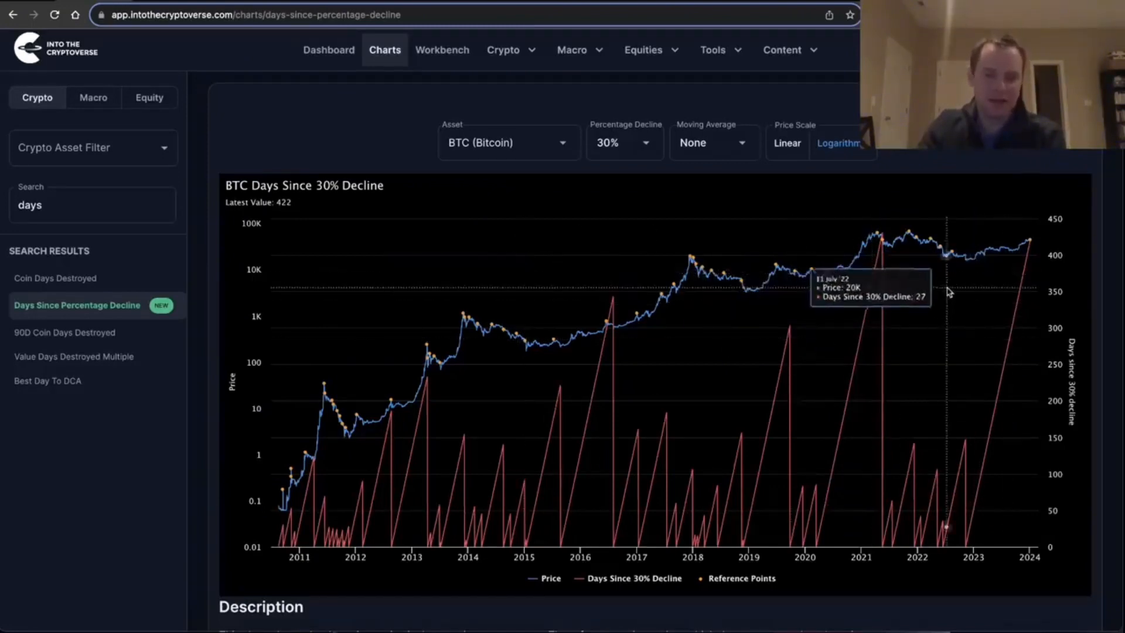
mouse_move(977, 262)
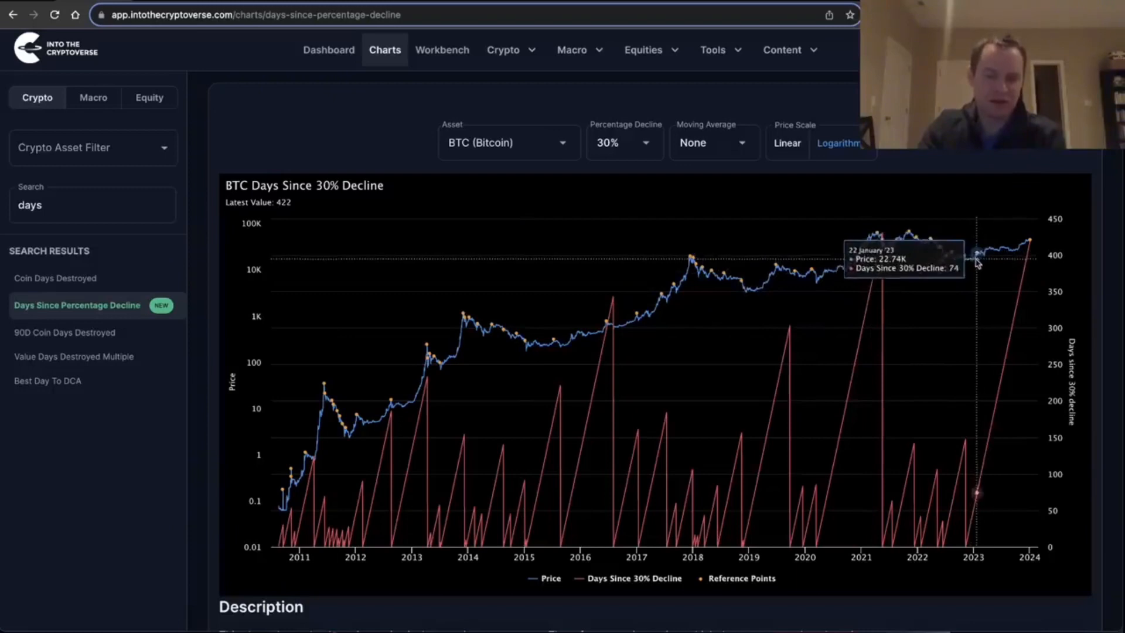
mouse_move(1033, 247)
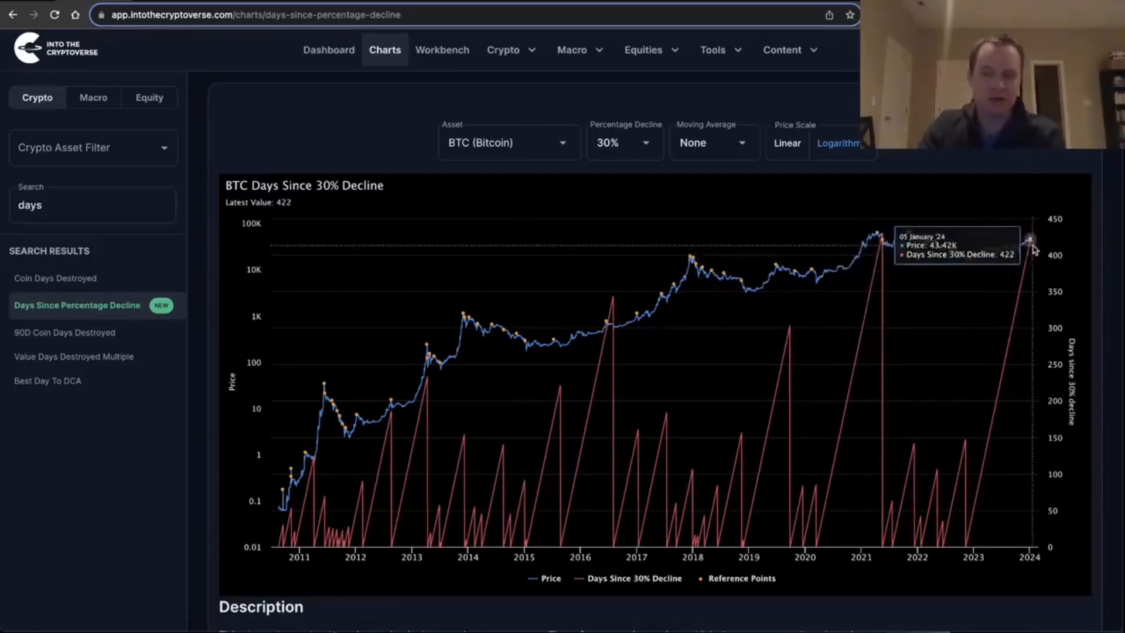
mouse_move(823, 238)
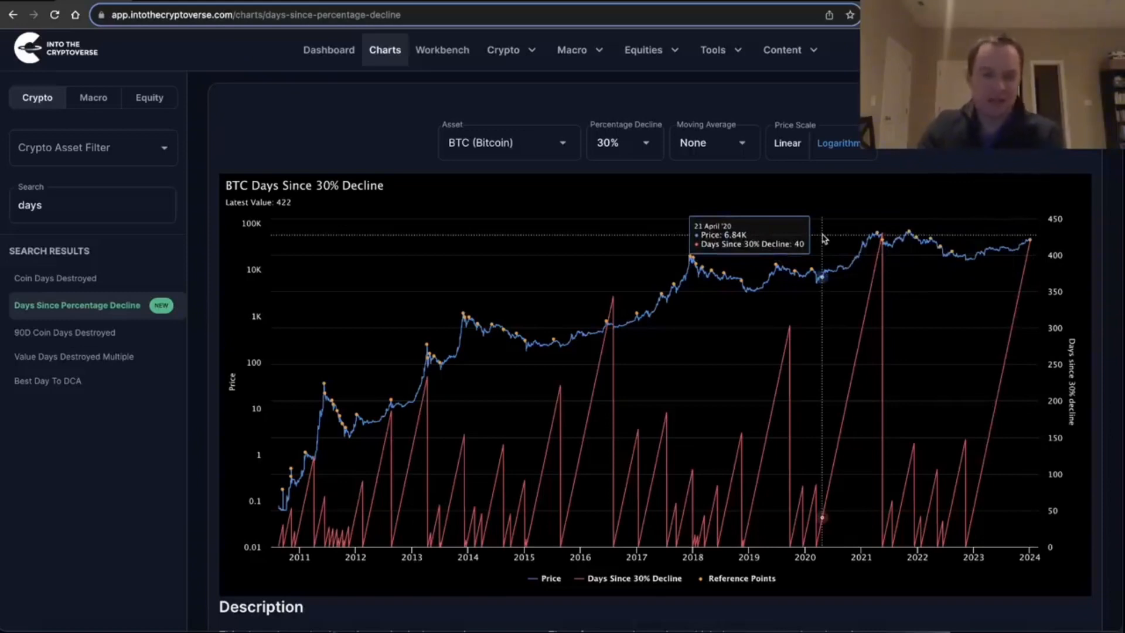
mouse_move(802, 230)
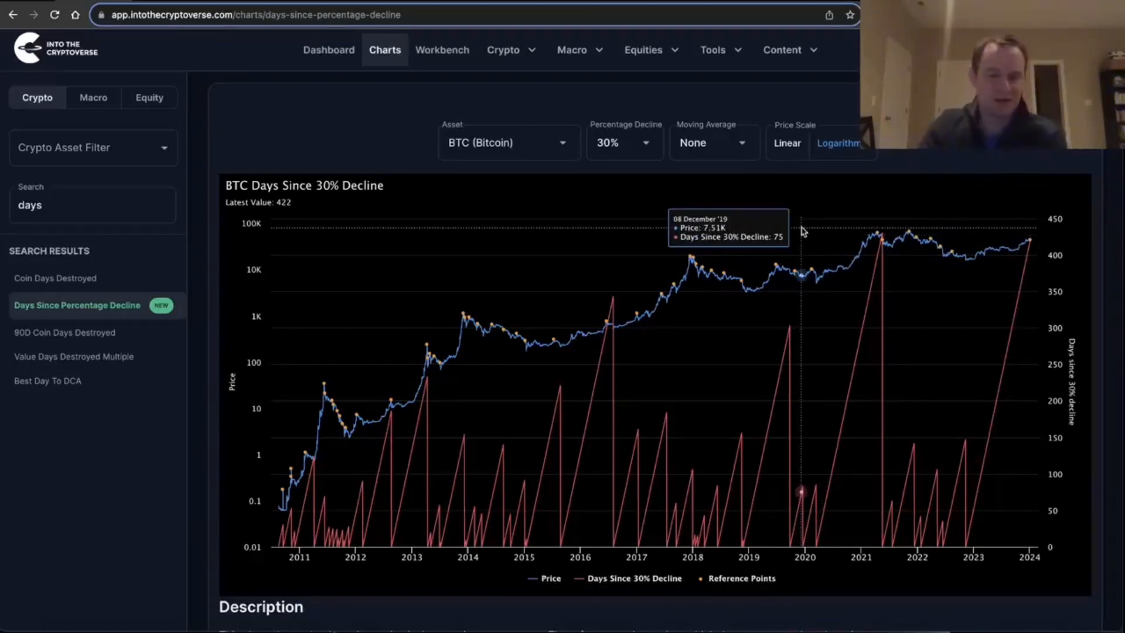
mouse_move(981, 153)
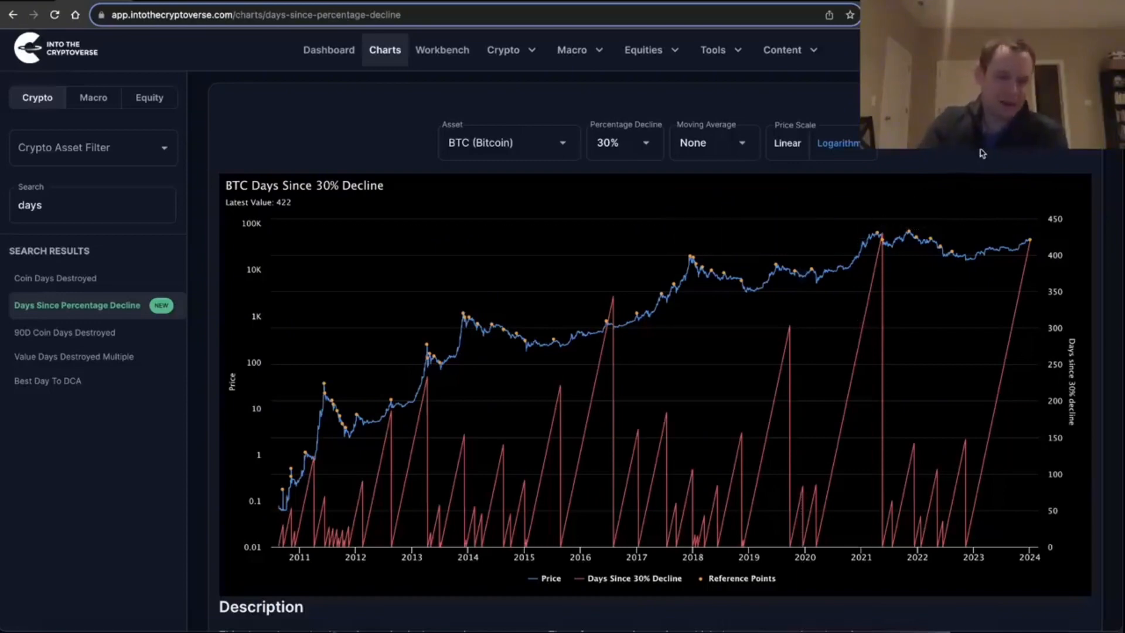